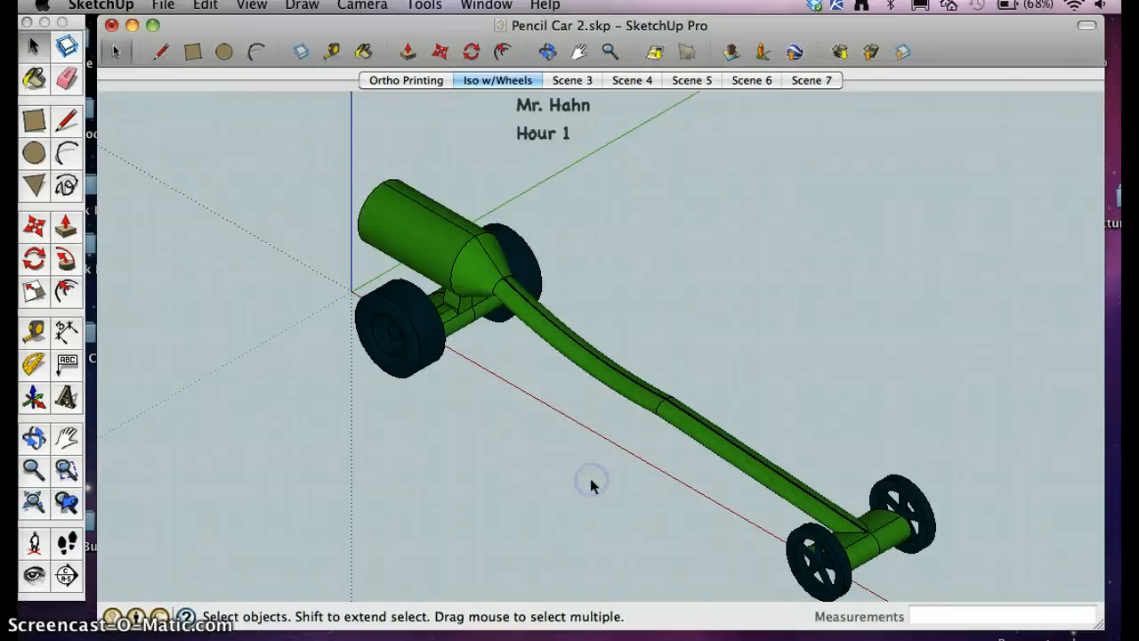
pyautogui.moveTo(496, 367)
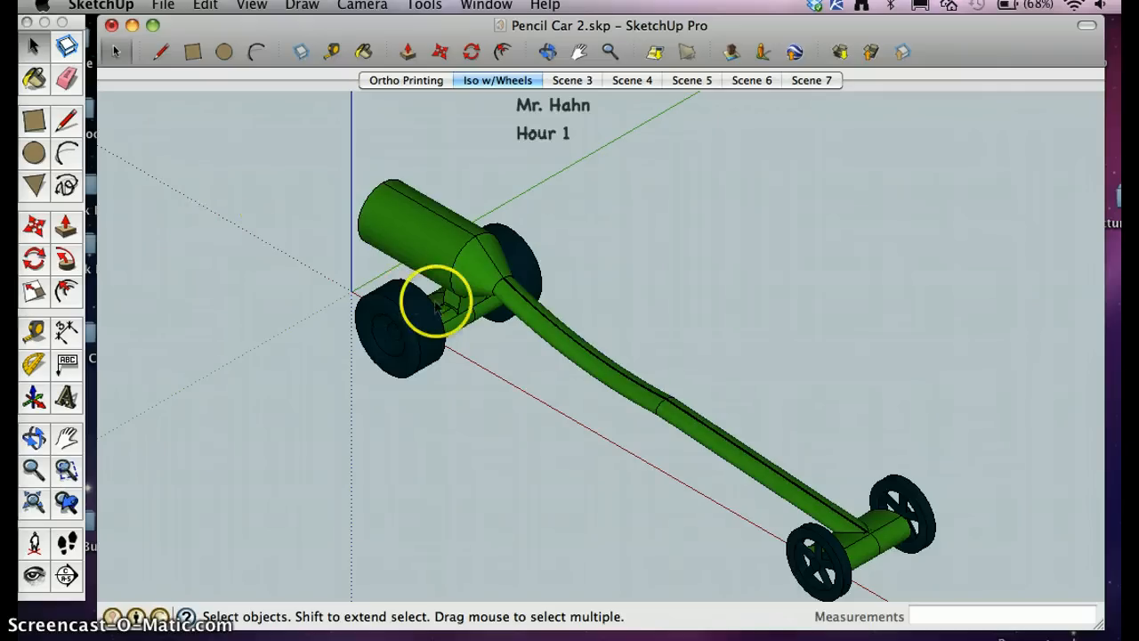
pyautogui.moveTo(596, 313)
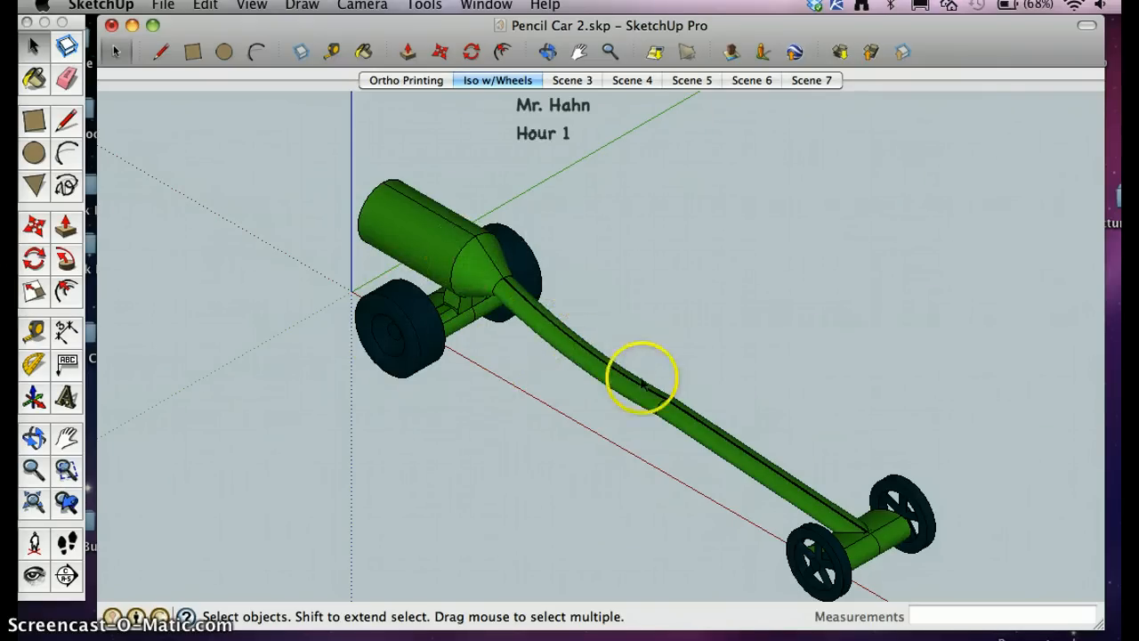
# Return to the Iso w/Wheels scene and show the Styles panel from the Window menu.
pyautogui.click(573, 80)
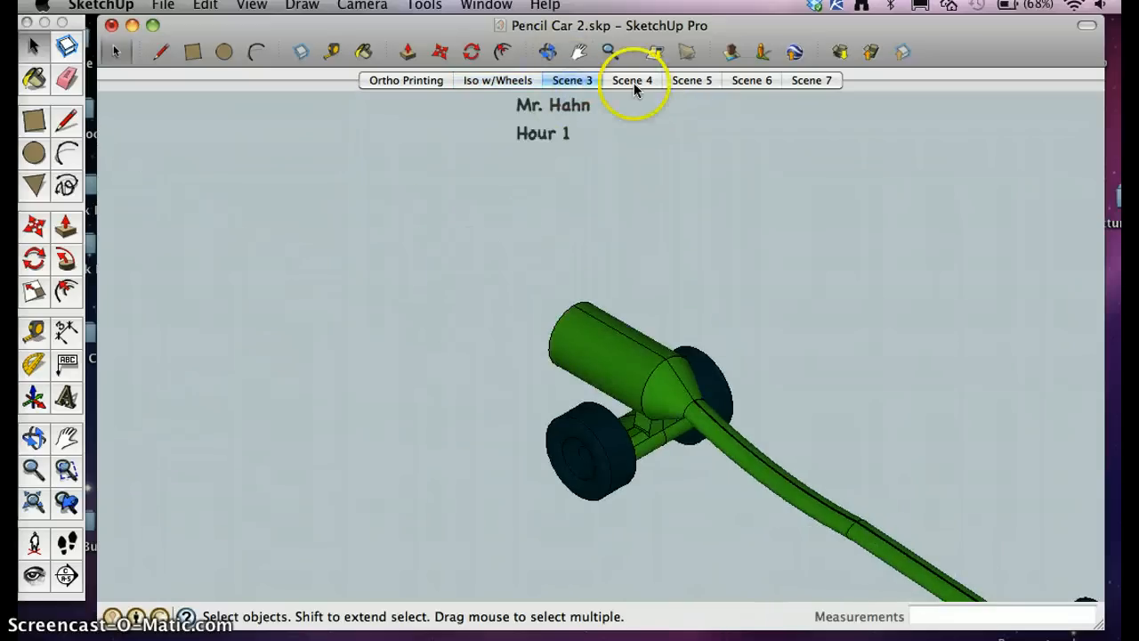
pyautogui.click(498, 80)
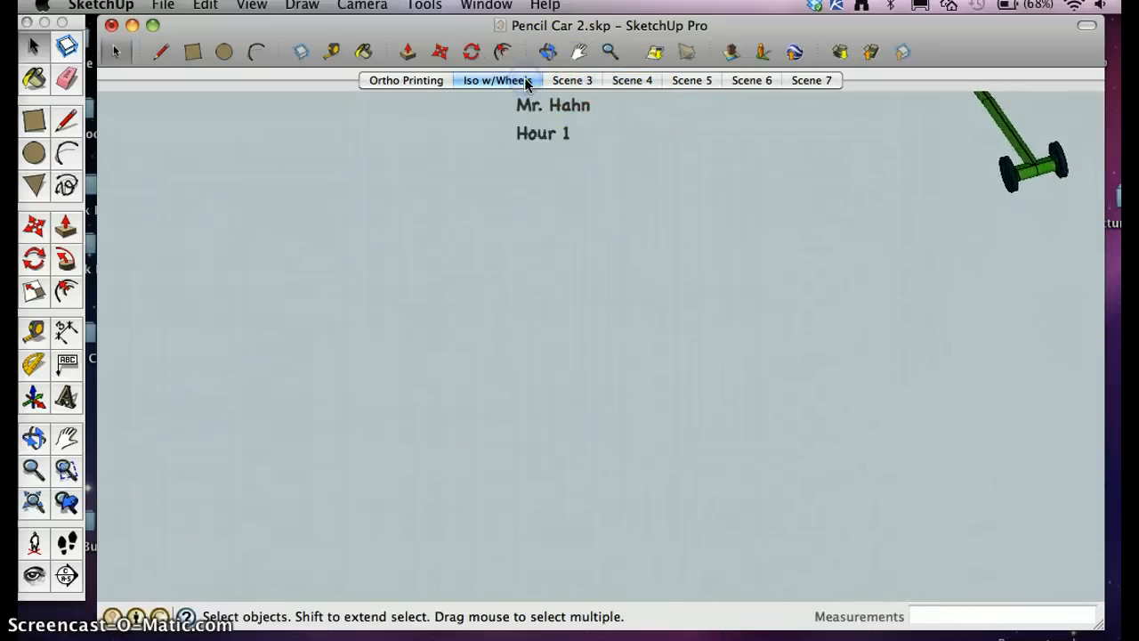
pyautogui.click(496, 80)
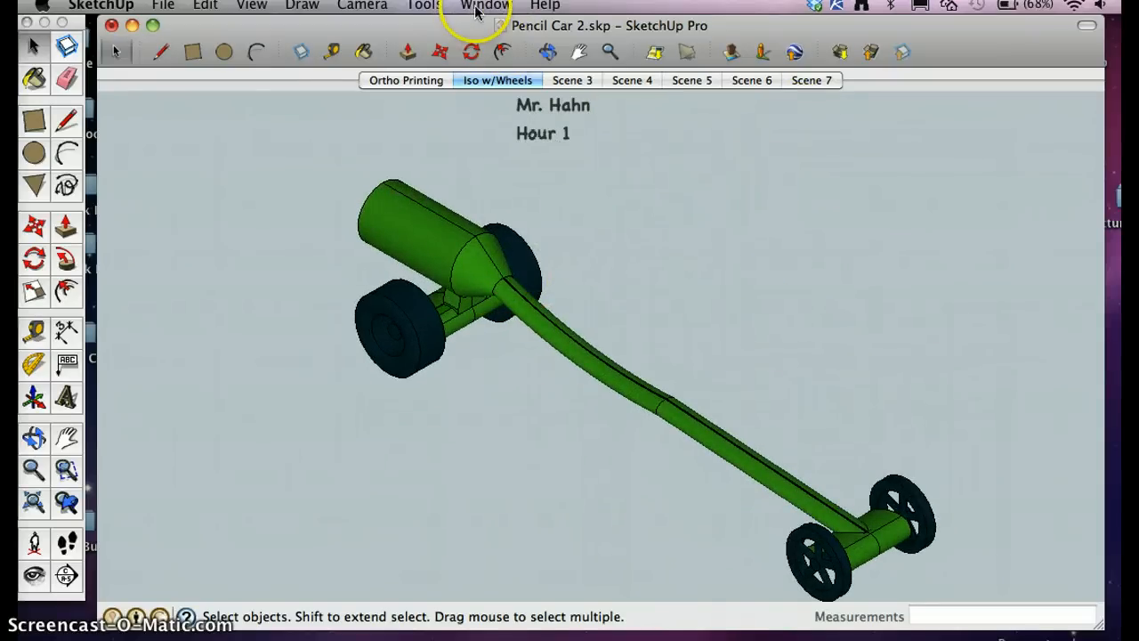
pyautogui.click(485, 7)
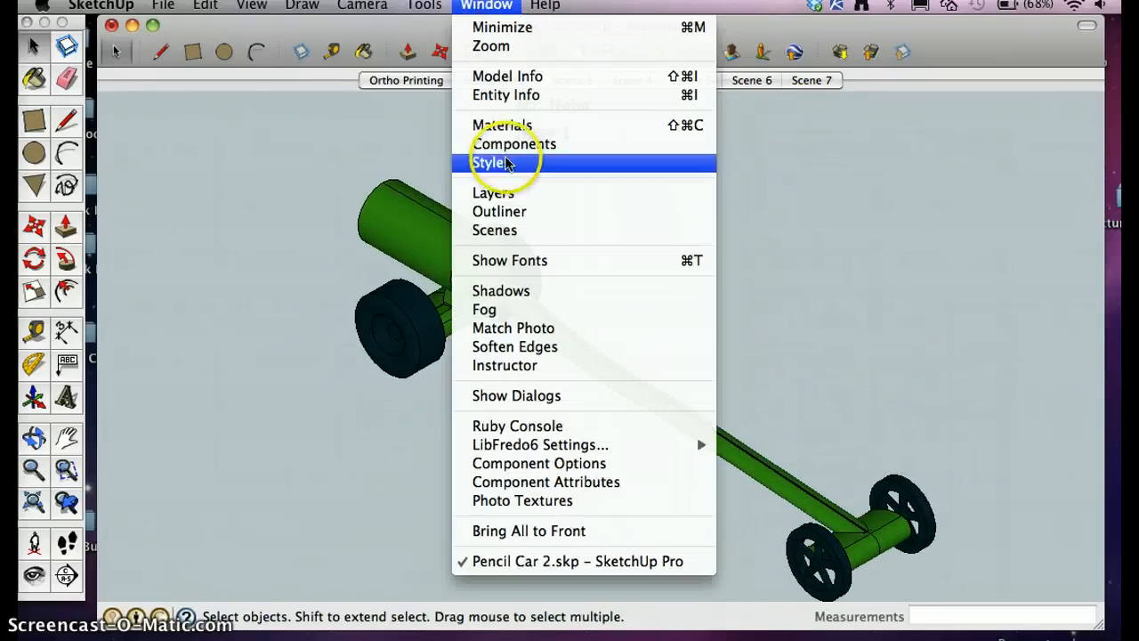
pyautogui.click(488, 164)
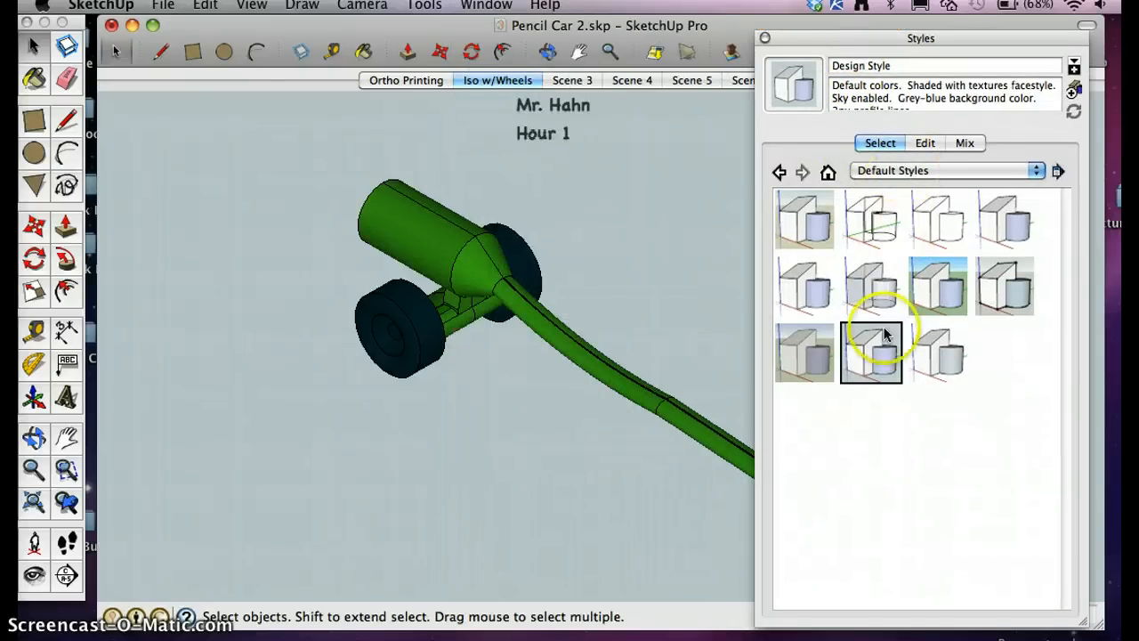
# Preview Simple Style and Earth Modeling, then apply the white Engineering style to the car.
pyautogui.click(938, 287)
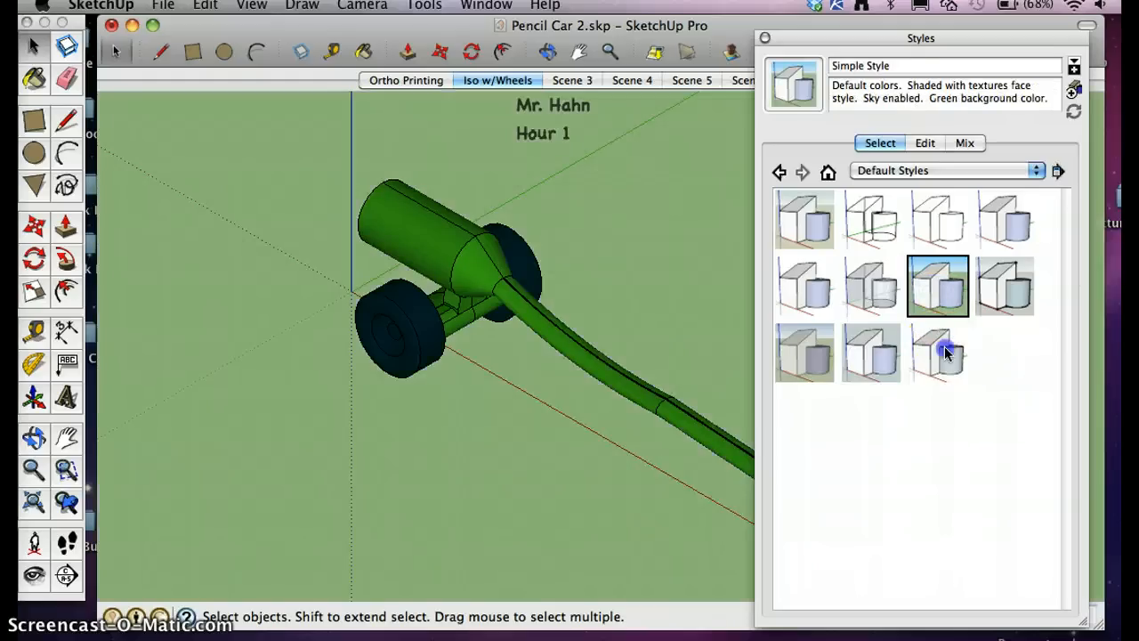
pyautogui.click(804, 352)
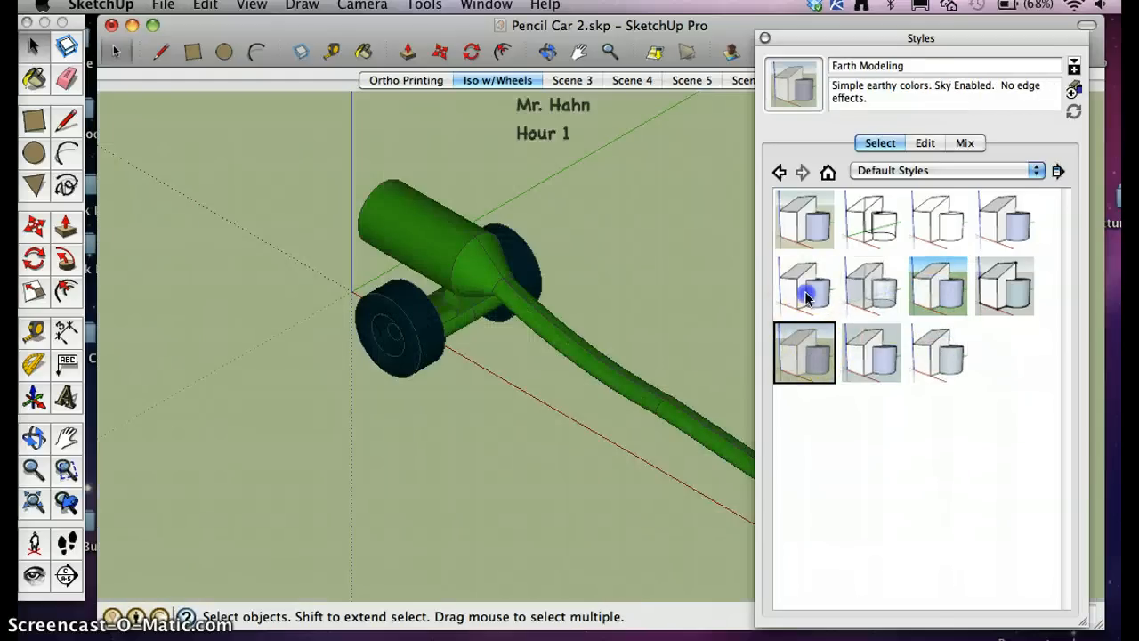
pyautogui.click(936, 353)
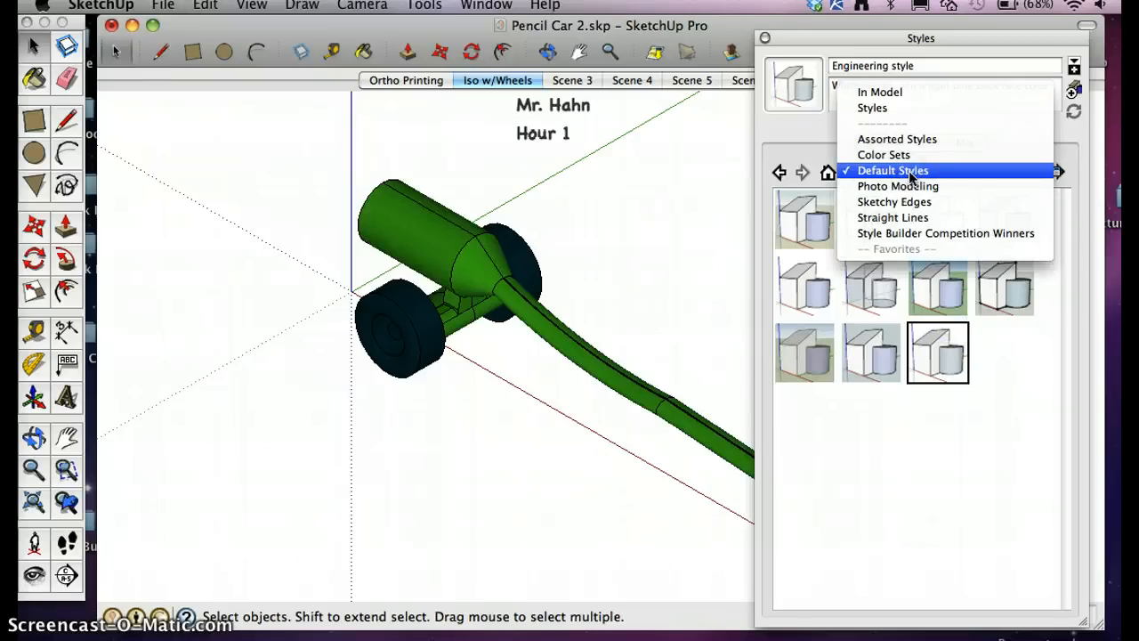
# Switch to the Sketchy Edges collection and preview Chalk on Blackboard, Marker Wide and Pen Curved.
pyautogui.click(893, 201)
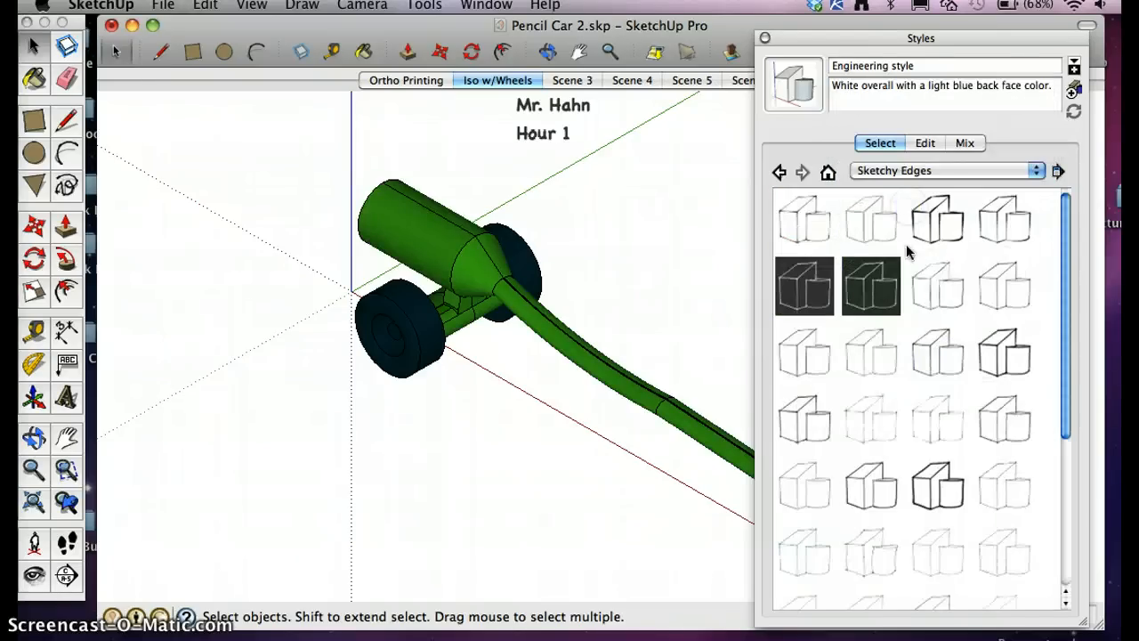
pyautogui.click(871, 285)
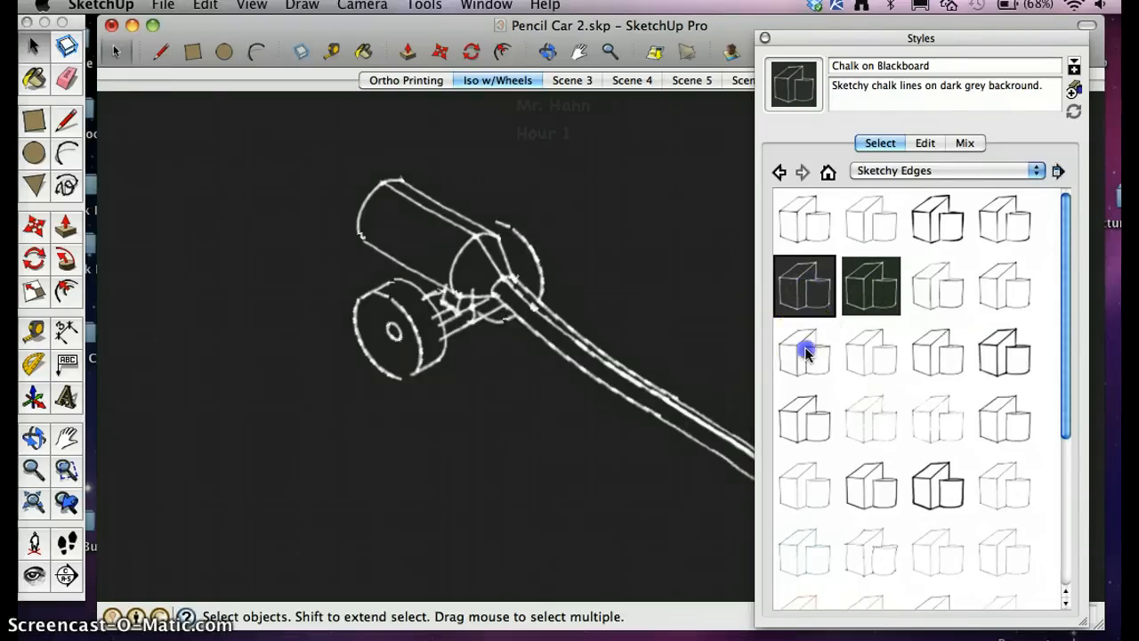
pyautogui.click(936, 485)
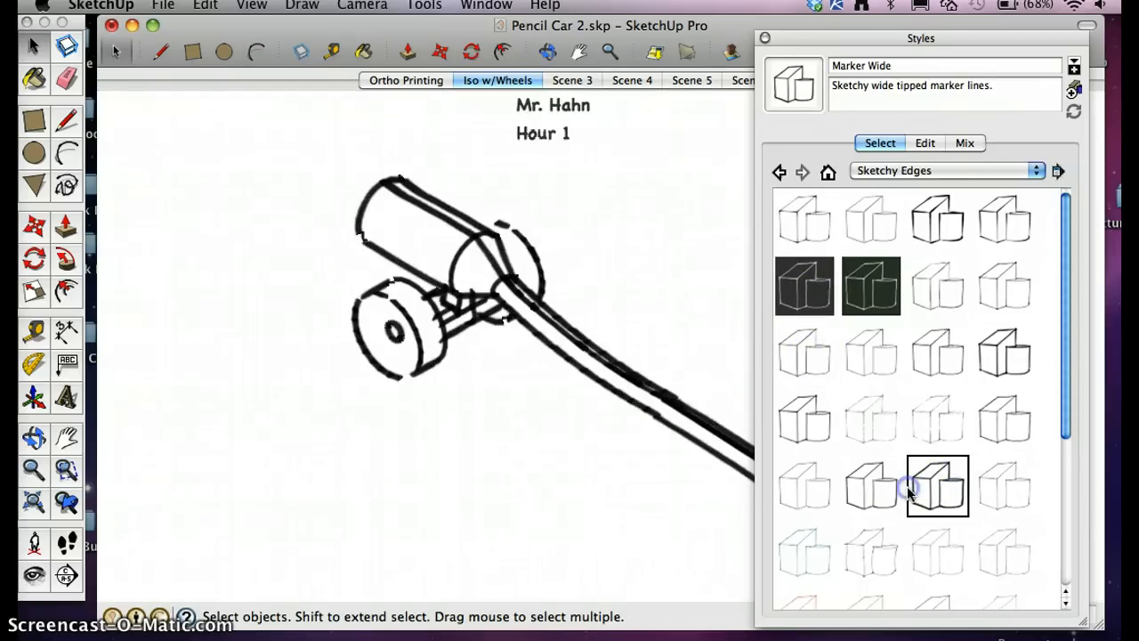
pyautogui.click(870, 552)
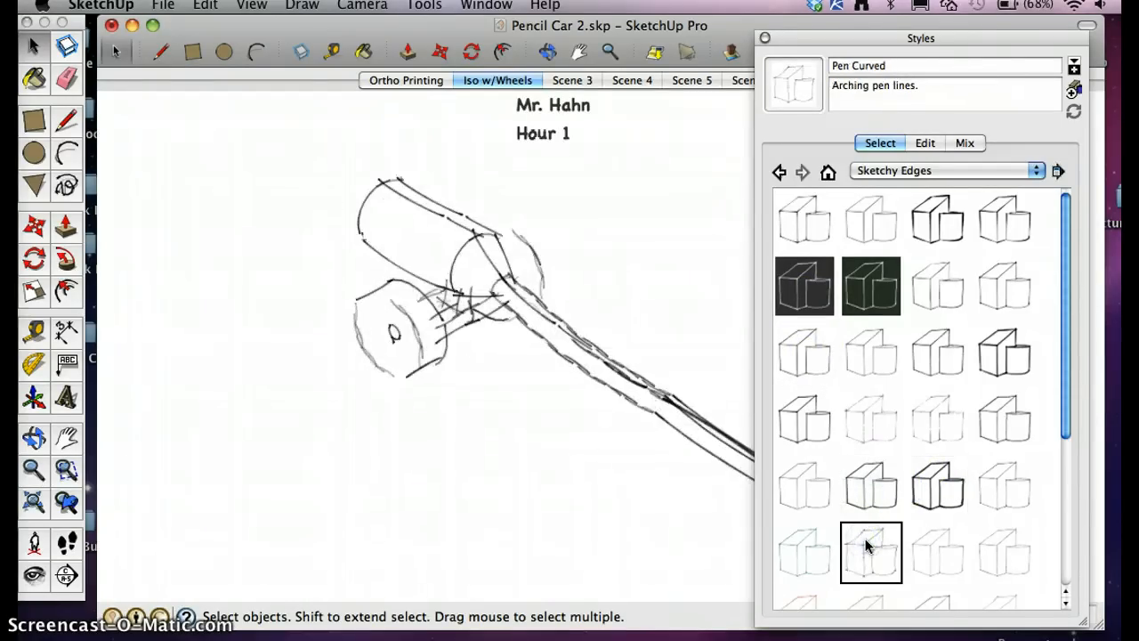
# Try the blue pen and wavy pen styles, ending with a heavier rough sketch line style.
pyautogui.click(805, 552)
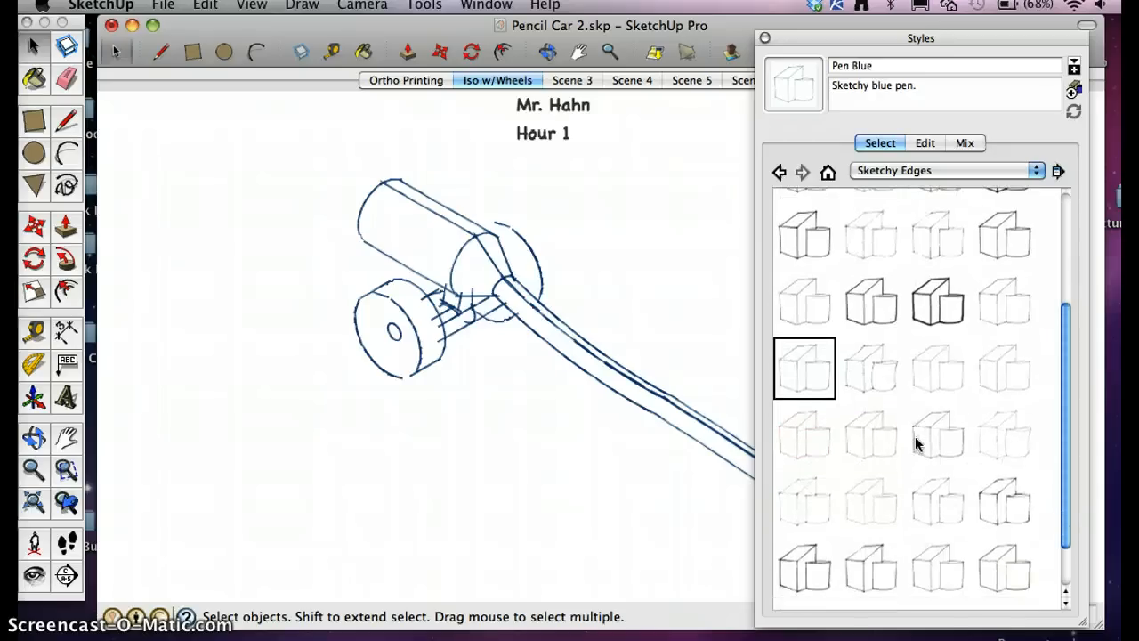
pyautogui.click(937, 434)
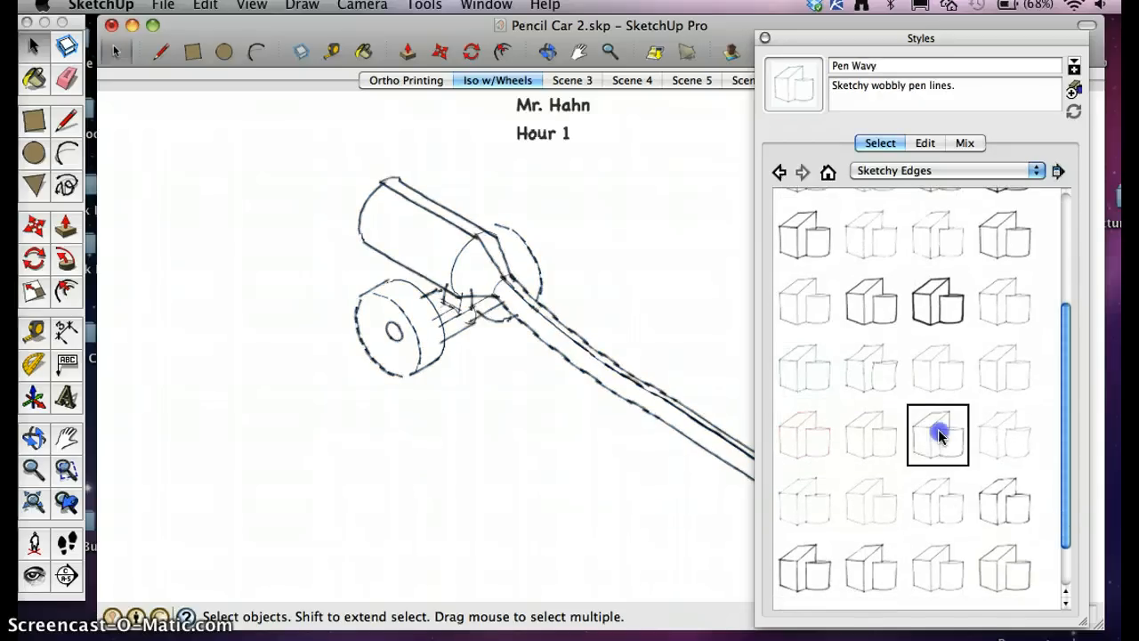
pyautogui.click(871, 434)
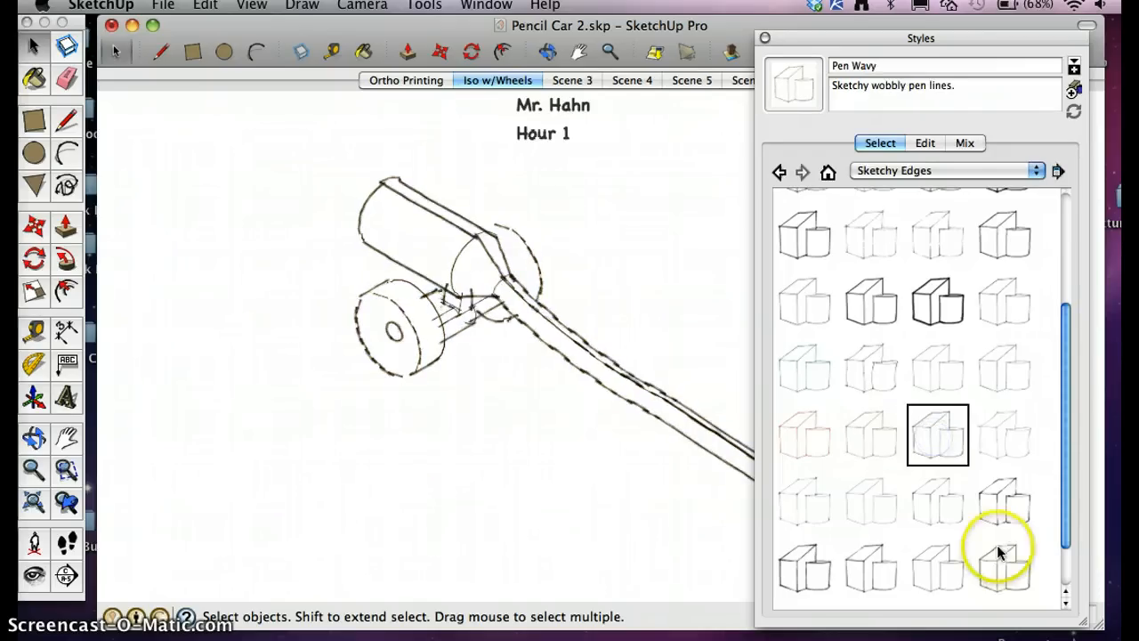
pyautogui.click(801, 566)
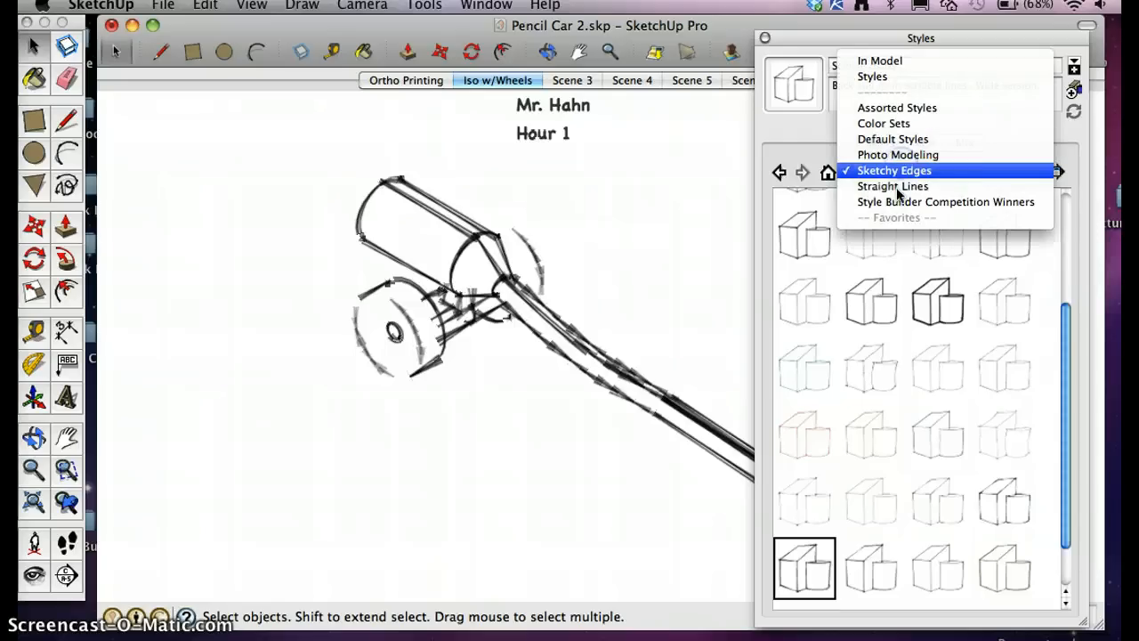
# Switch to Style Builder Competition Winners and preview tech pen, wide marker and loose pencil styles.
pyautogui.click(945, 201)
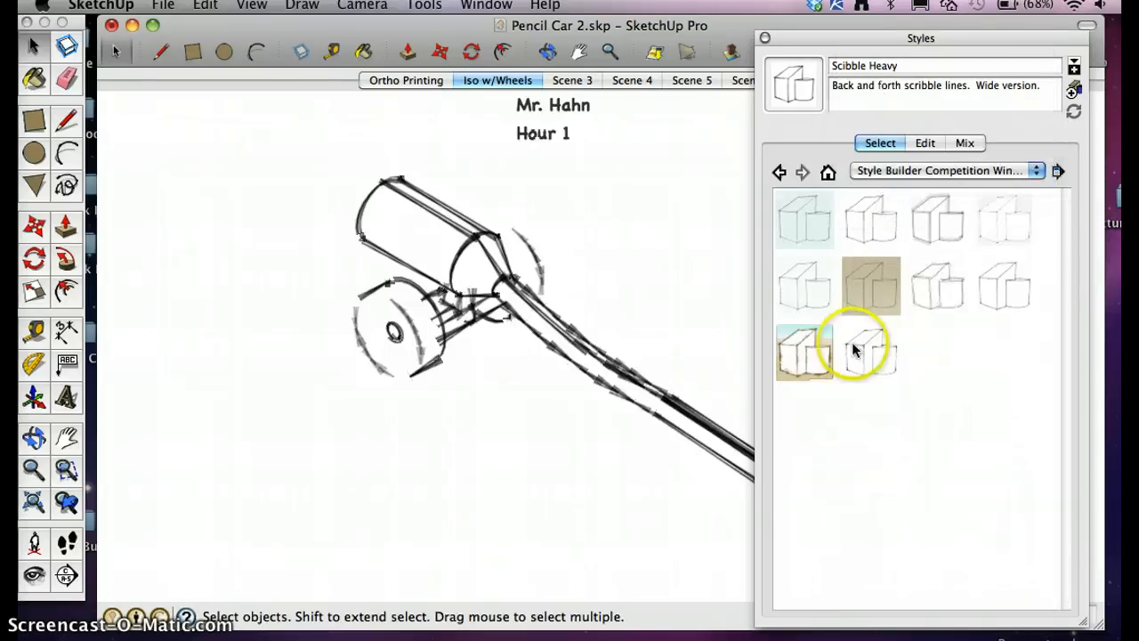
pyautogui.click(870, 352)
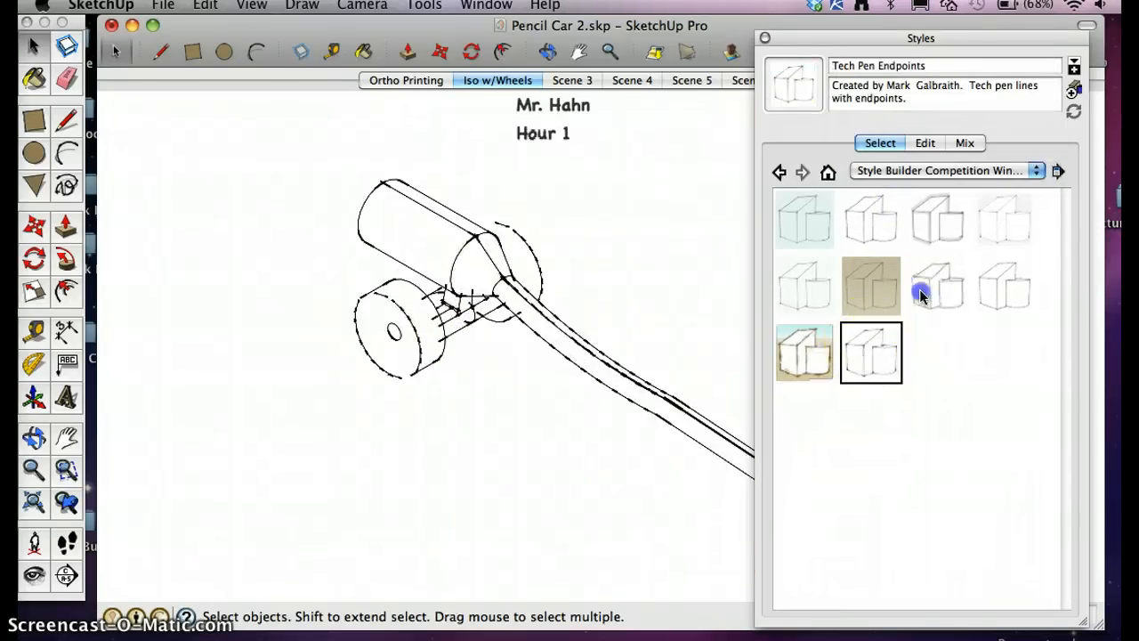
pyautogui.click(936, 217)
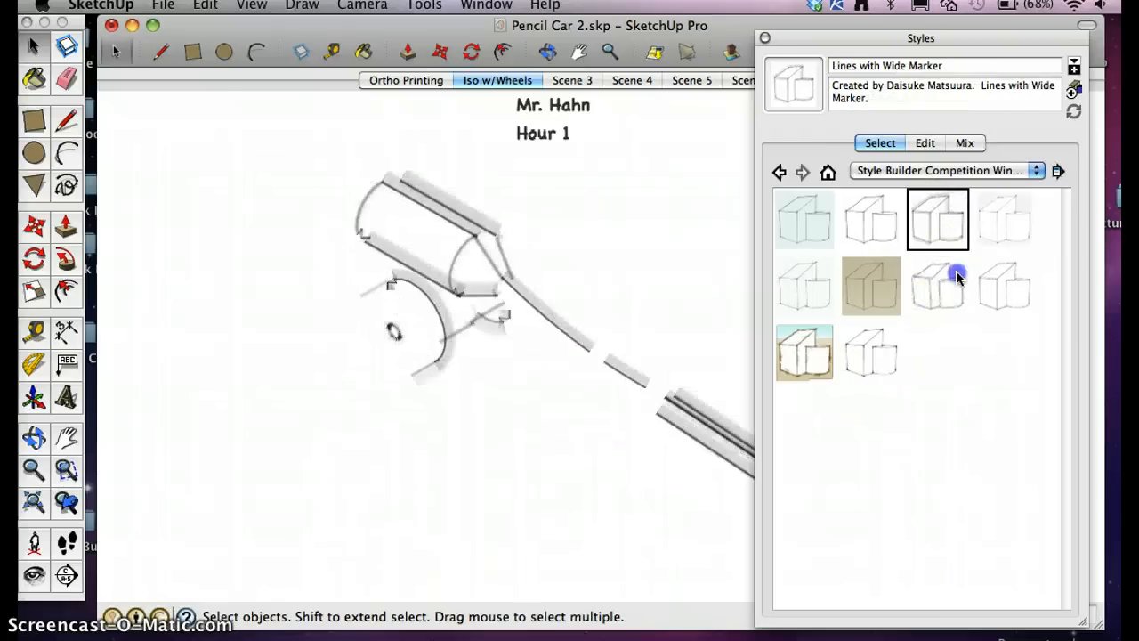
pyautogui.click(936, 285)
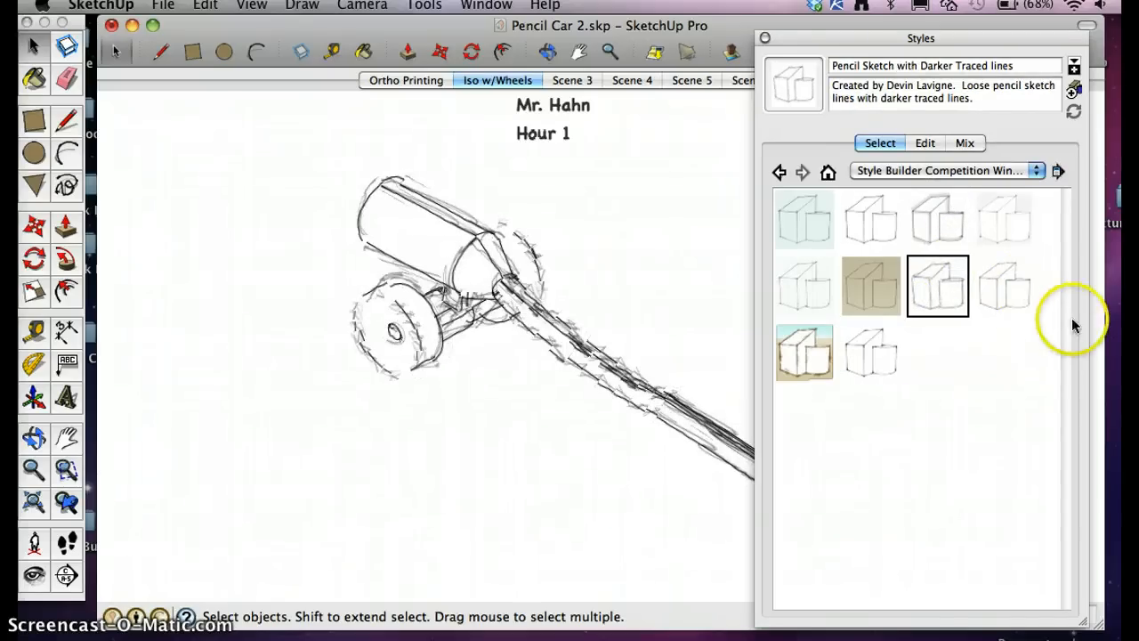
# Try Hand Drafted with Mask and settle on Pencil Edges With Whiteout Border.
pyautogui.click(1004, 219)
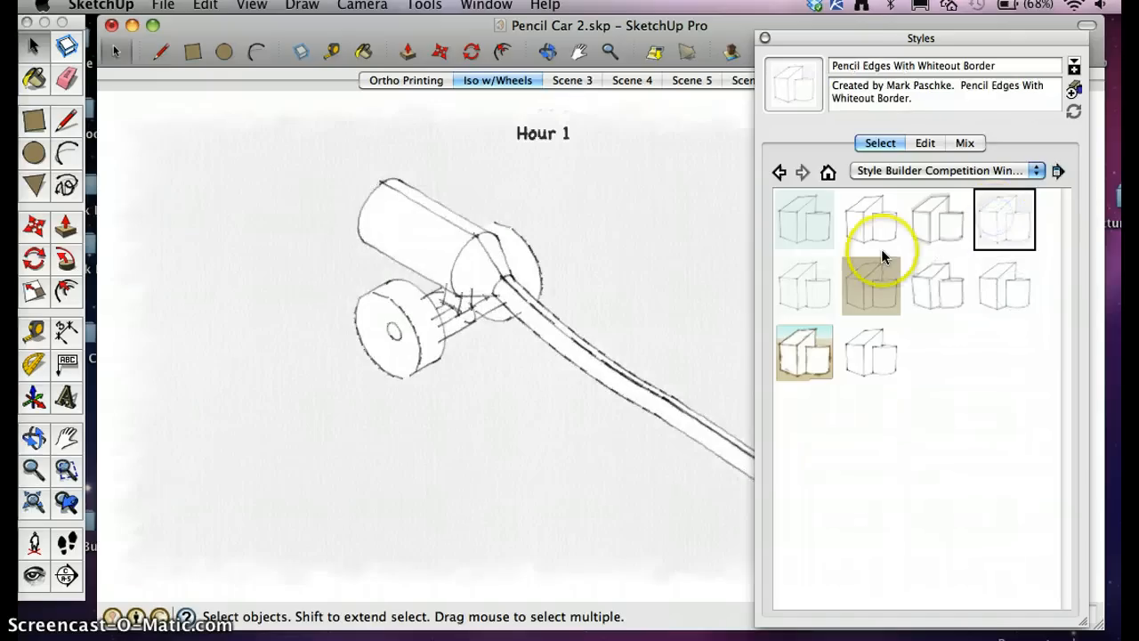
pyautogui.click(804, 219)
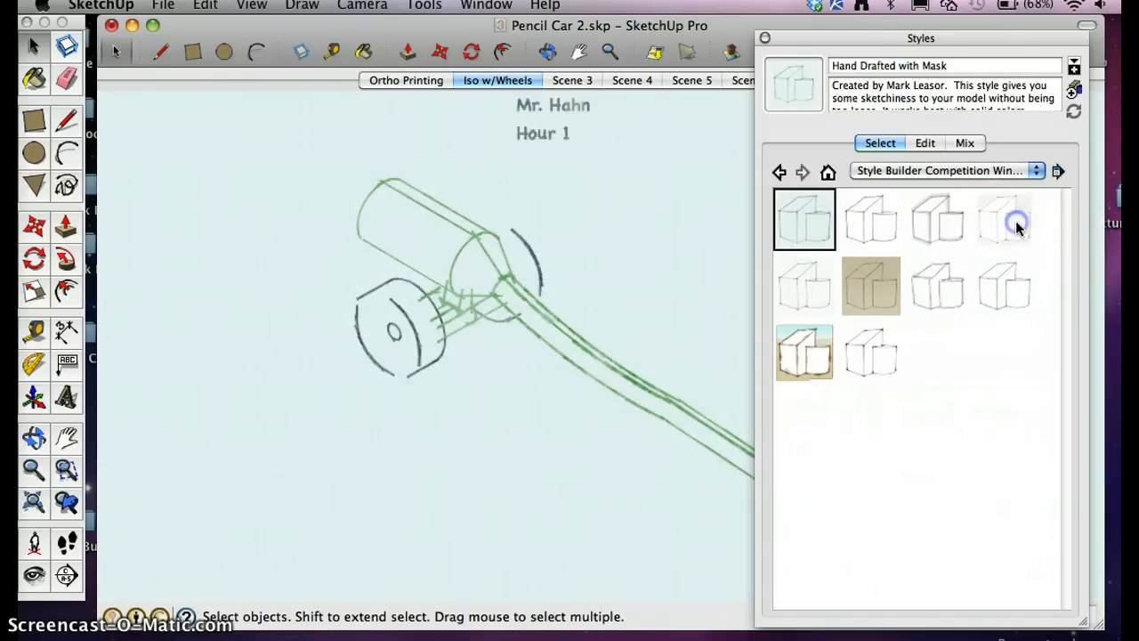
pyautogui.click(1004, 219)
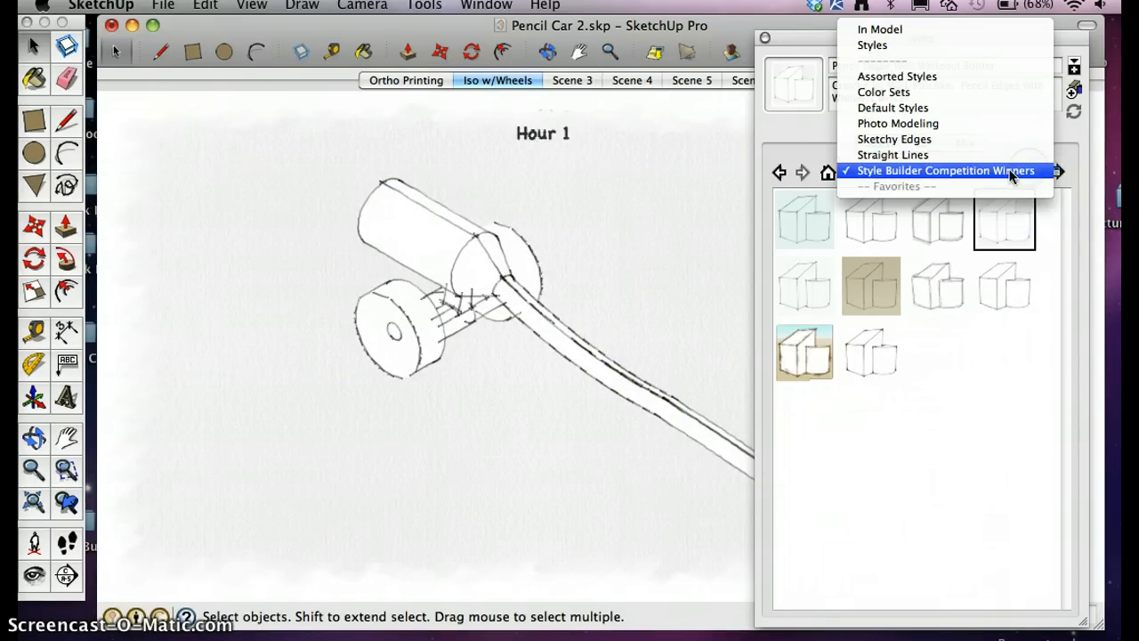
pyautogui.moveTo(897, 74)
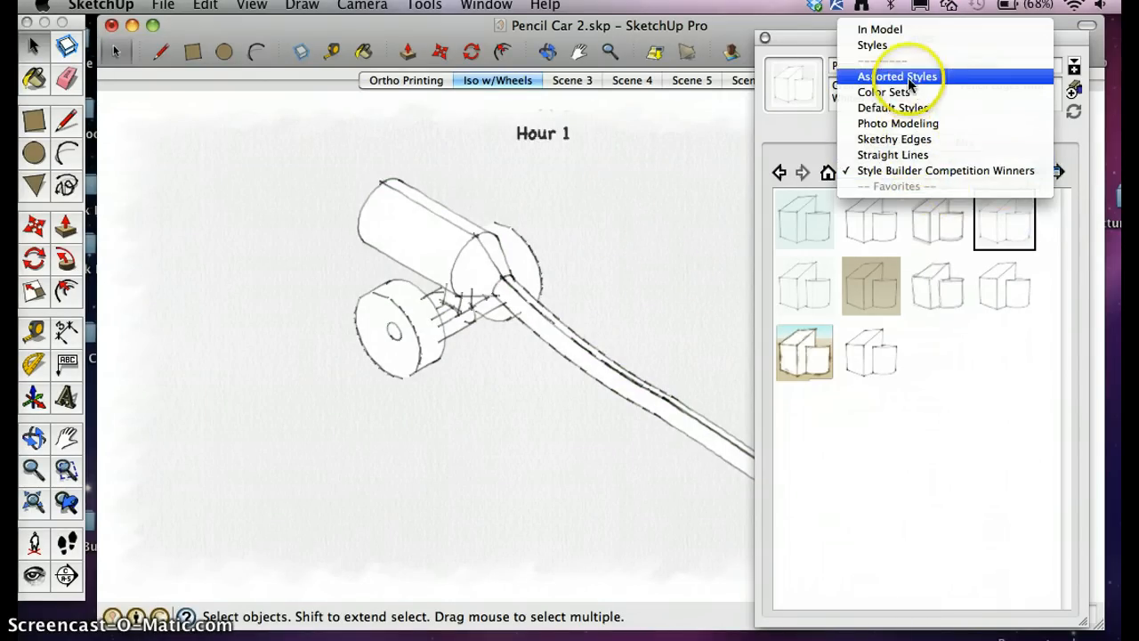
# In Assorted Styles, preview Monochrome Screen and Scribble on Masonite, then apply Pencil on Tracing Paper.
pyautogui.click(897, 75)
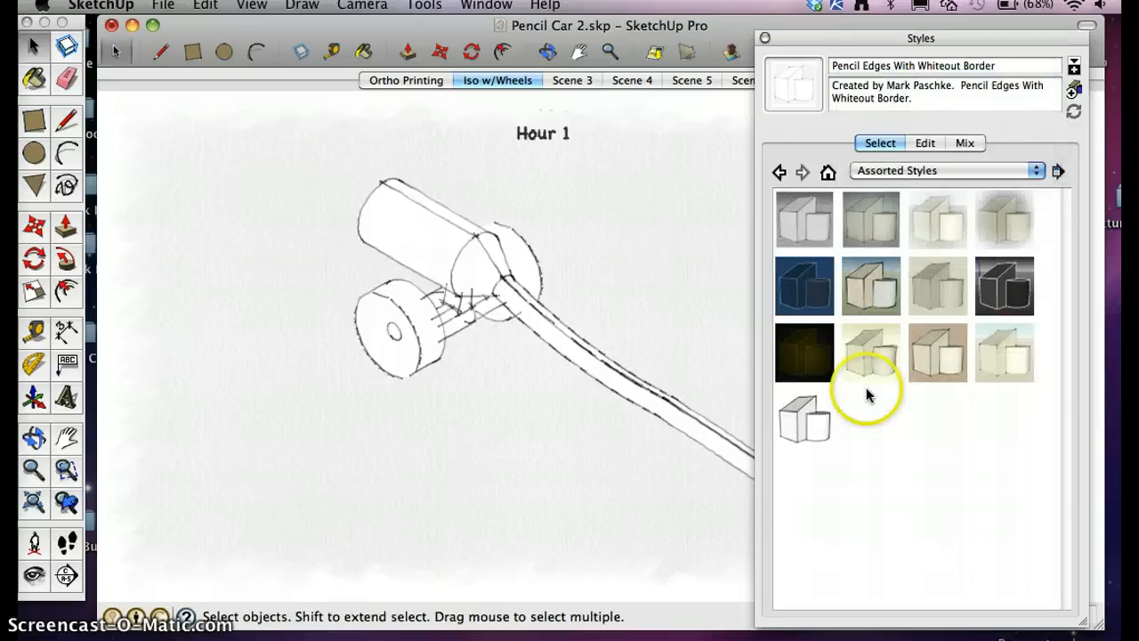
pyautogui.click(804, 352)
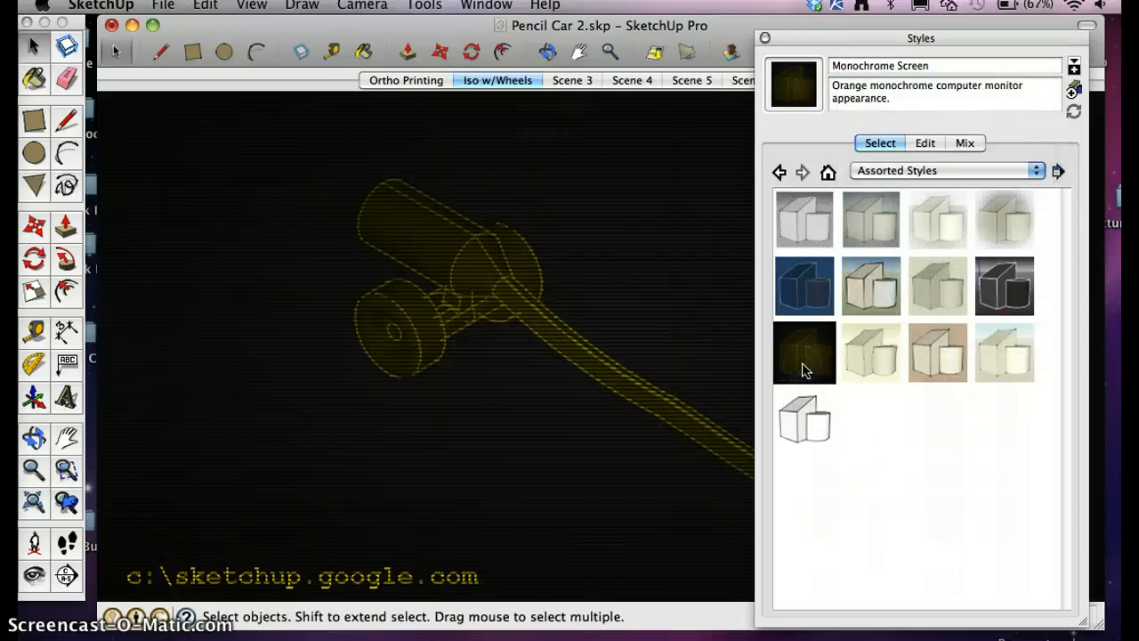
pyautogui.click(870, 353)
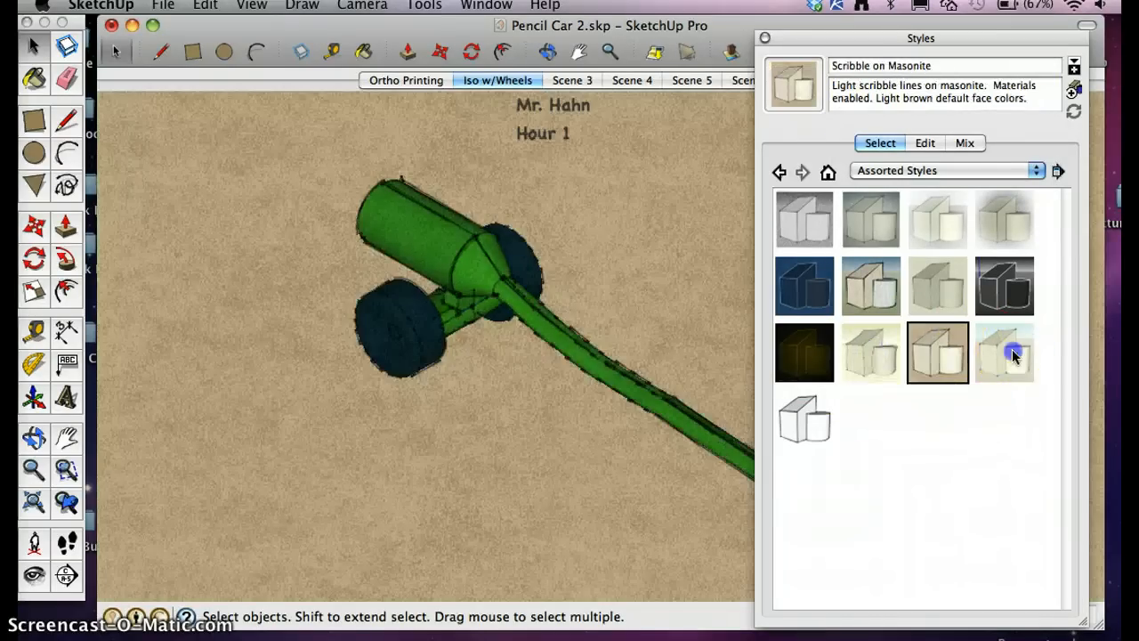
pyautogui.click(870, 352)
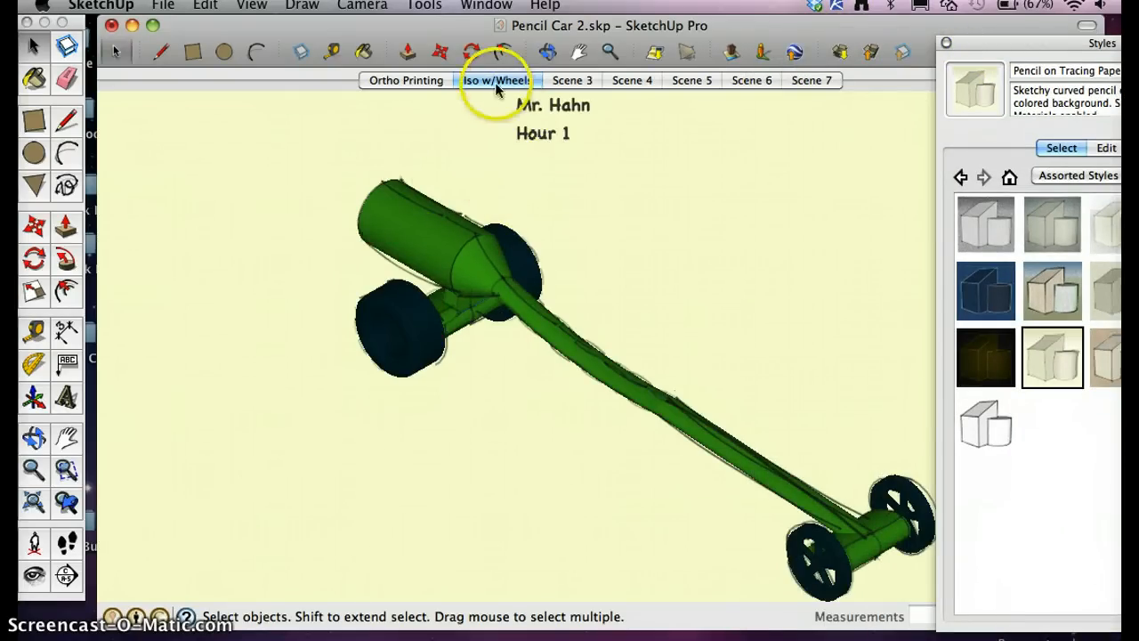
# Update the Iso w/Wheels scene with the tracing-paper style and check the Ortho Printing scene.
pyautogui.rightClick(495, 80)
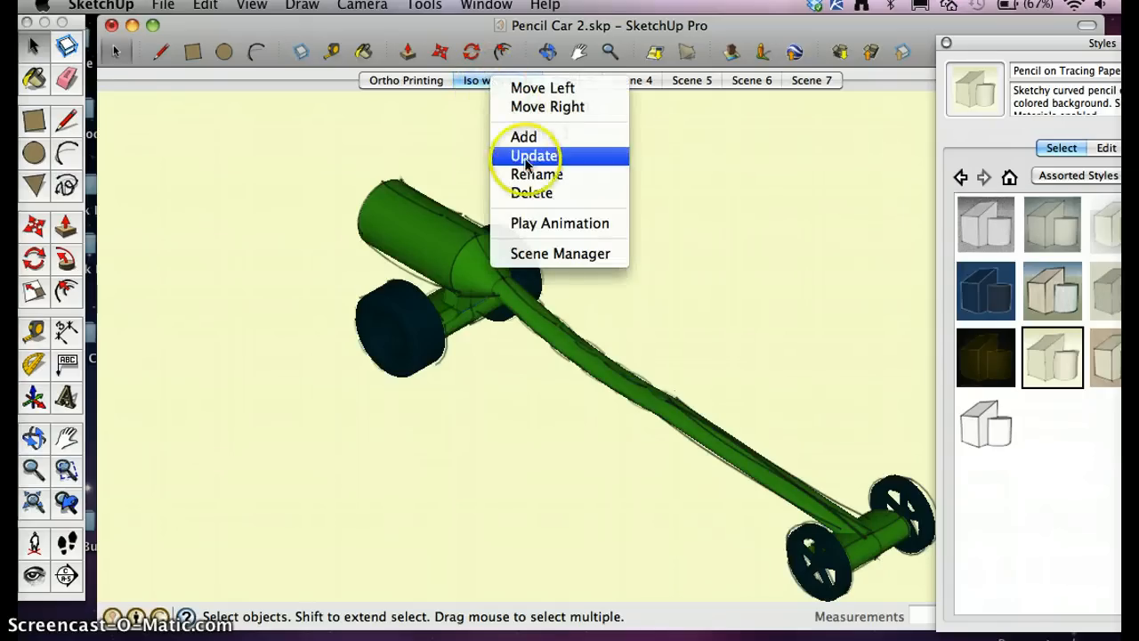
pyautogui.click(534, 157)
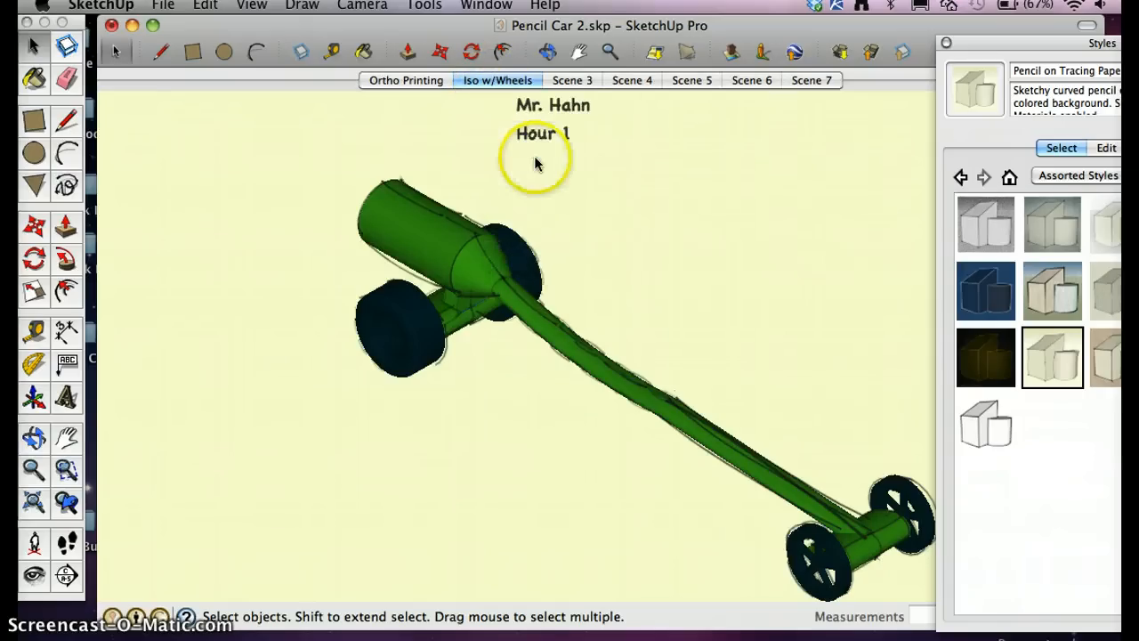
pyautogui.click(406, 80)
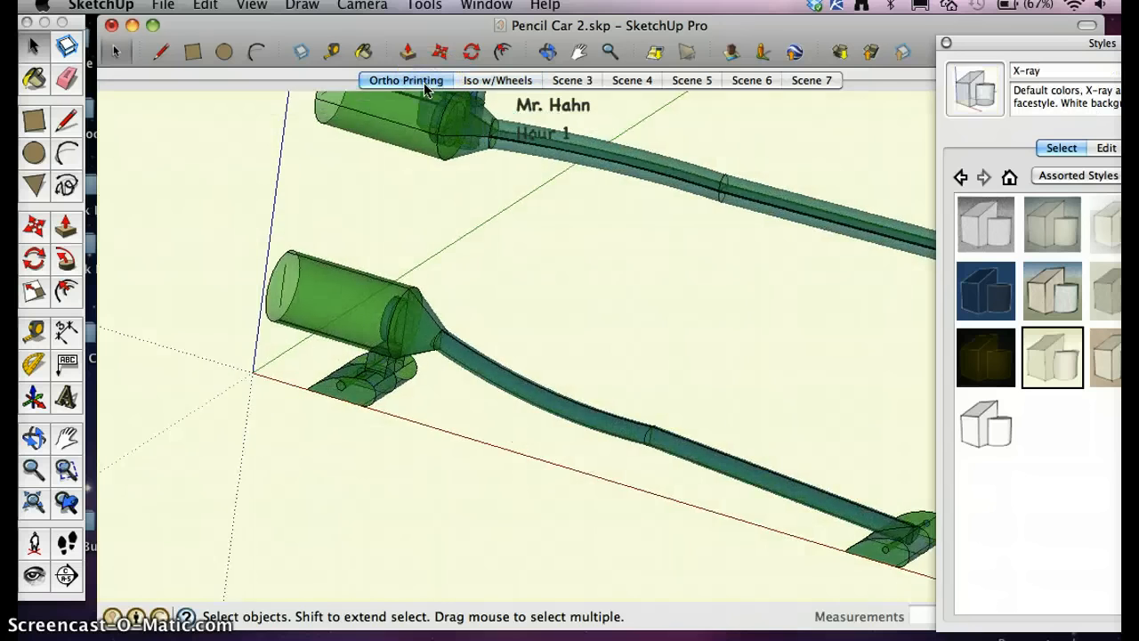
pyautogui.click(498, 80)
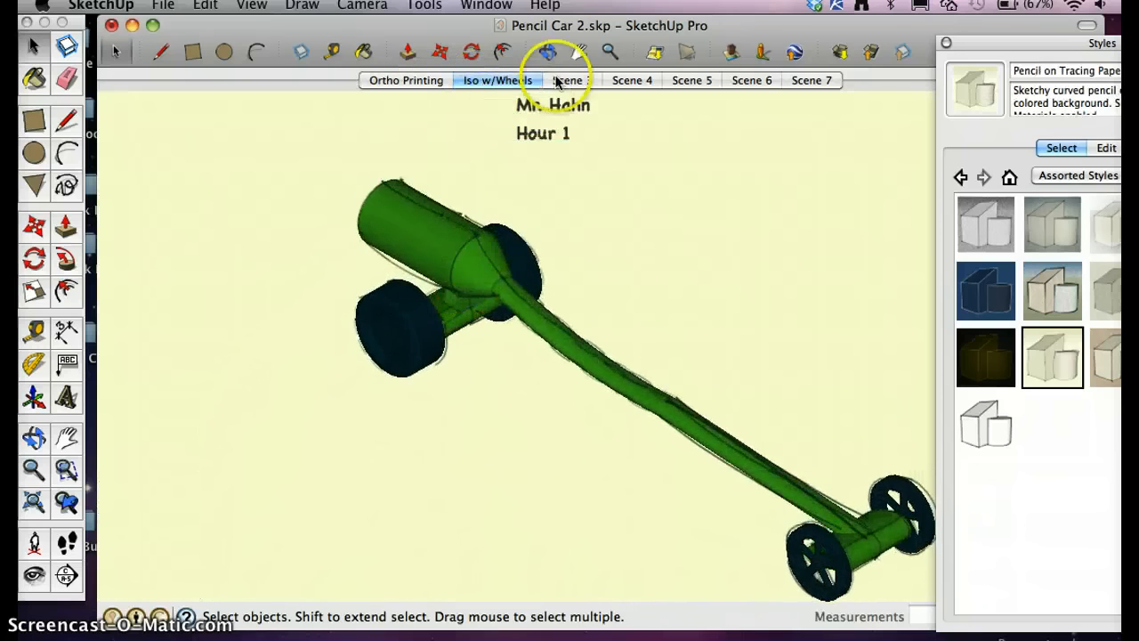
# Compare Scene 3 with Iso w/Wheels, then give Scene 3 the Pencil on Tracing Paper style.
pyautogui.click(573, 81)
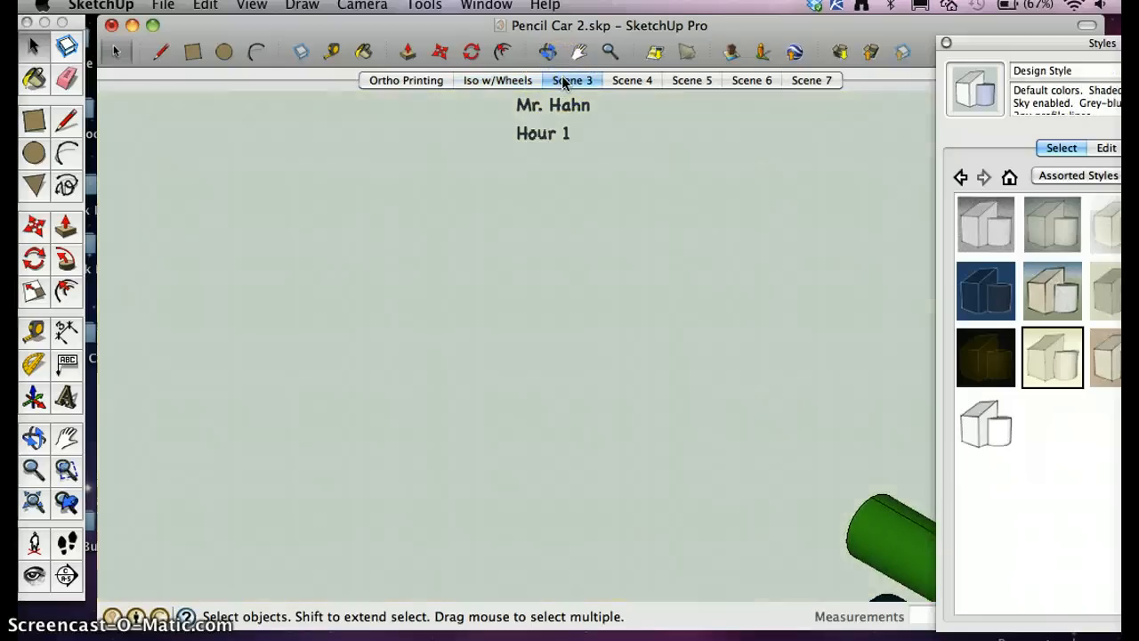
pyautogui.click(573, 80)
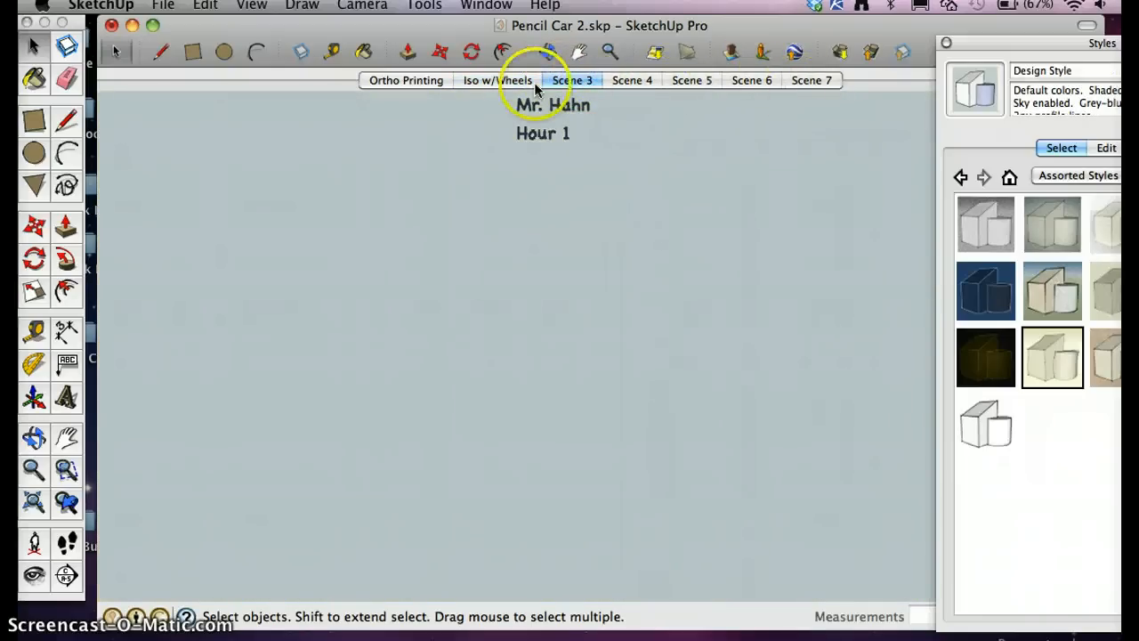
pyautogui.click(499, 80)
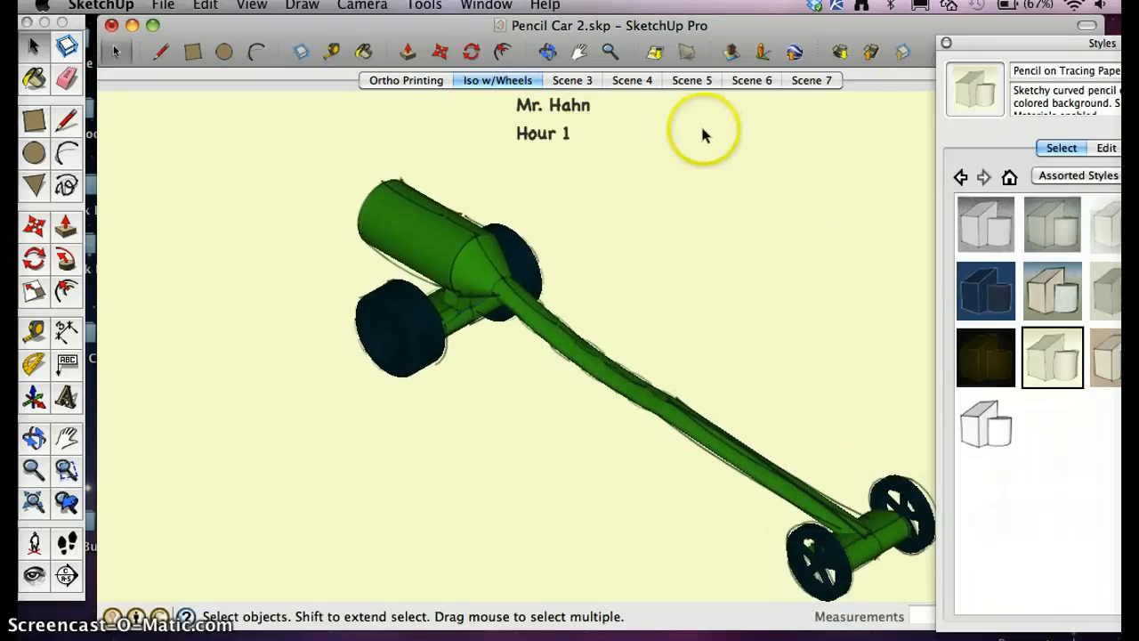
pyautogui.click(573, 80)
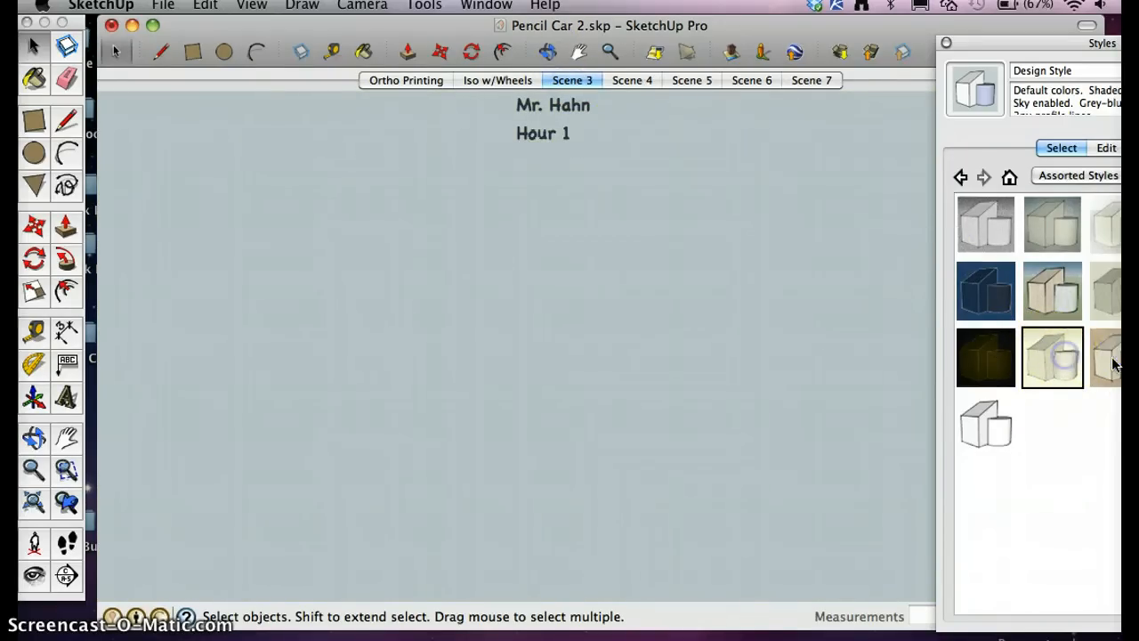
pyautogui.click(1052, 356)
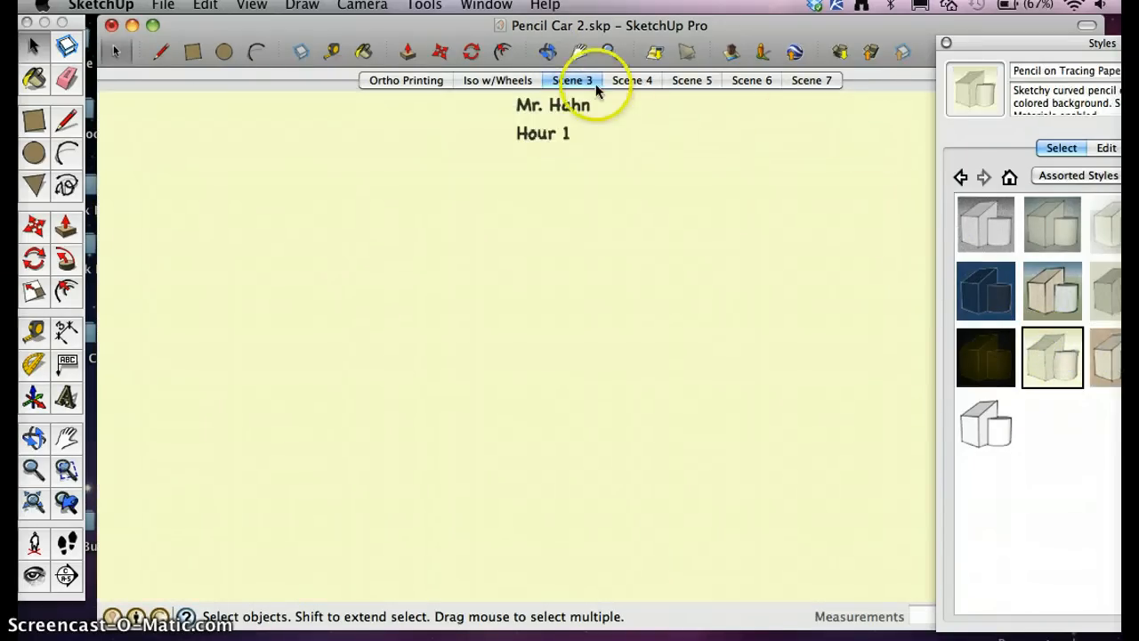
pyautogui.rightClick(571, 81)
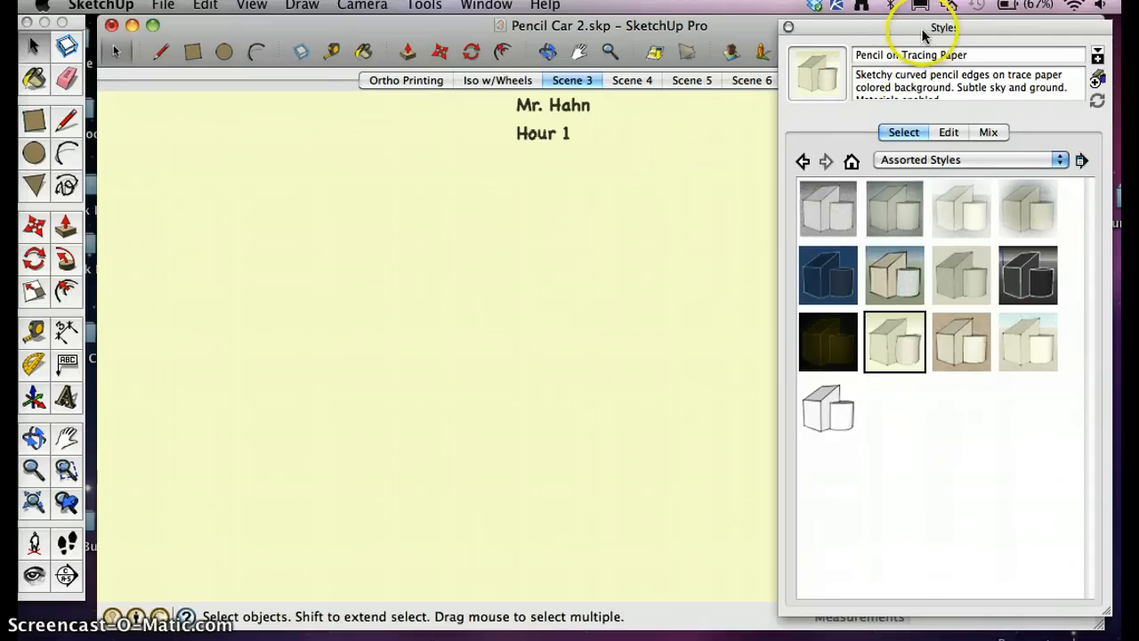
# Preview Generic CAD, review its Edge, Face, Watermark and Modeling settings, and hide the model axes.
pyautogui.click(1029, 274)
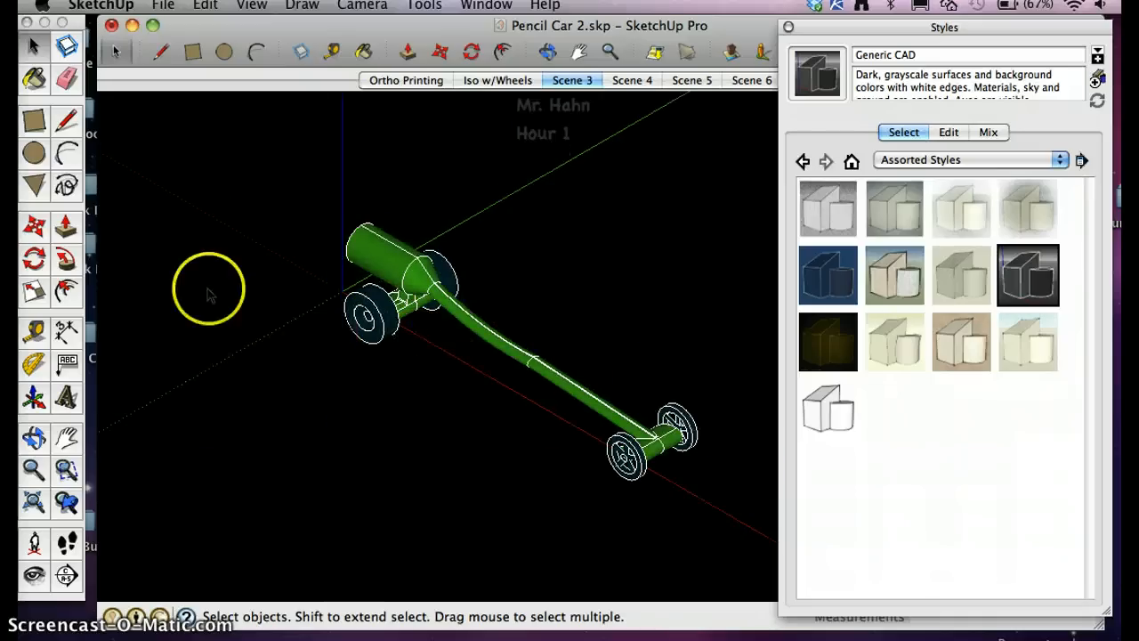
pyautogui.moveTo(336, 292)
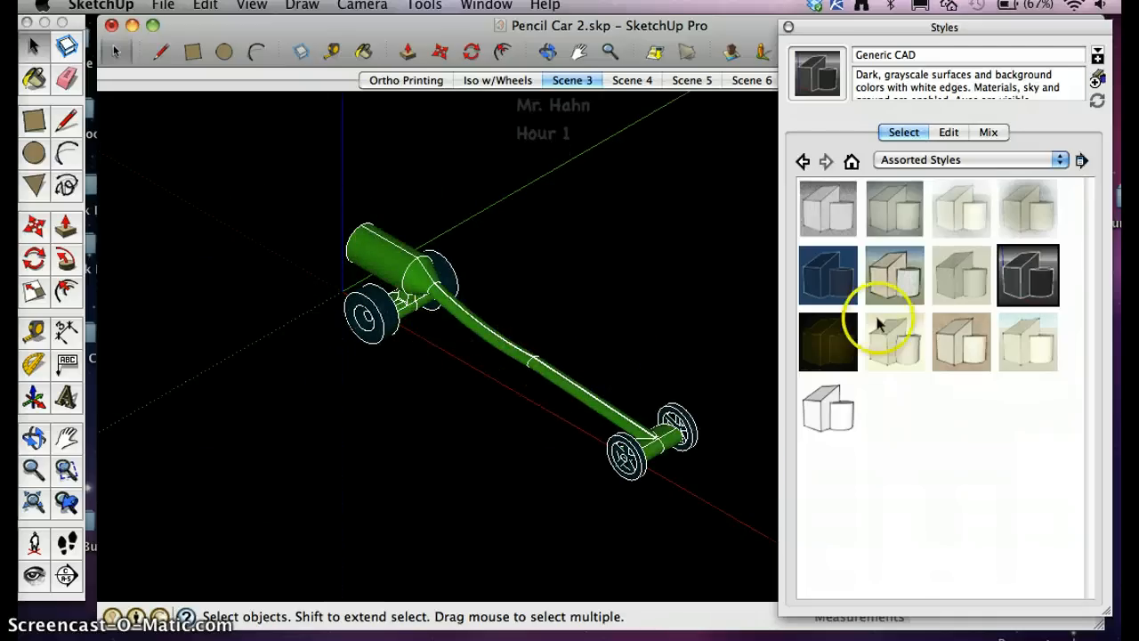
pyautogui.click(947, 132)
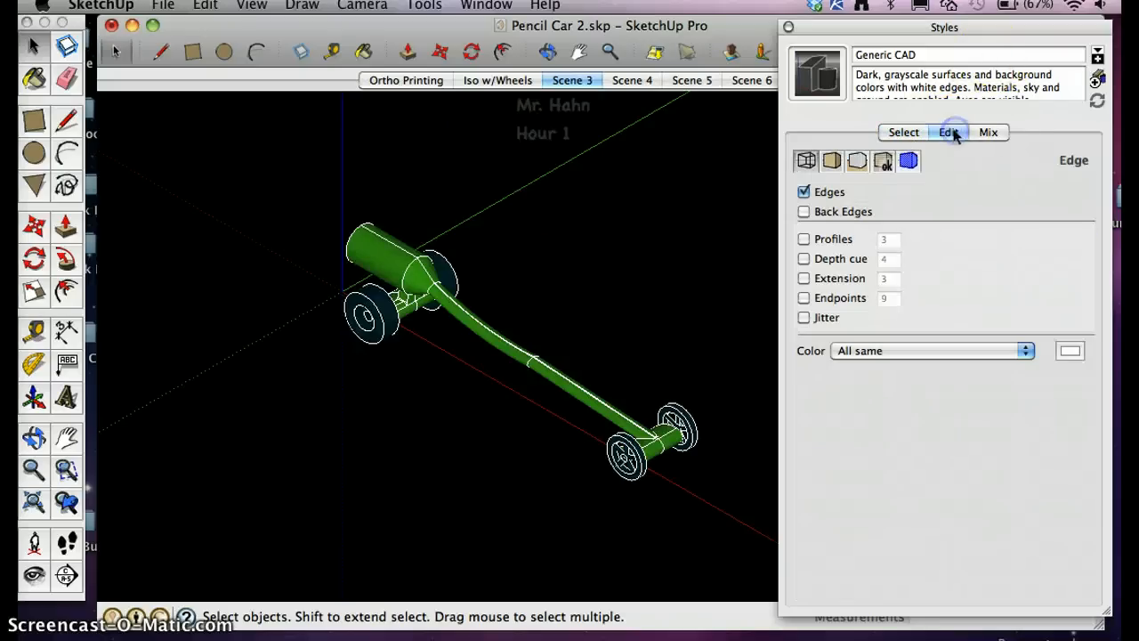
pyautogui.click(831, 161)
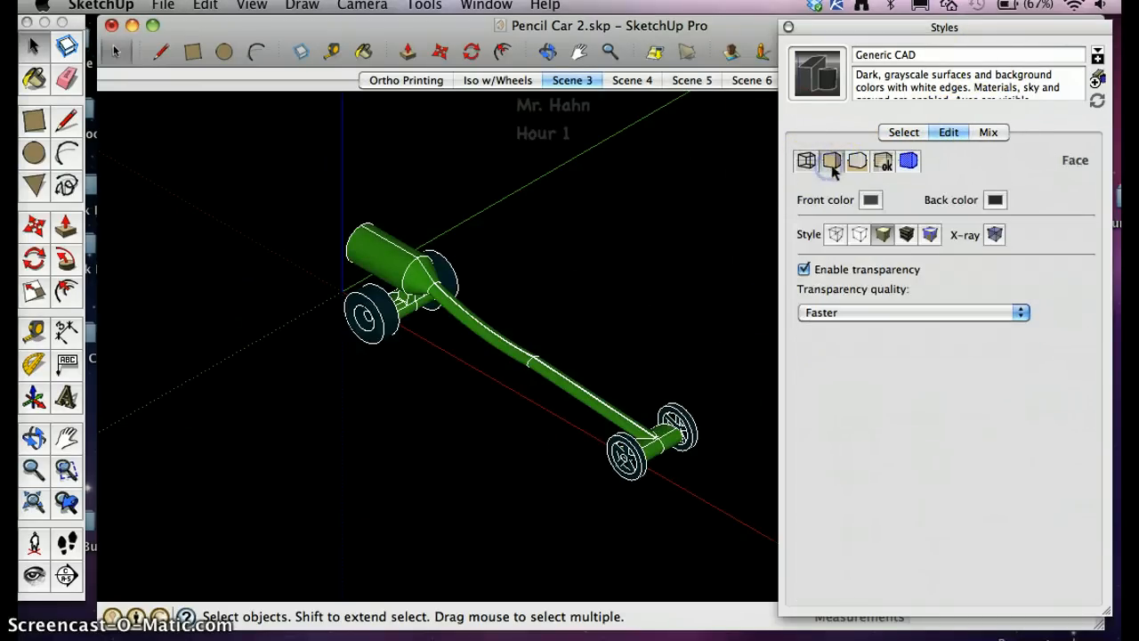
pyautogui.click(883, 160)
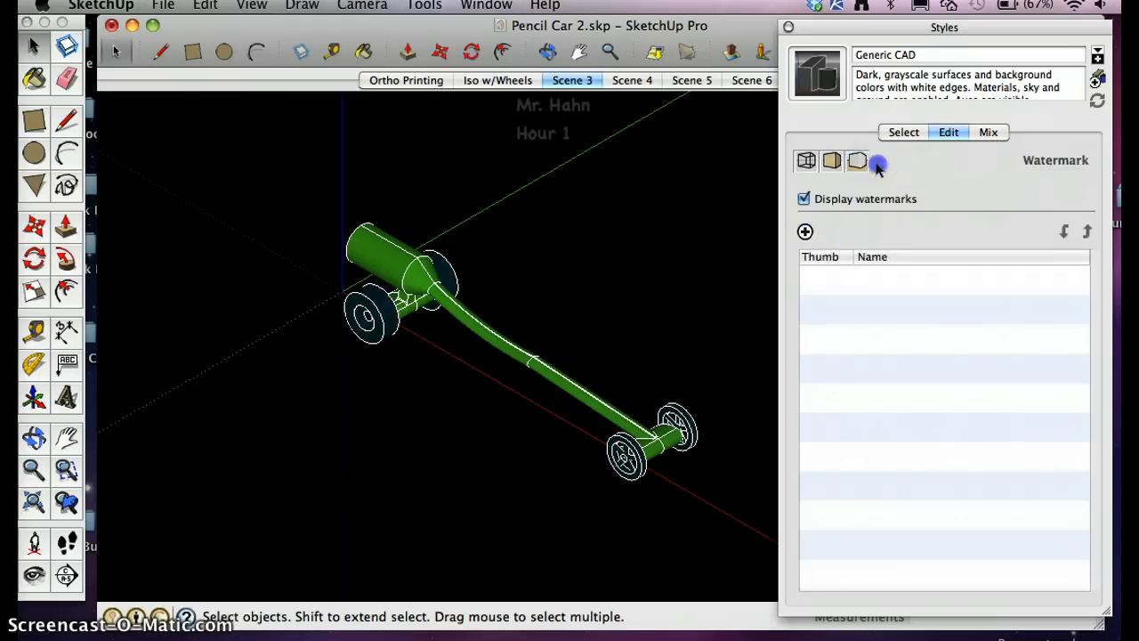
pyautogui.click(908, 160)
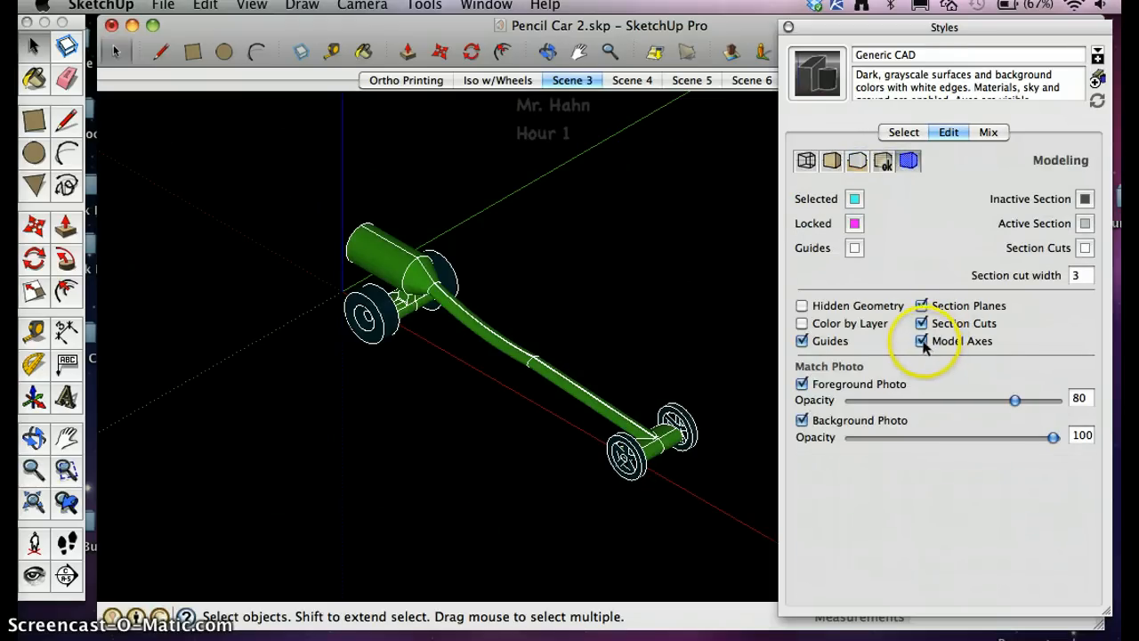
pyautogui.click(922, 341)
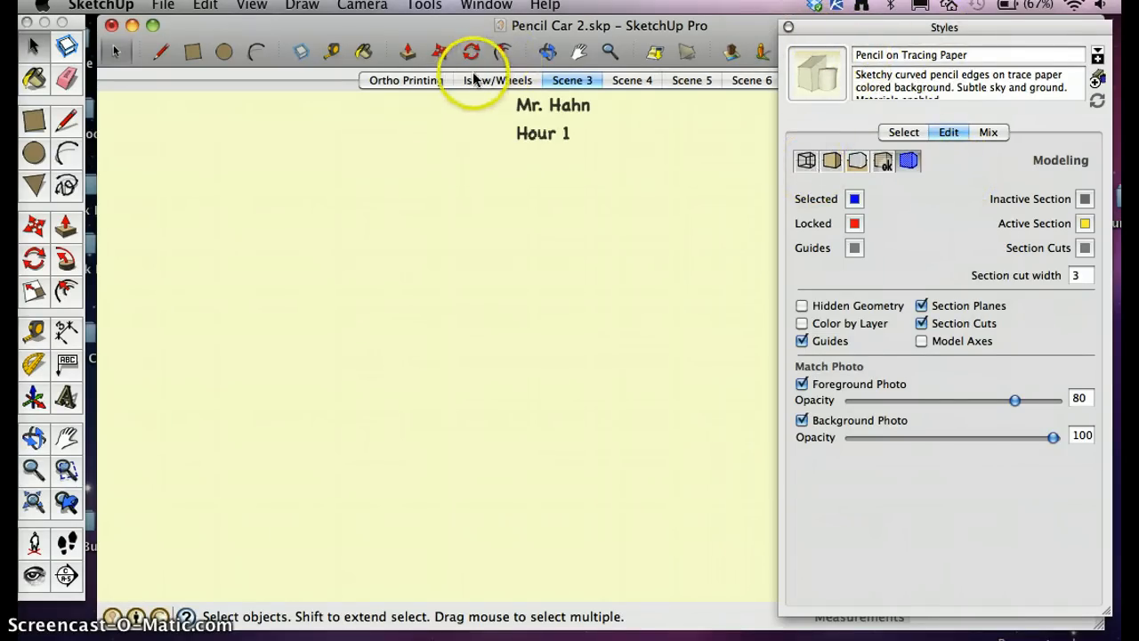
# On the Iso w/Wheels scene, show the current style's watermark settings and start adding a watermark.
pyautogui.click(498, 80)
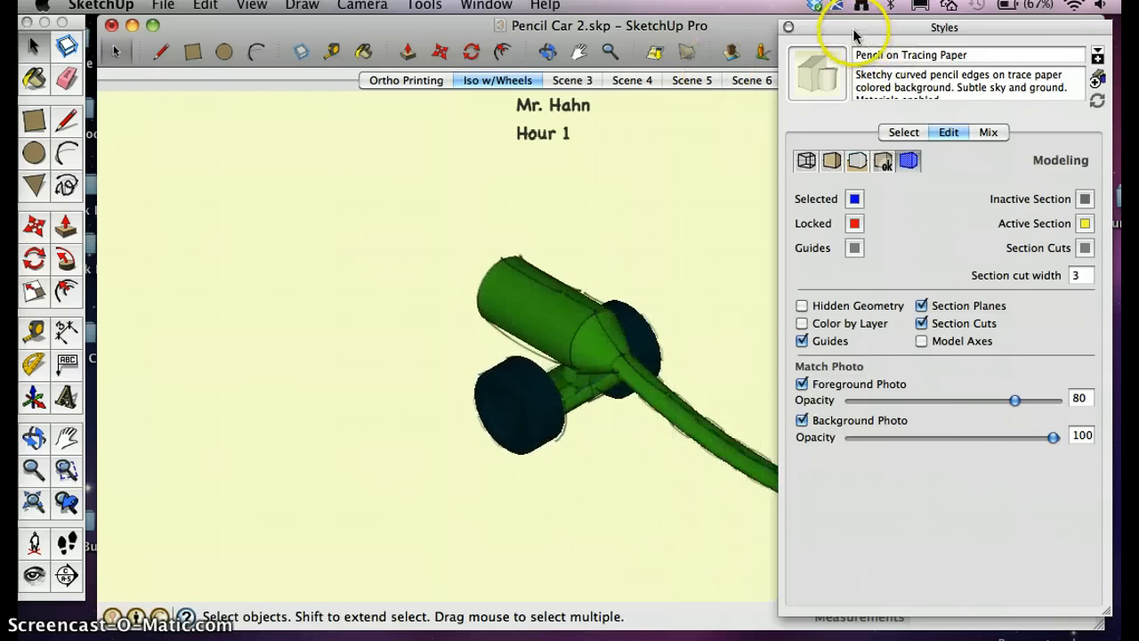
pyautogui.click(810, 80)
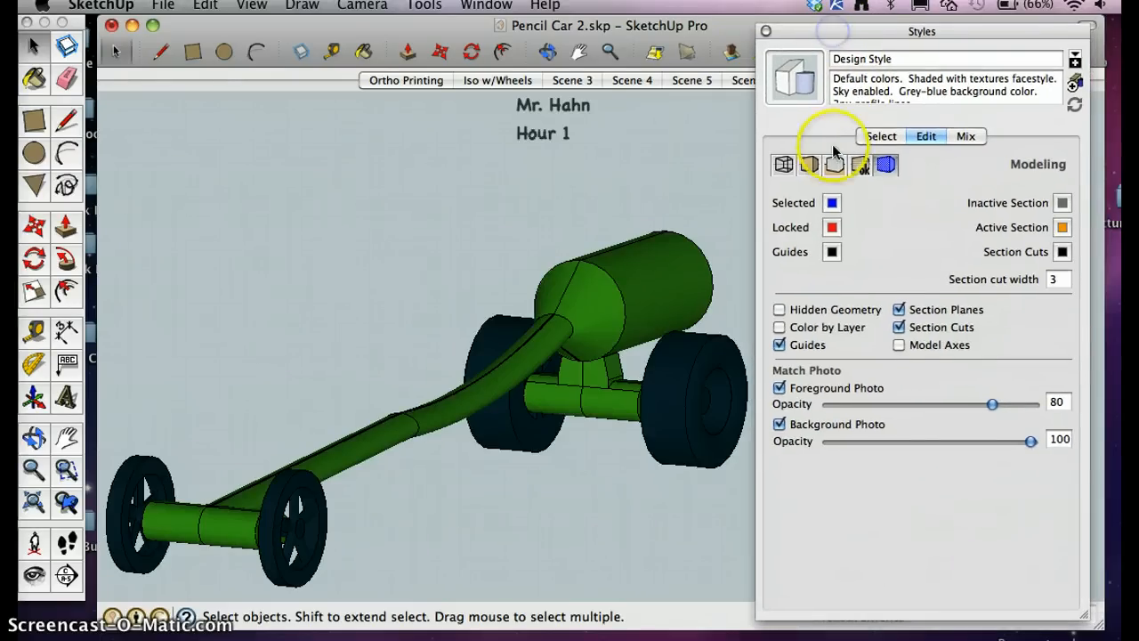
pyautogui.click(859, 163)
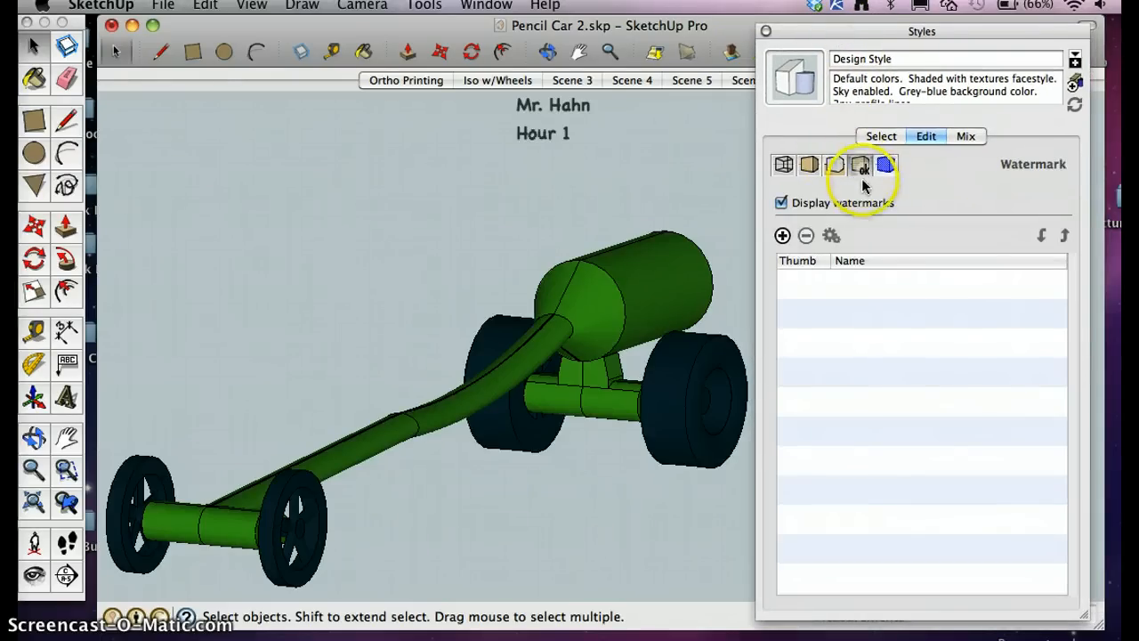
pyautogui.click(782, 202)
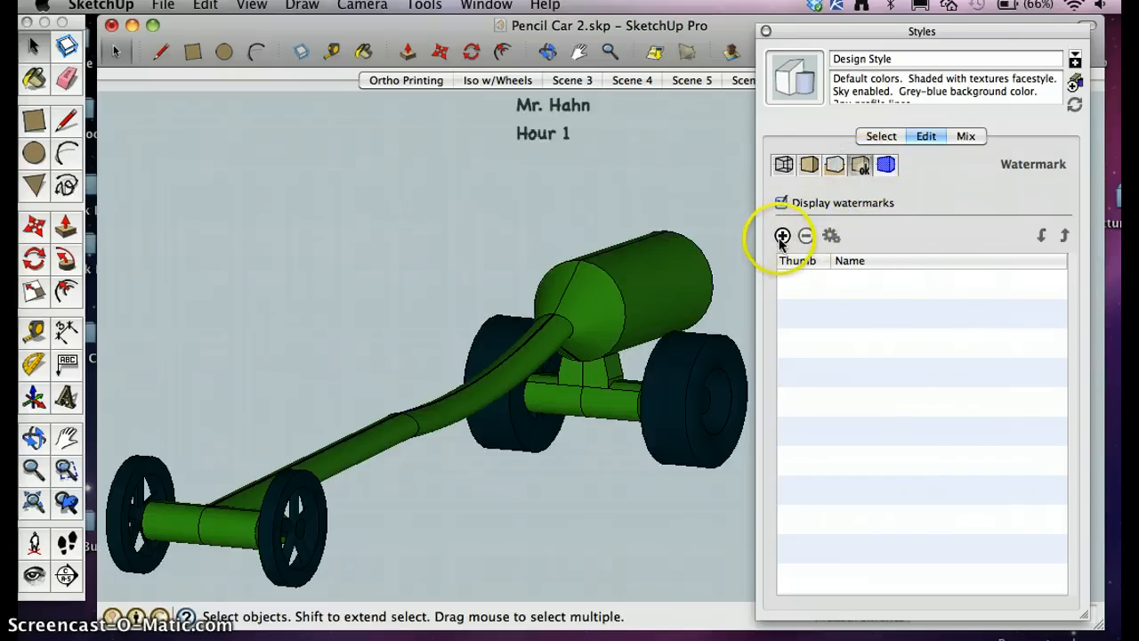
# Browse the Desktop, preview image001.png, then load racetrack.jpg as the watermark image.
pyautogui.click(781, 235)
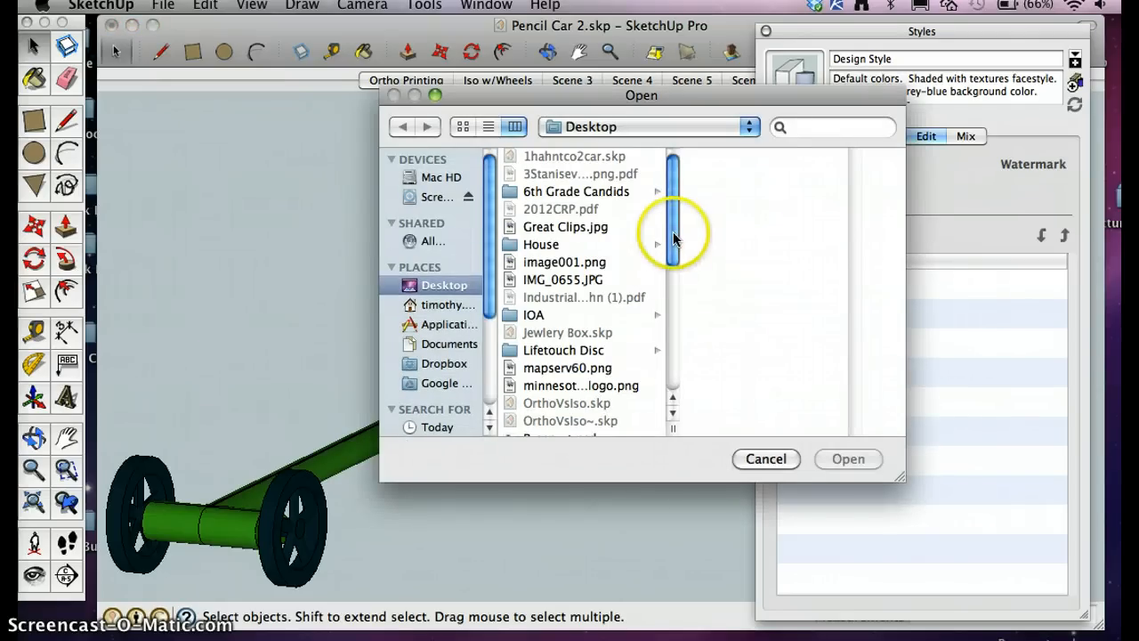
pyautogui.scroll(-3)
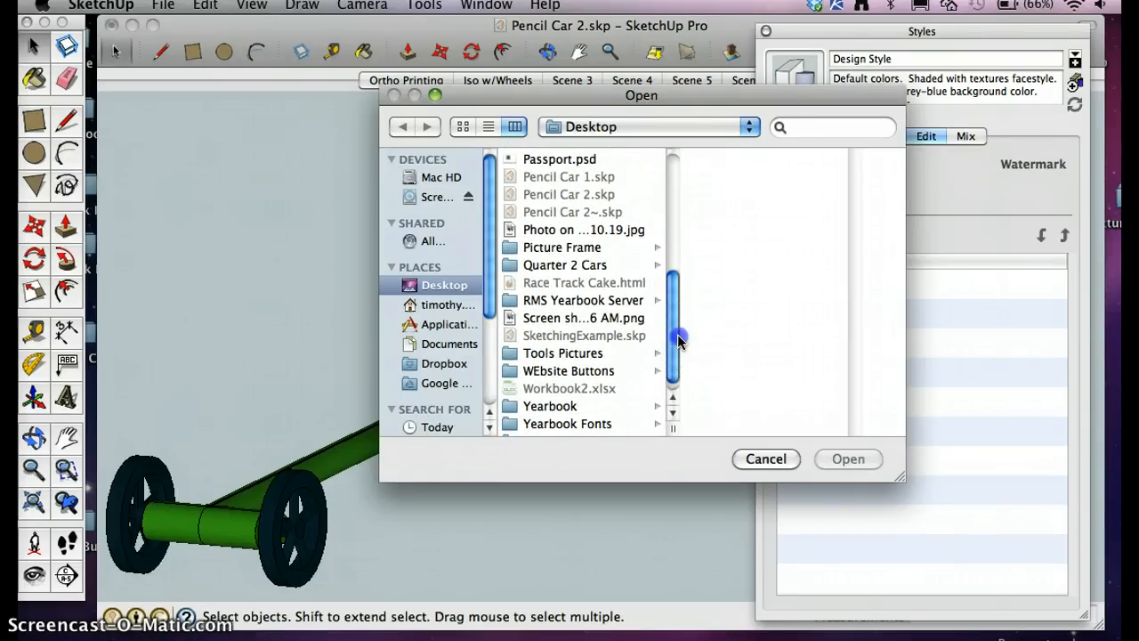
pyautogui.scroll(-3)
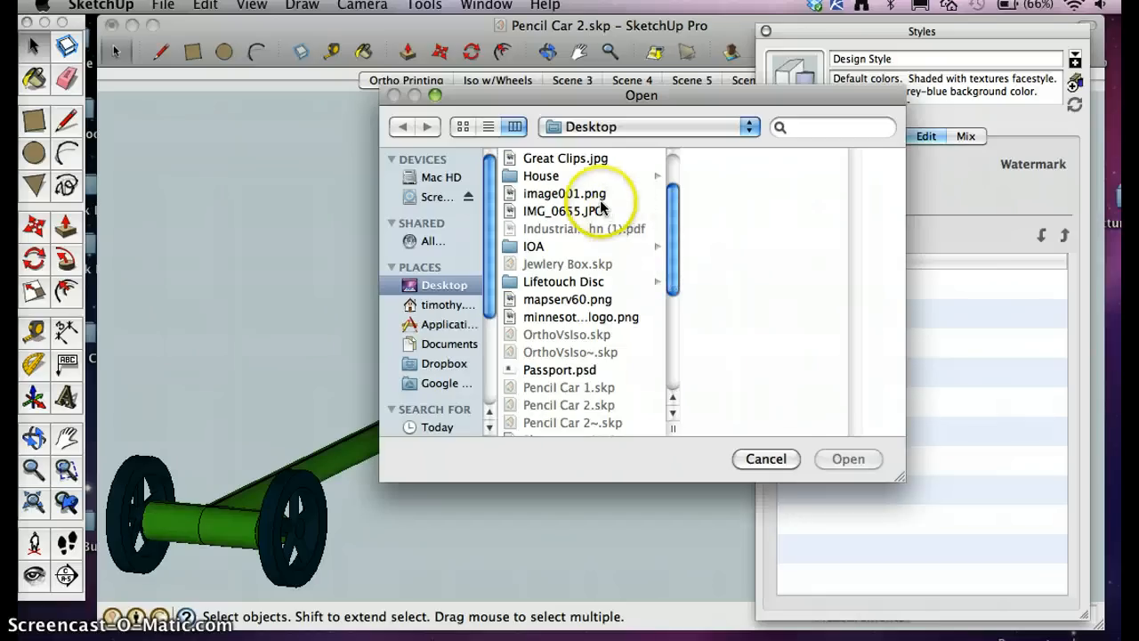
pyautogui.click(566, 261)
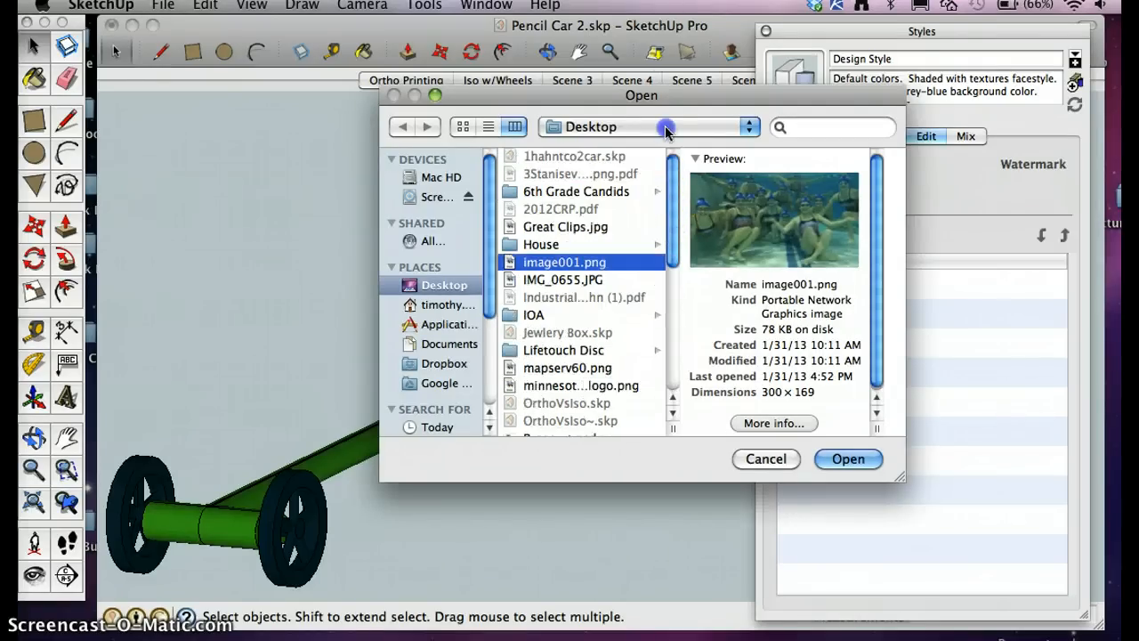
pyautogui.click(766, 460)
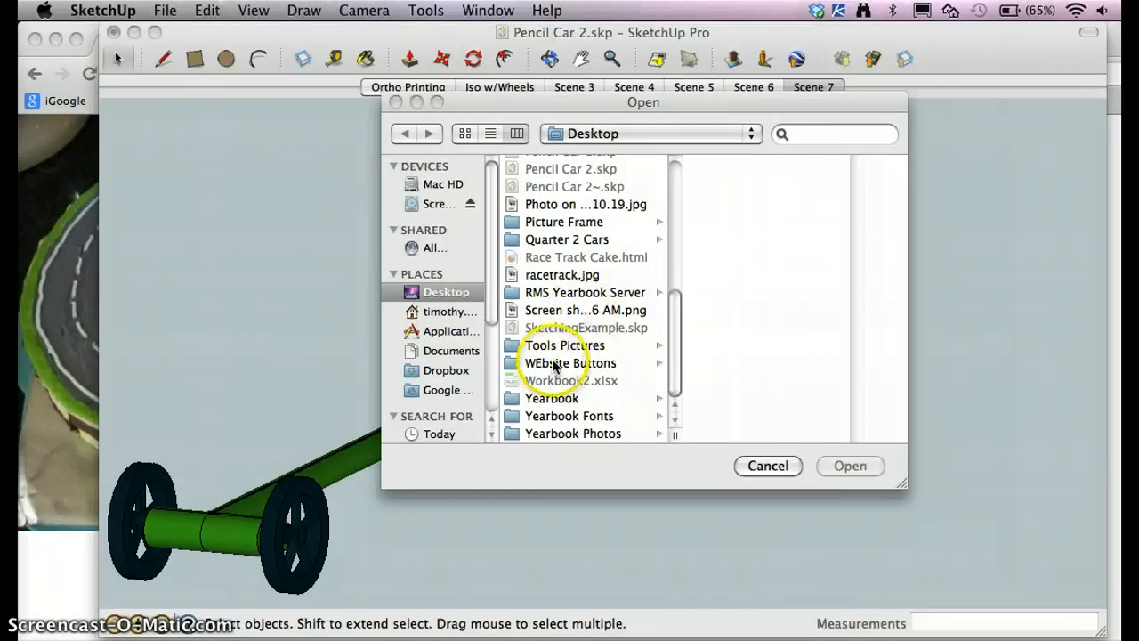
pyautogui.click(563, 274)
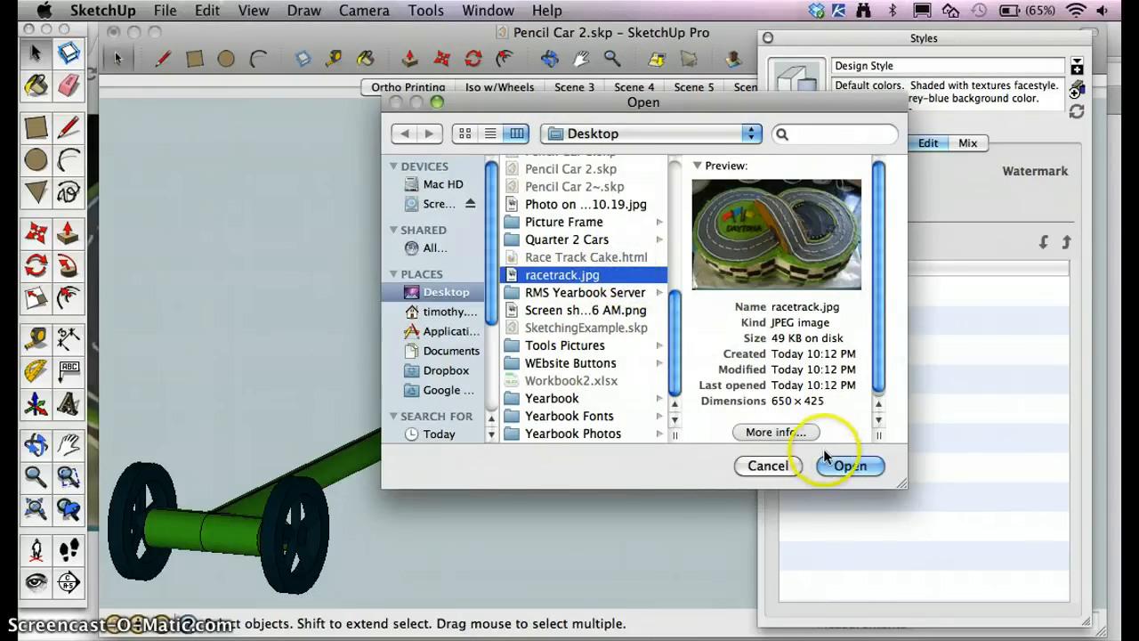
pyautogui.click(849, 466)
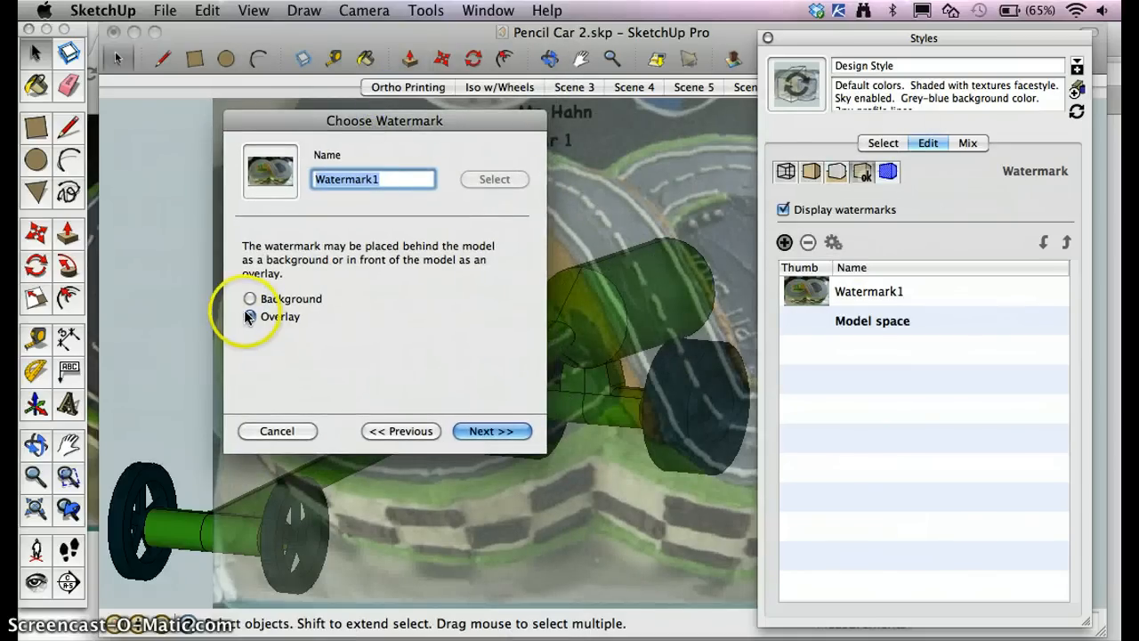
# Place the photo as a Background watermark and keep the blend at full image strength.
pyautogui.click(249, 299)
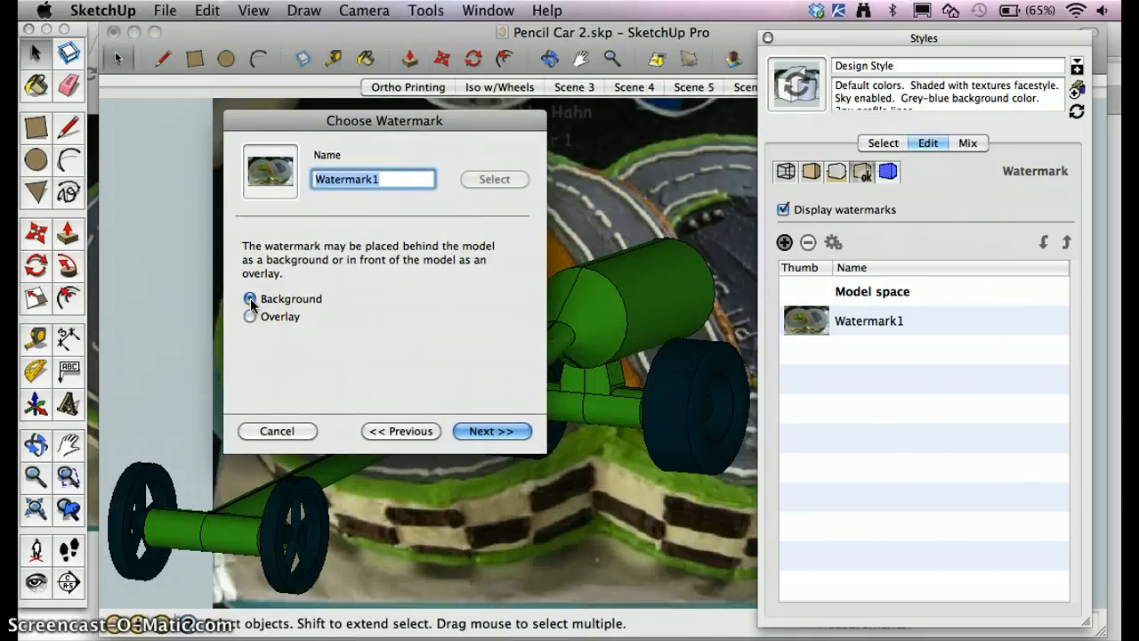
pyautogui.click(492, 431)
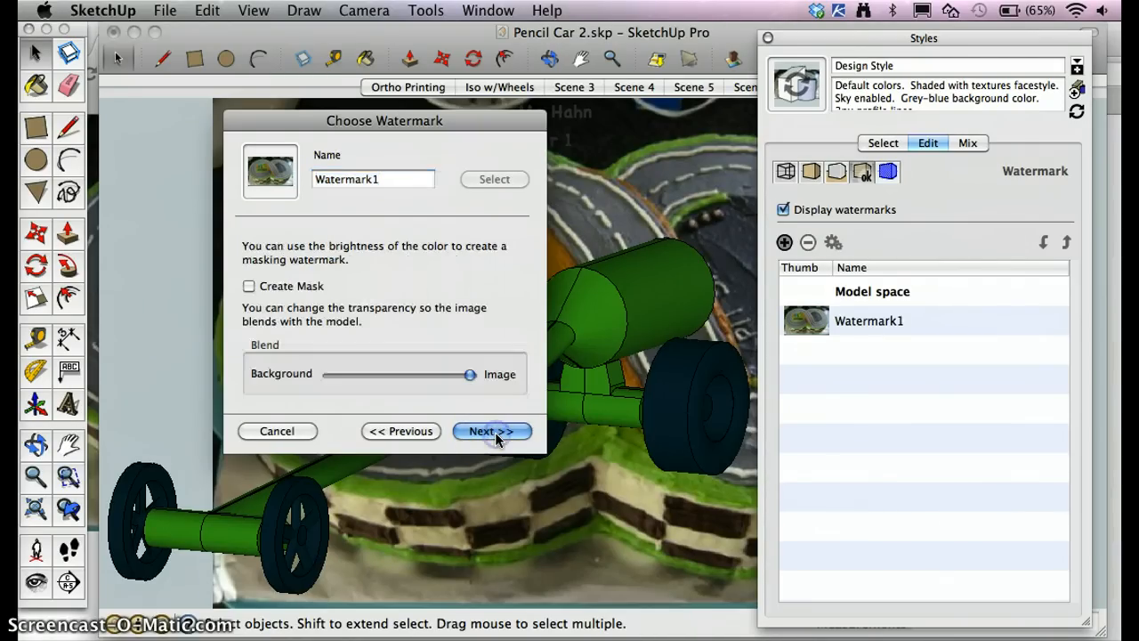
pyautogui.moveTo(448, 374); pyautogui.dragTo(328, 374)
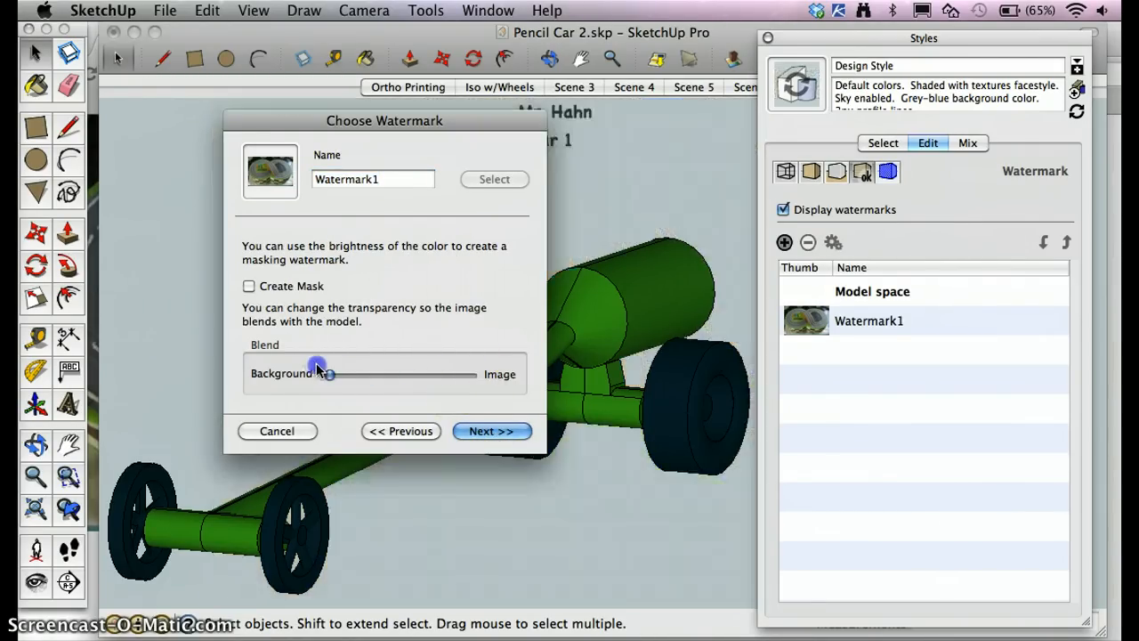
pyautogui.moveTo(329, 374); pyautogui.dragTo(477, 374)
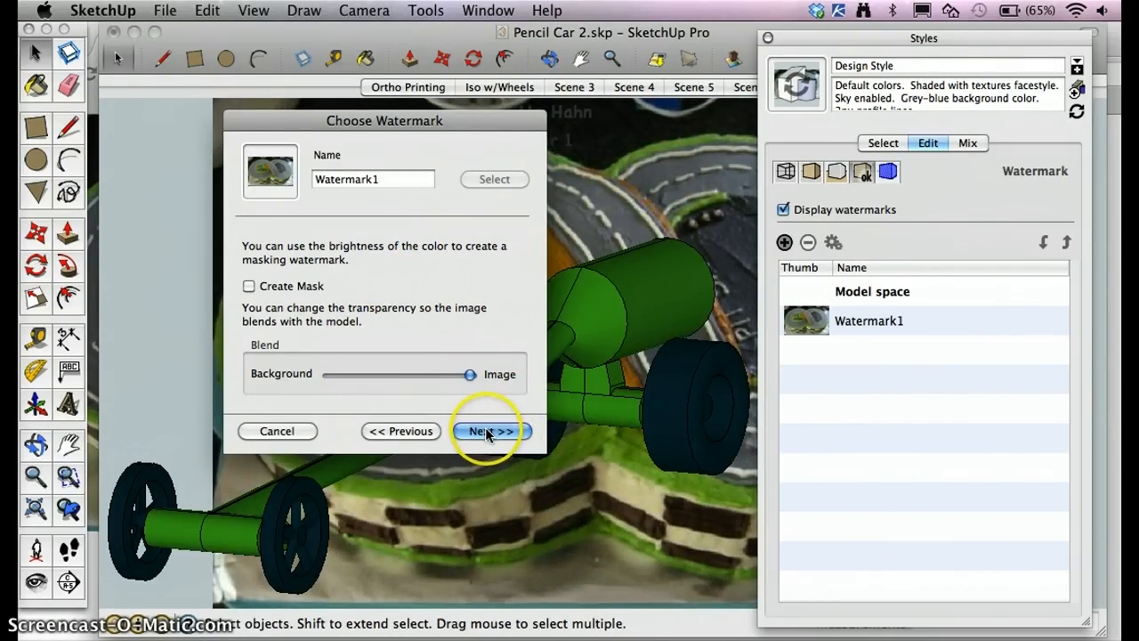
pyautogui.click(488, 431)
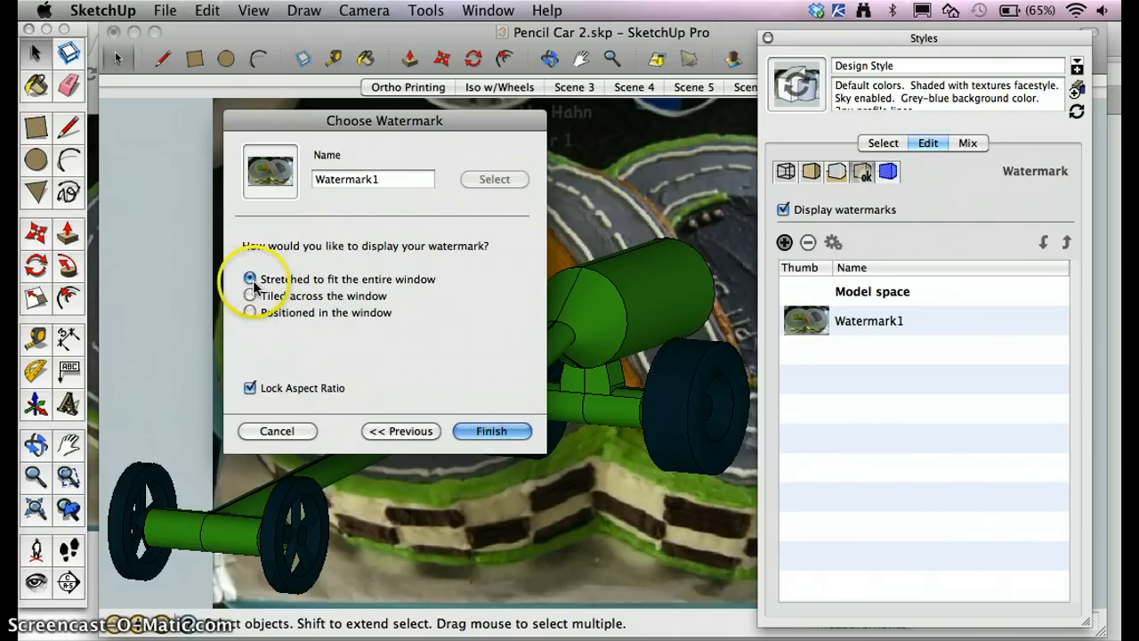
# Try tiled and positioned layouts, then finish with the photo stretched to fit the window.
pyautogui.click(250, 295)
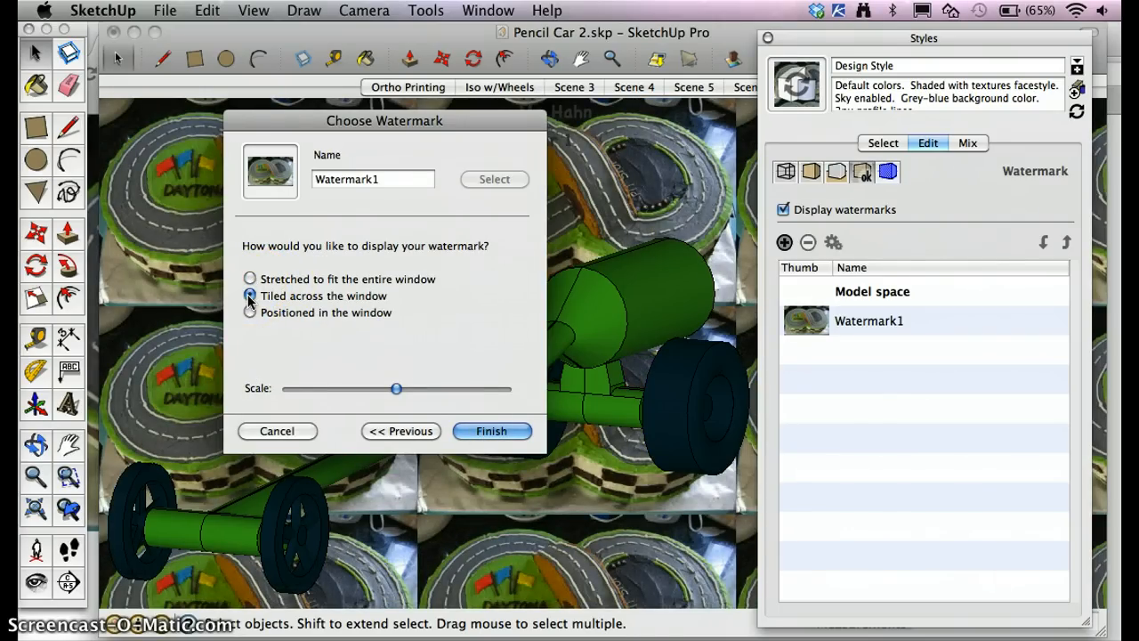
pyautogui.click(249, 313)
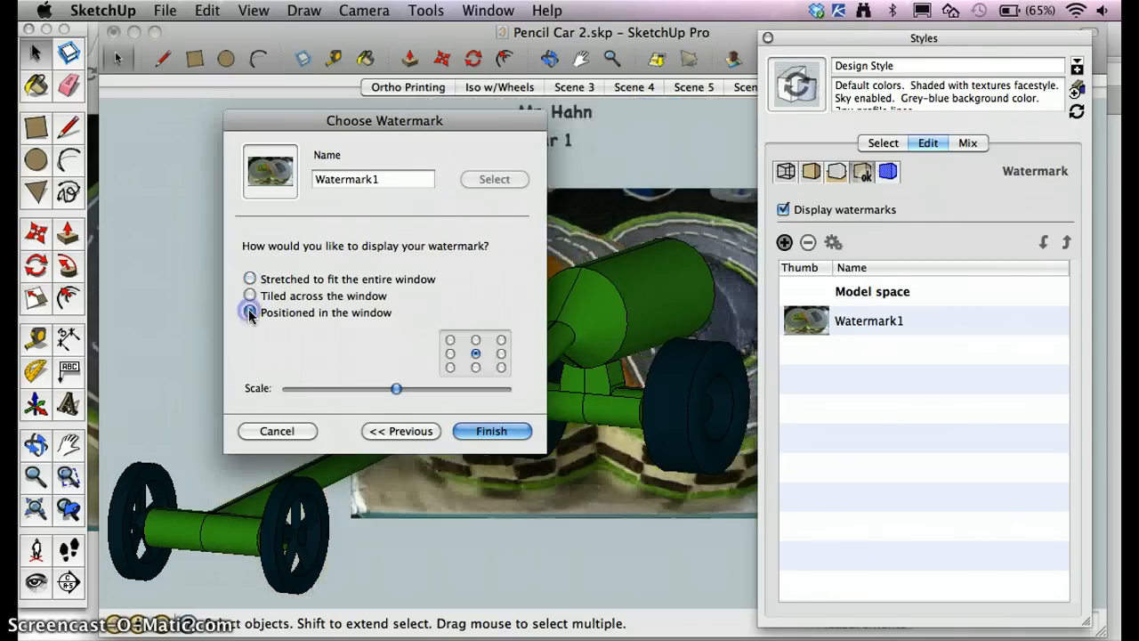
pyautogui.click(249, 278)
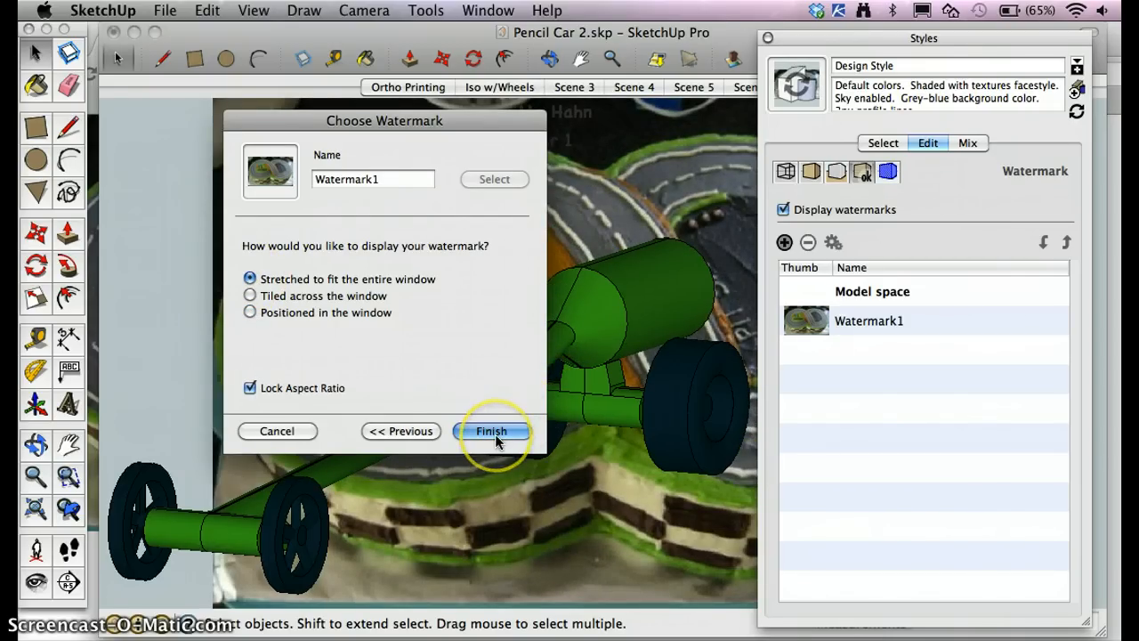
pyautogui.click(491, 431)
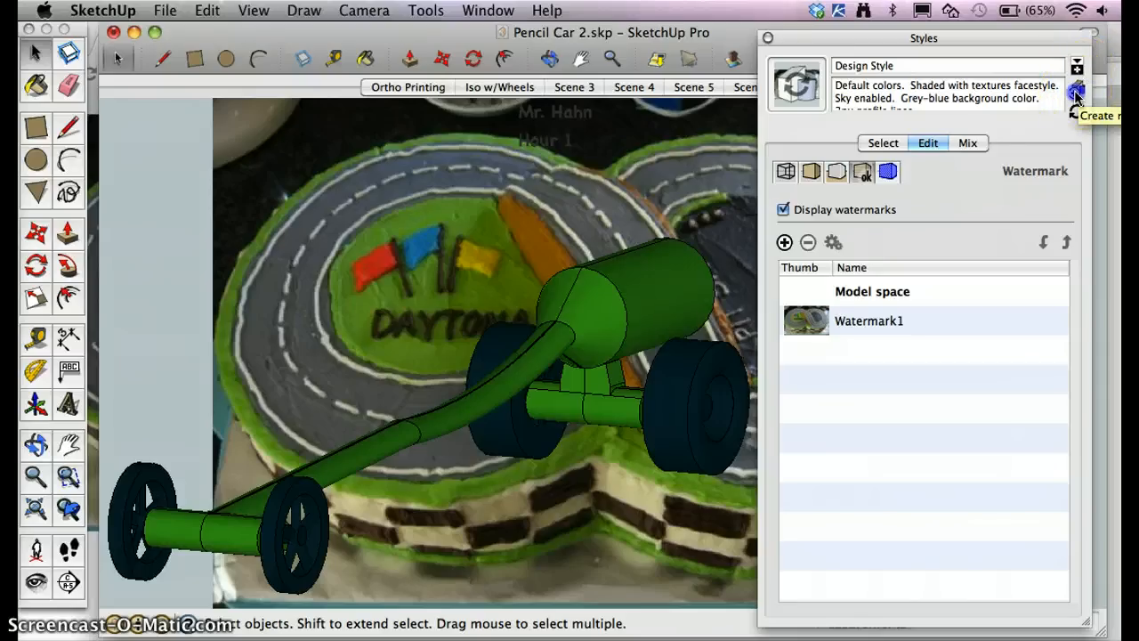
# Create a new style from the current settings and start renaming it Racetrack.
pyautogui.click(1075, 96)
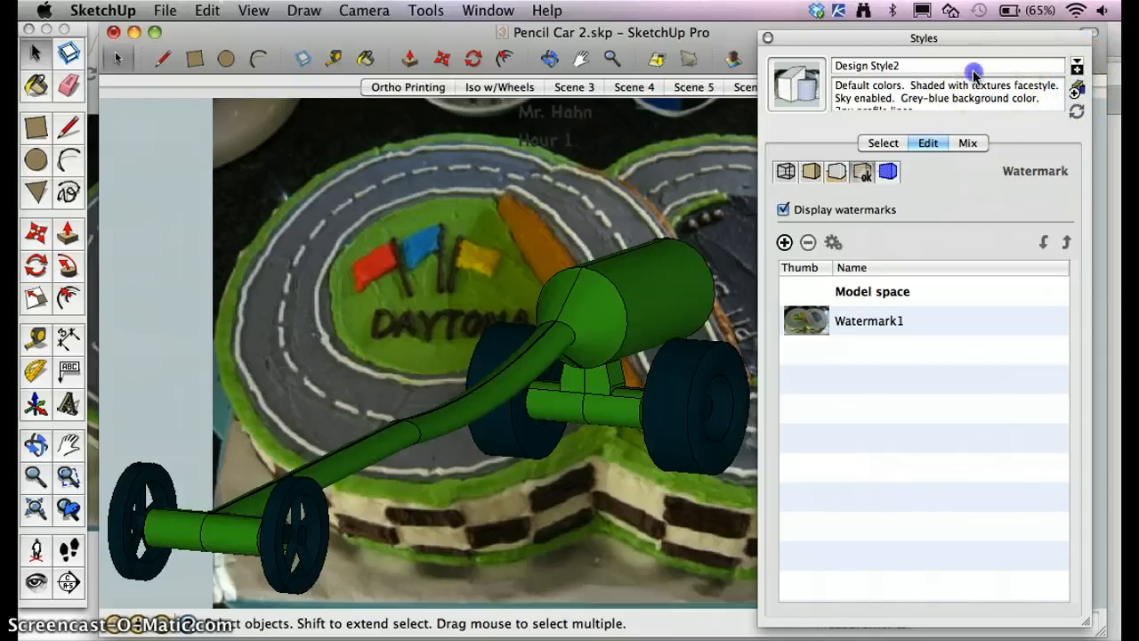
pyautogui.click(947, 64)
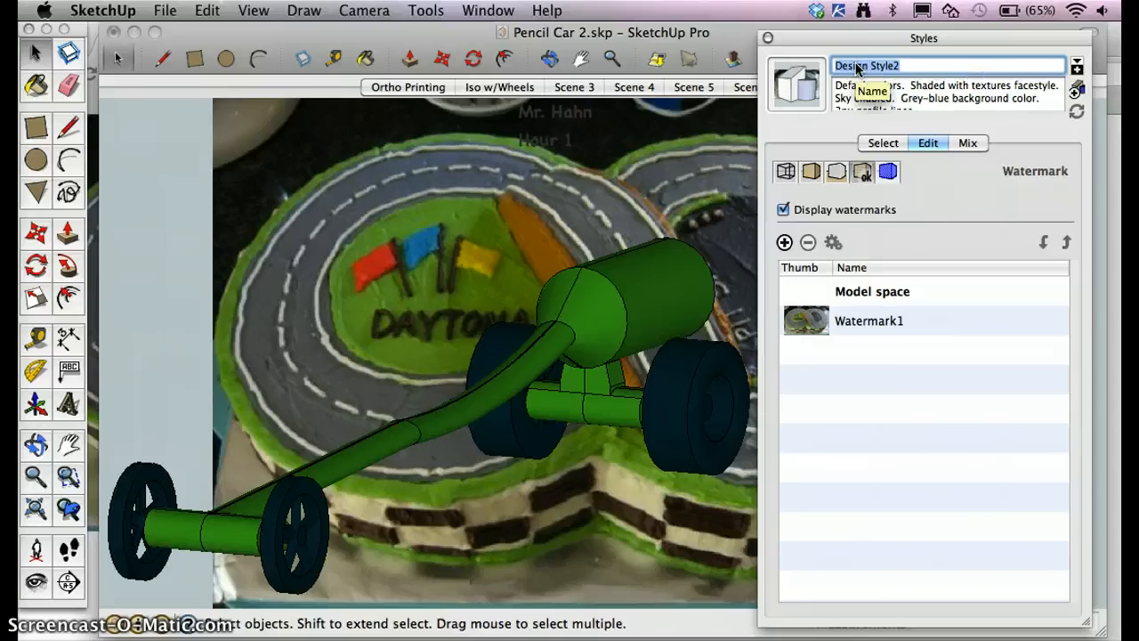
pyautogui.write('Racetrack')
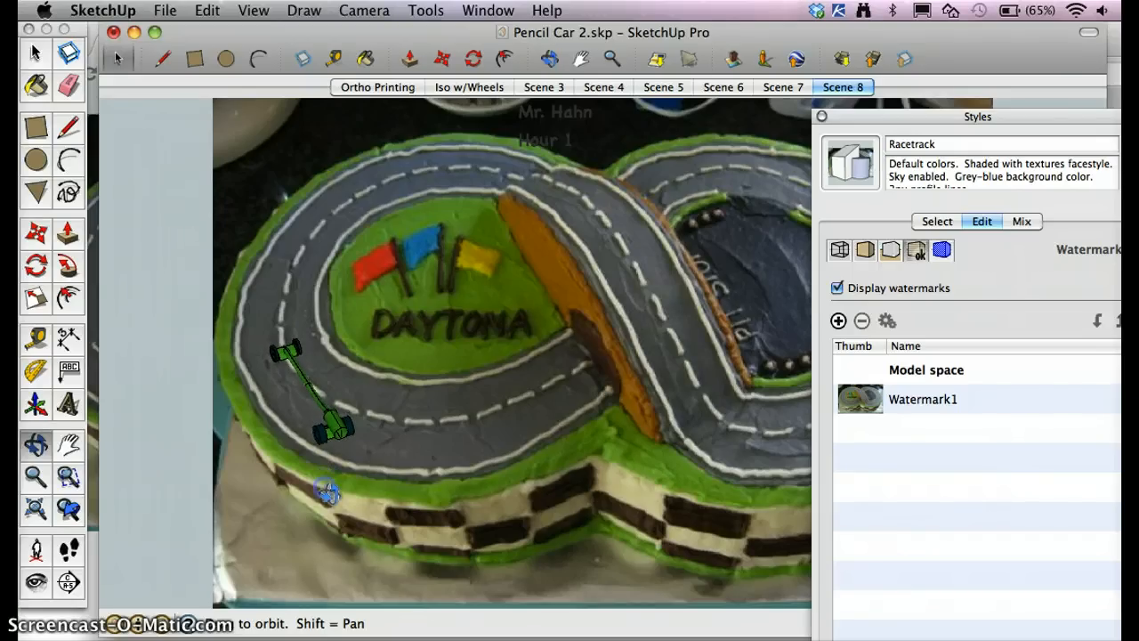
# Add a scene for the car's new track position and review Scenes 8, 9 and 10.
pyautogui.rightClick(844, 86)
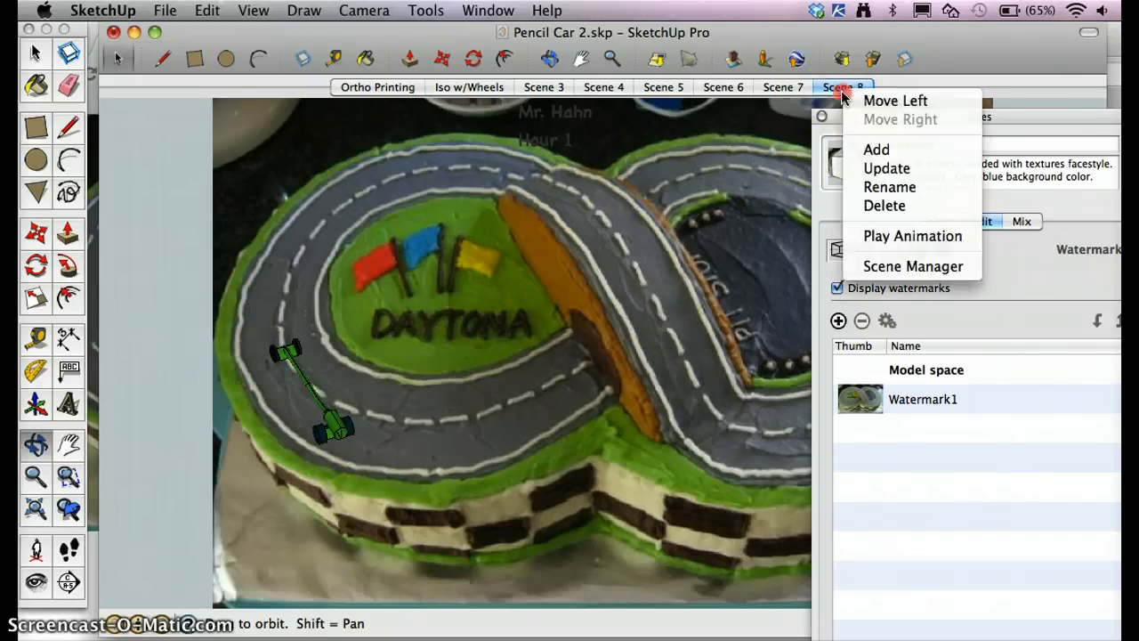
pyautogui.click(876, 150)
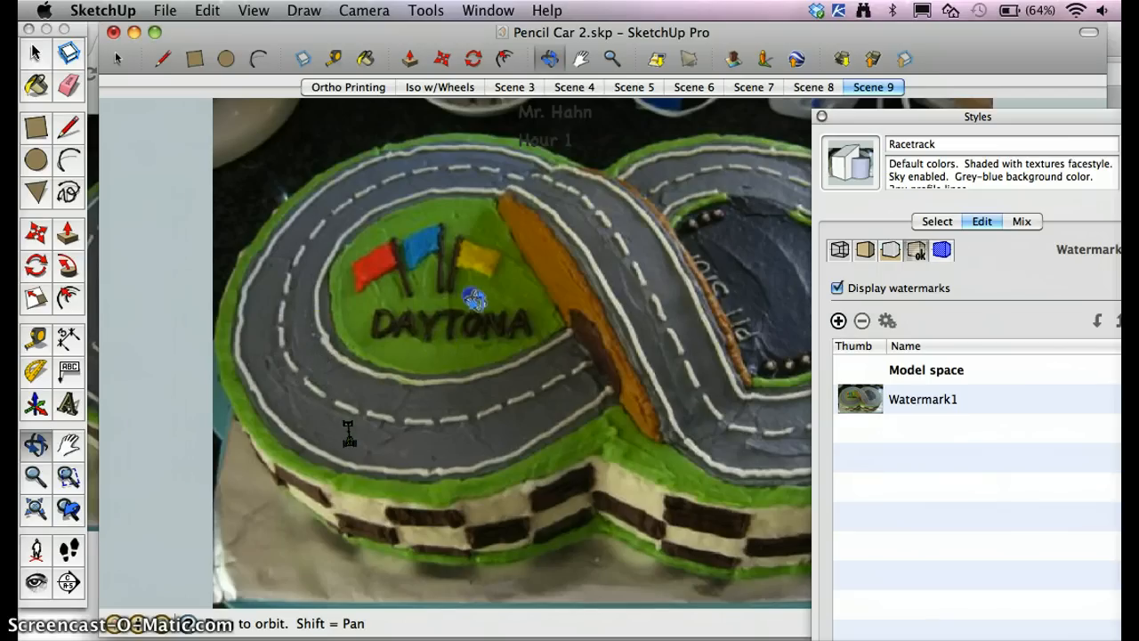
pyautogui.moveTo(347, 401)
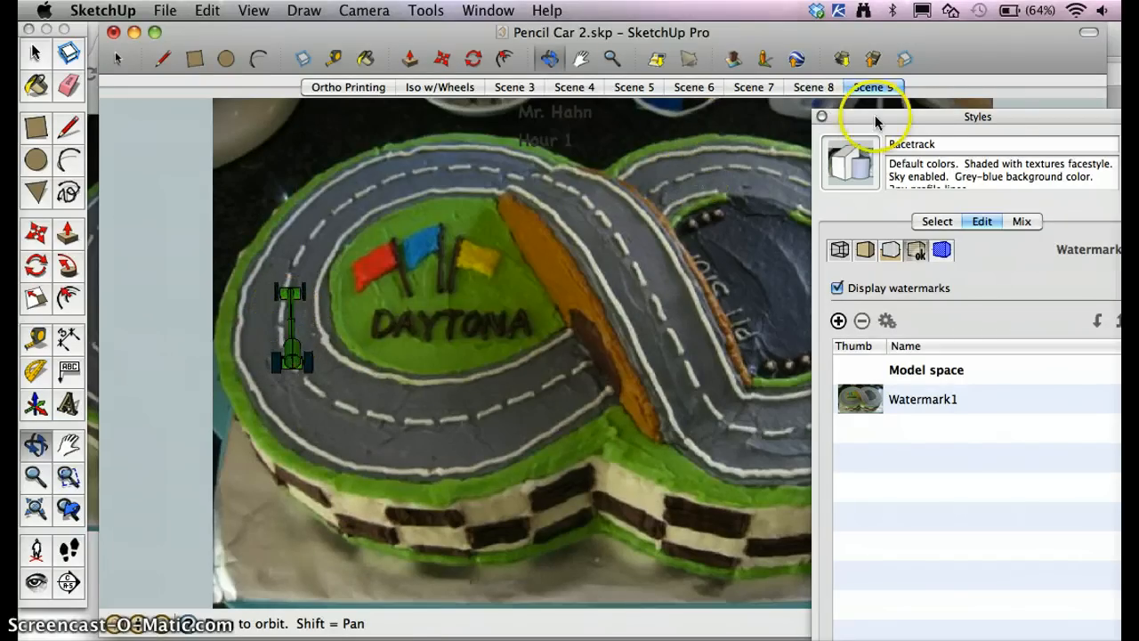
pyautogui.rightClick(872, 85)
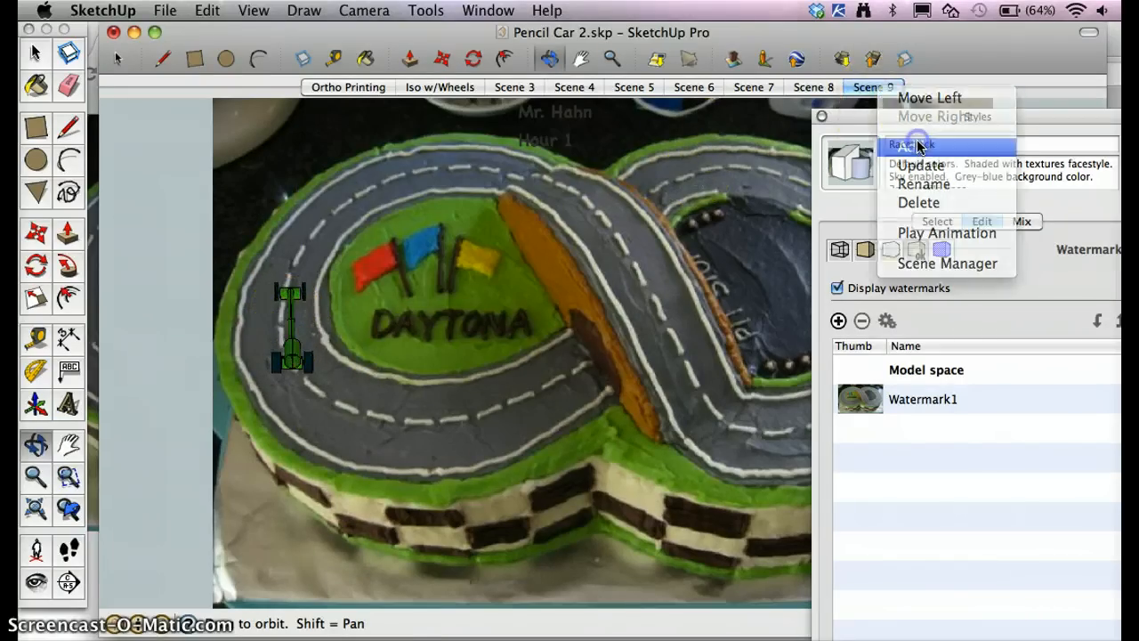
pyautogui.click(908, 146)
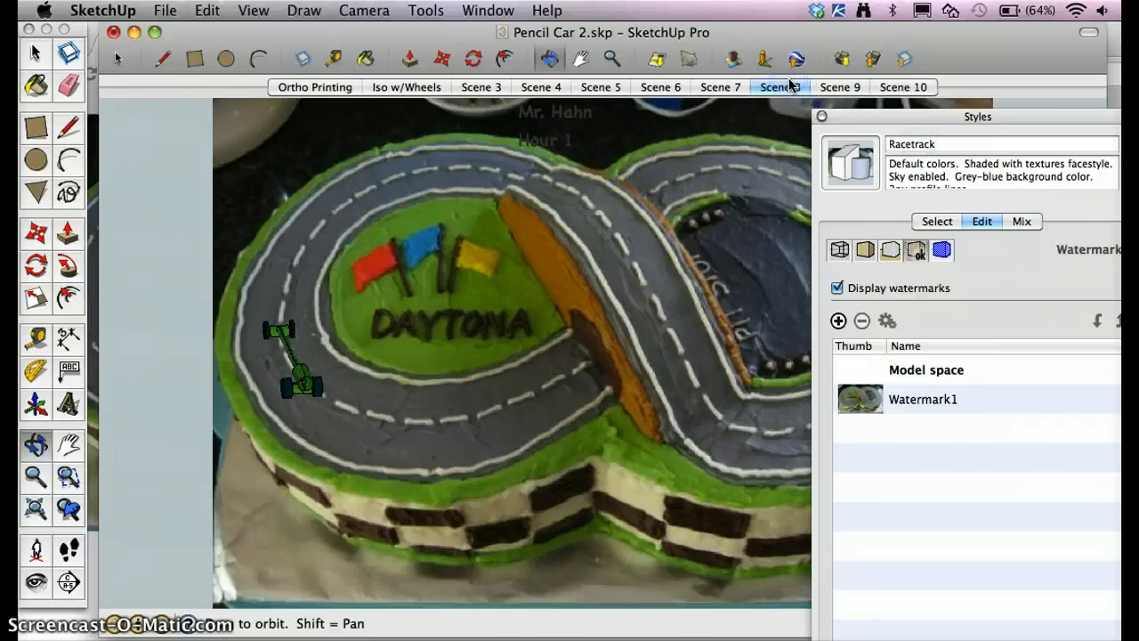
pyautogui.click(841, 88)
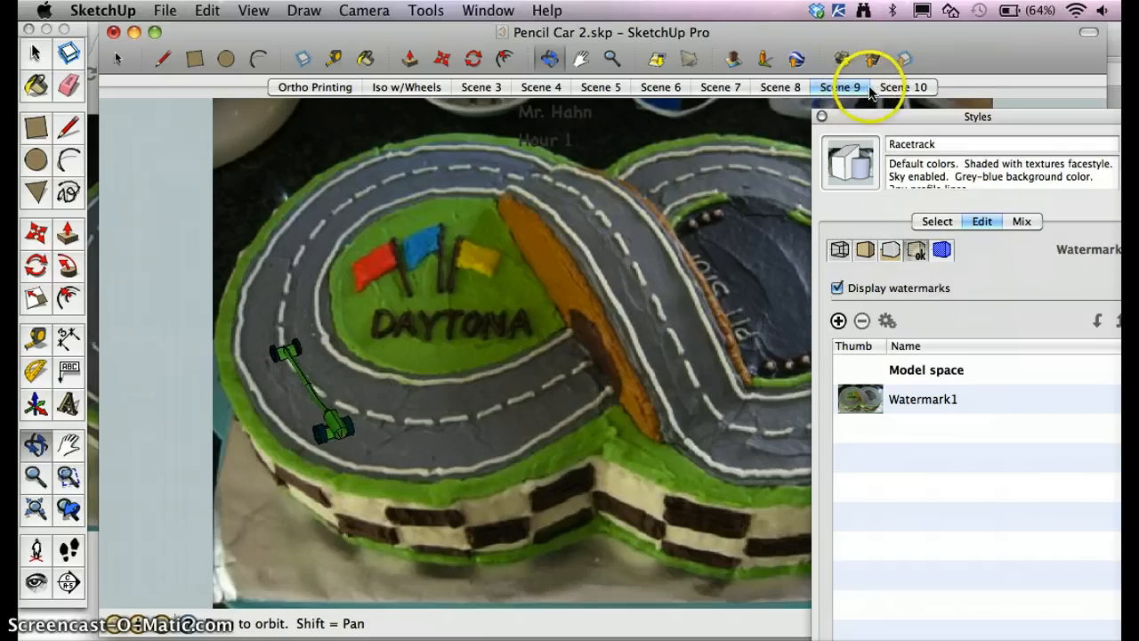
pyautogui.click(904, 85)
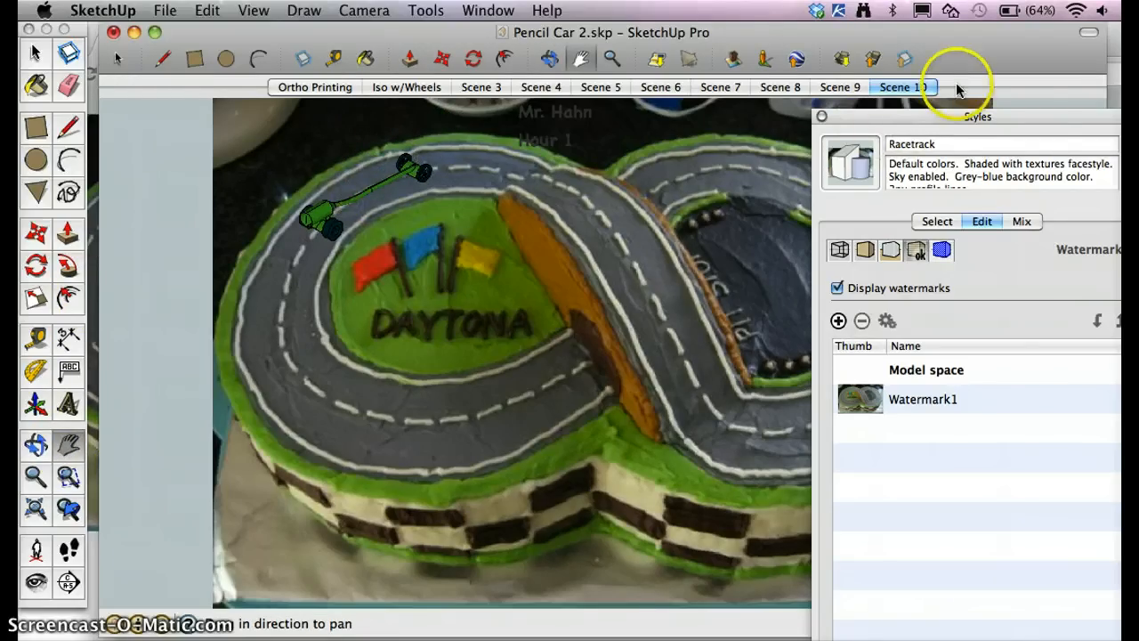
# Save the car on the upper-left curve as Scene 11 and compare it against Scenes 9 and 10.
pyautogui.rightClick(904, 86)
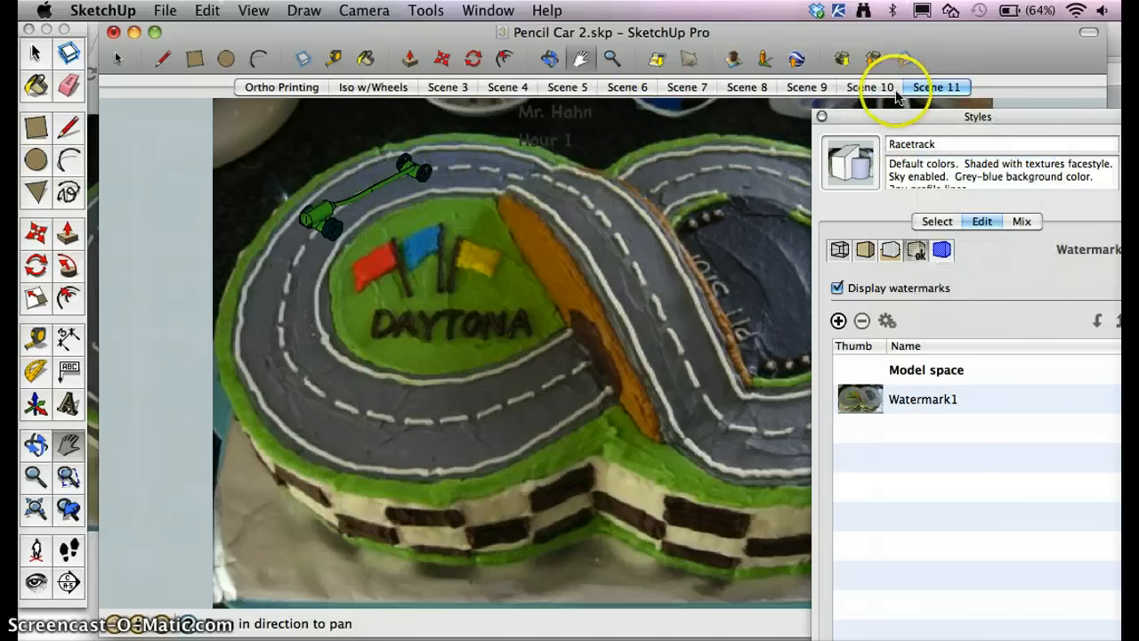
pyautogui.click(872, 85)
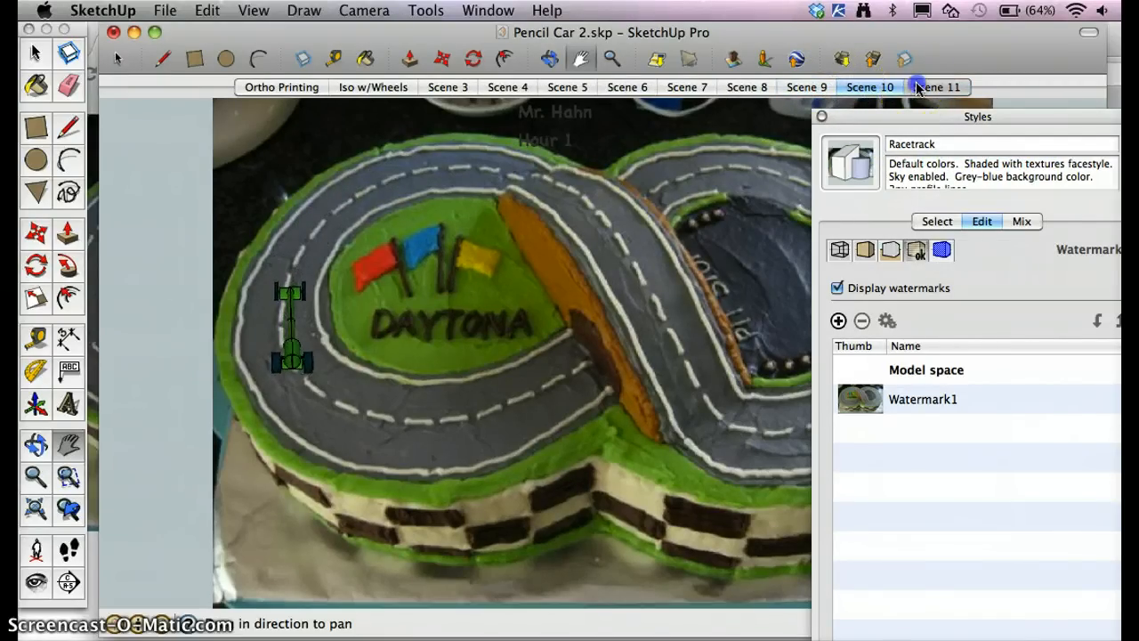
pyautogui.click(936, 88)
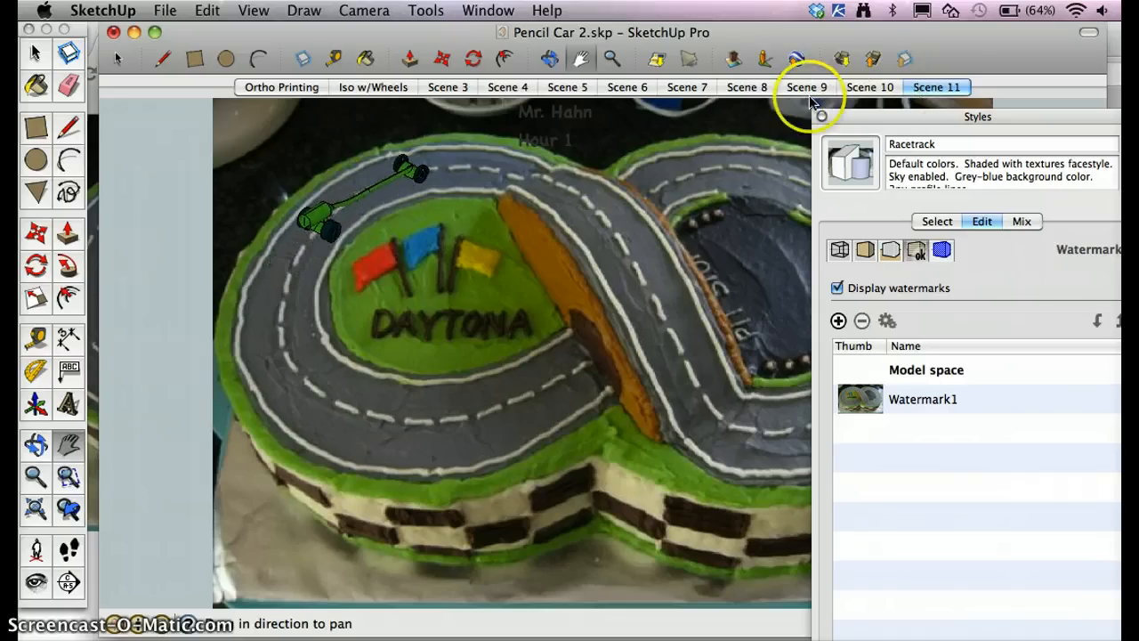
pyautogui.click(808, 86)
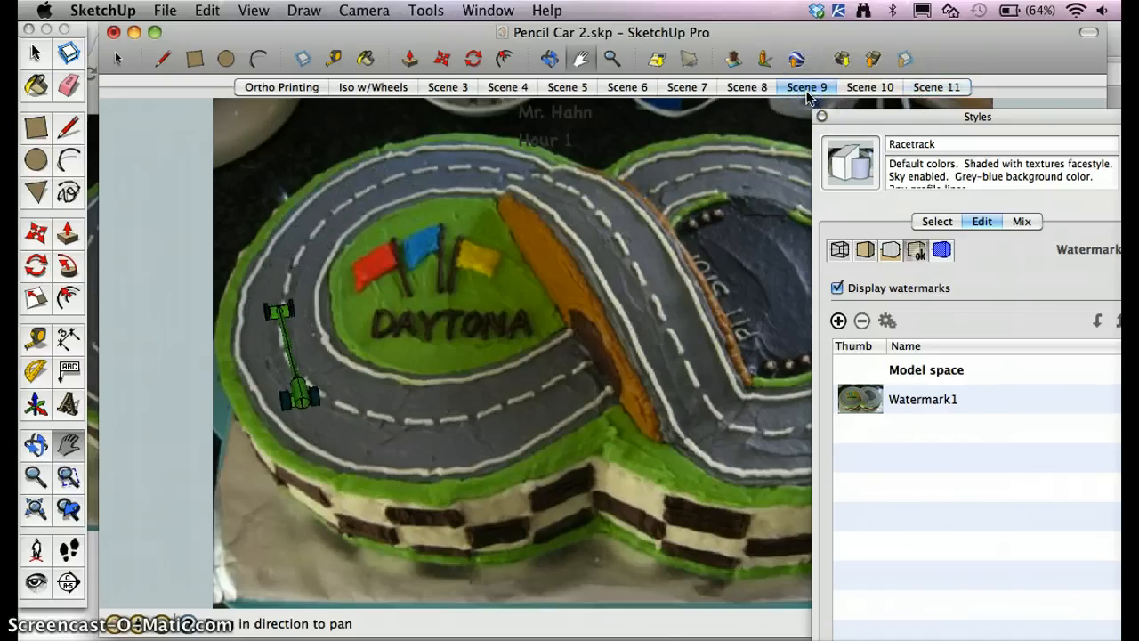
pyautogui.click(869, 87)
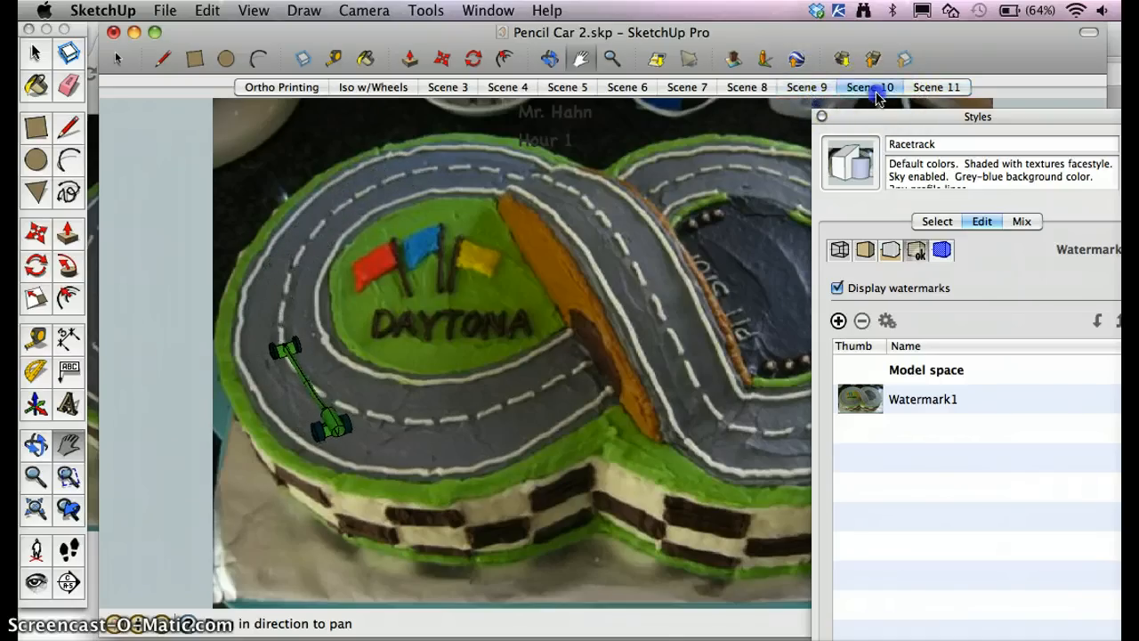
pyautogui.click(936, 87)
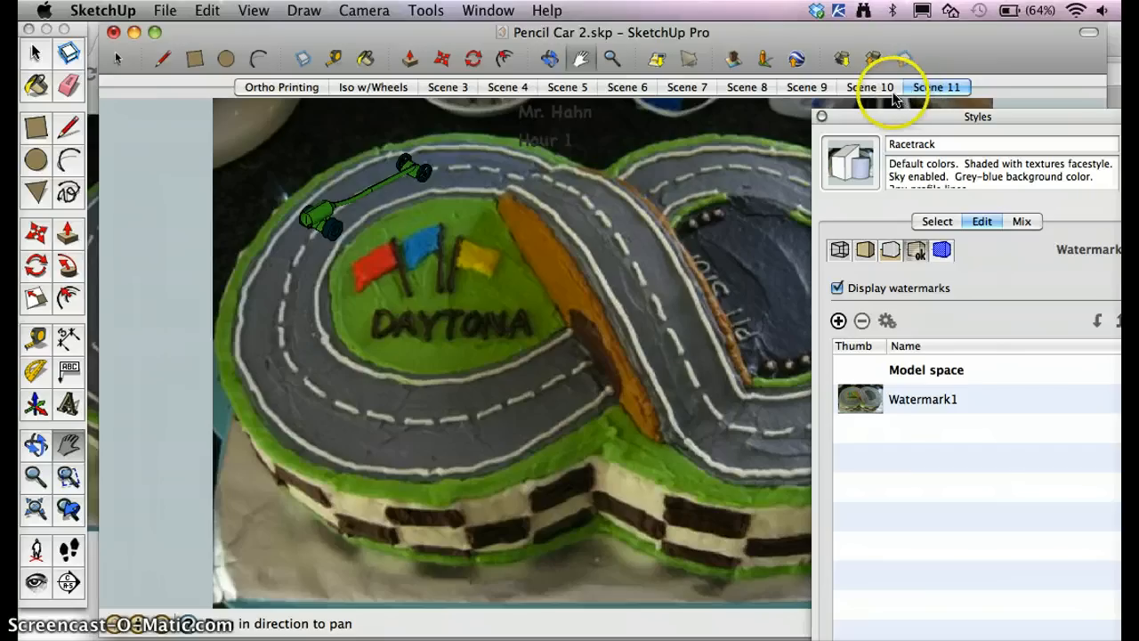
pyautogui.click(870, 85)
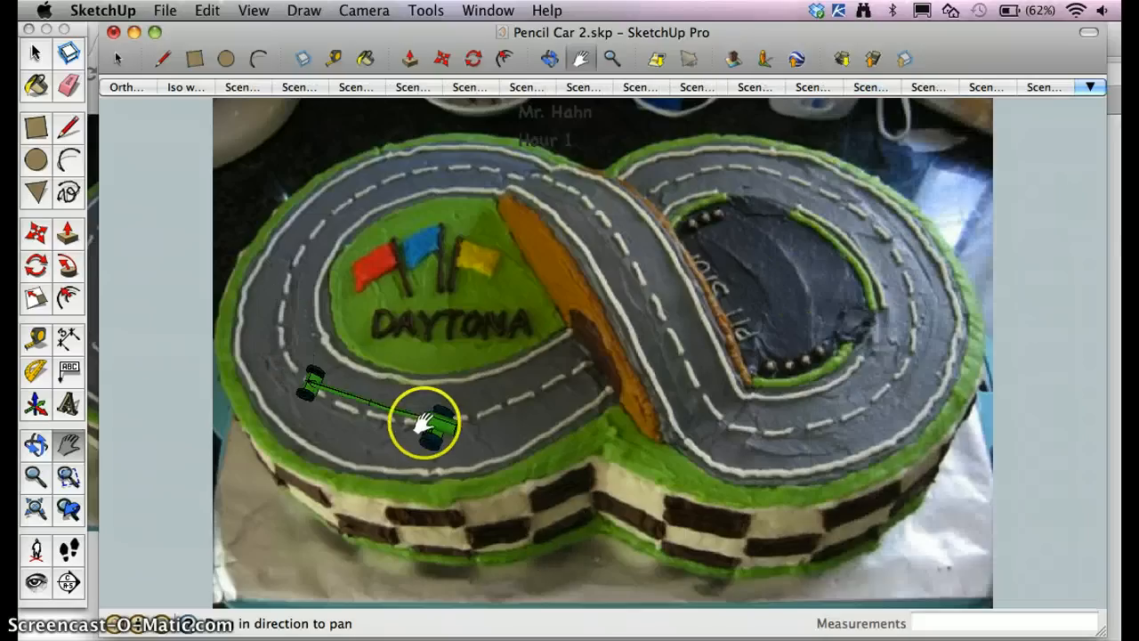
# Step through Ortho Printing, Scene 3 and a later racetrack scene.
pyautogui.click(1089, 86)
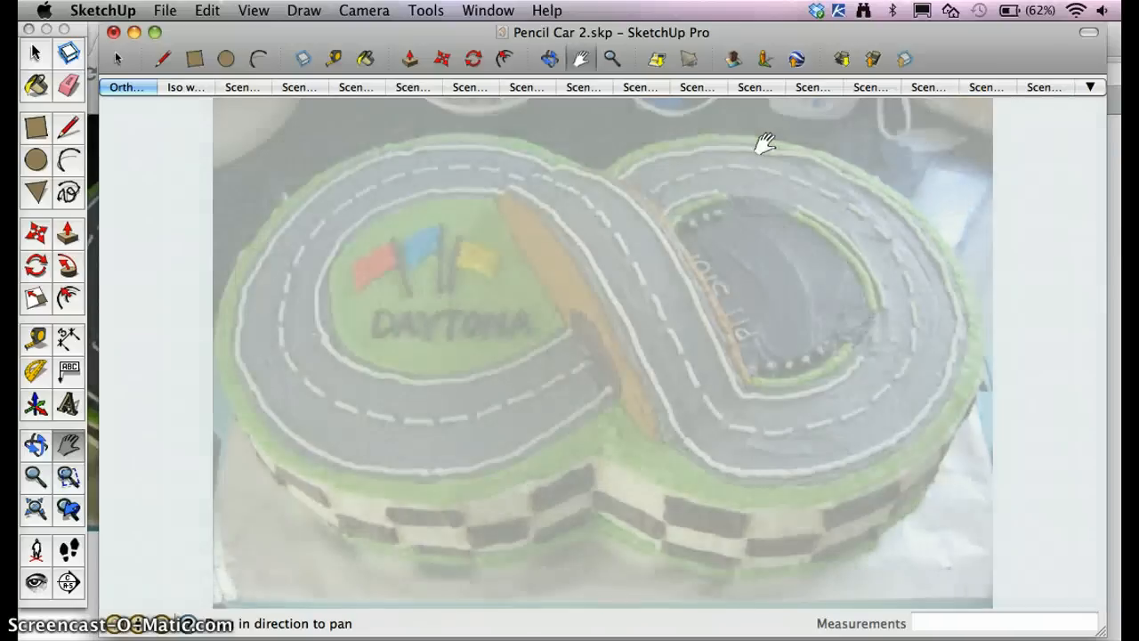
pyautogui.click(125, 86)
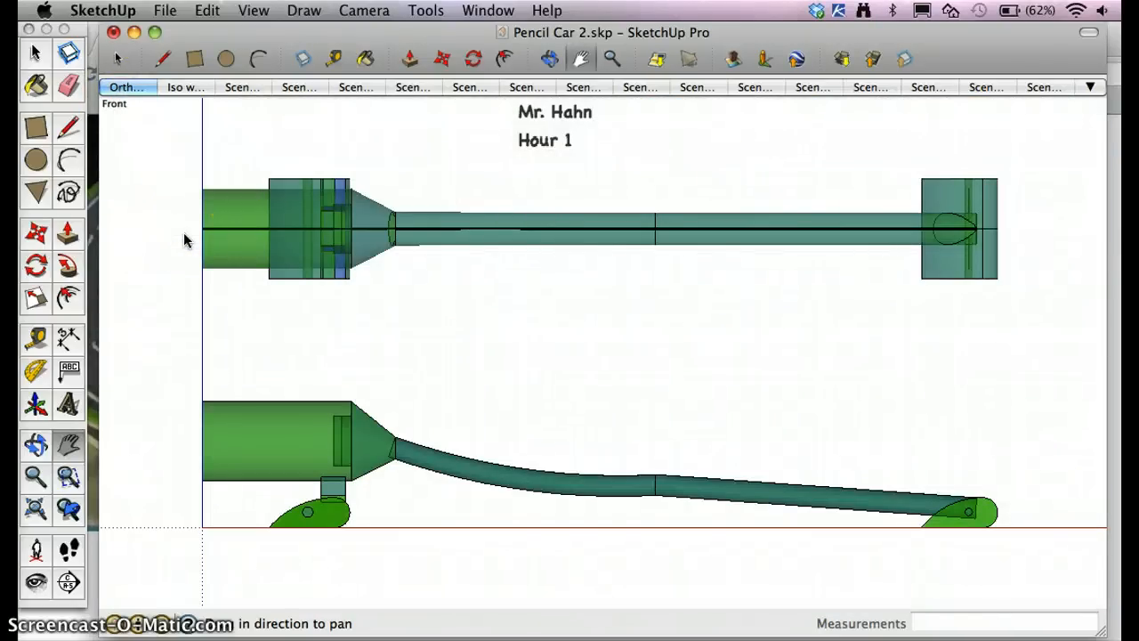
pyautogui.click(186, 86)
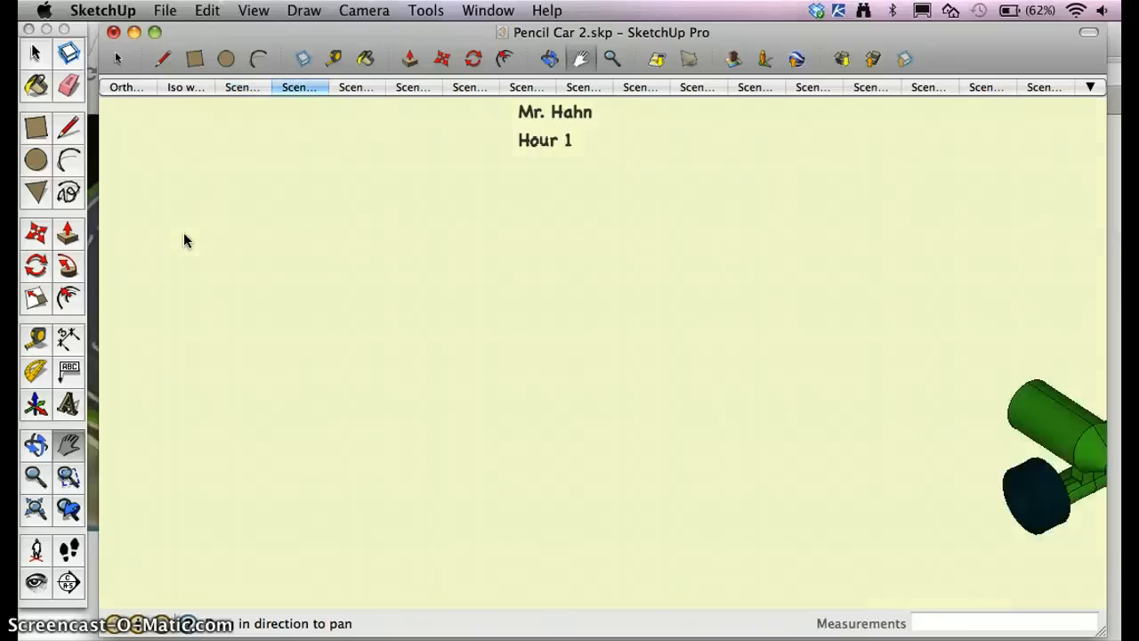
pyautogui.click(357, 86)
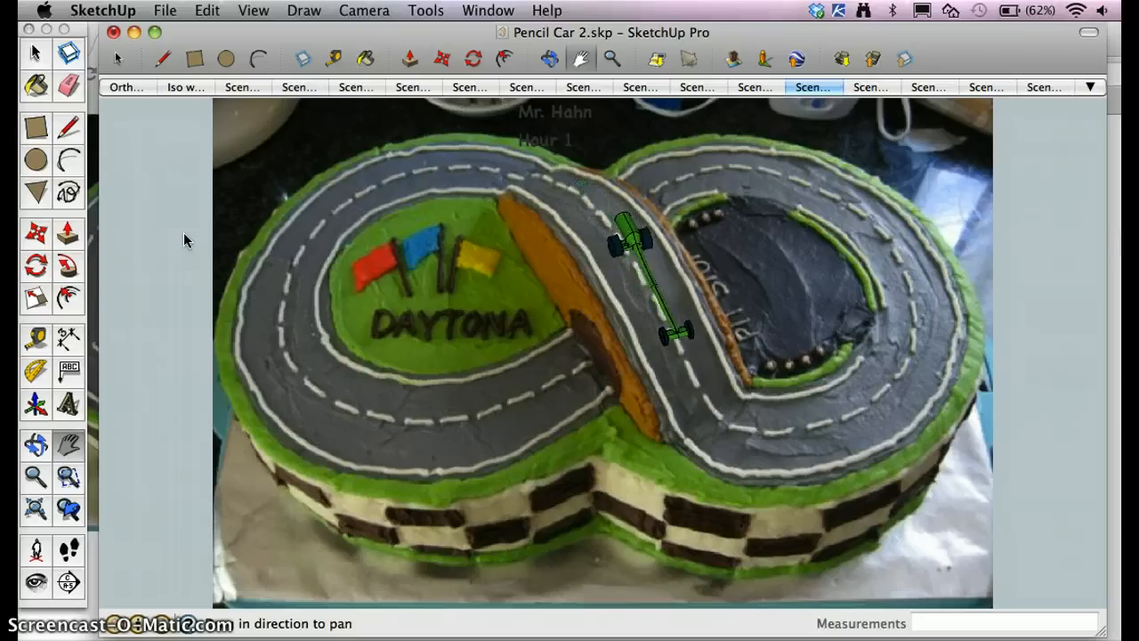
# Review Iso w/Wheels and Scene 3, finishing on the Ortho Printing top/side views.
pyautogui.click(871, 86)
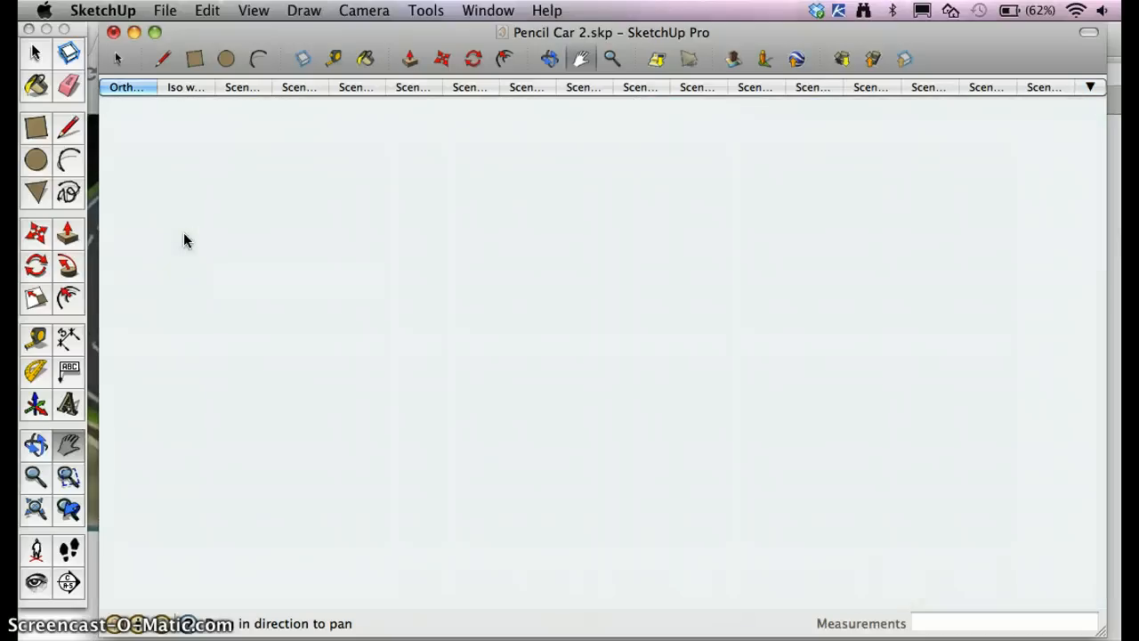
pyautogui.click(125, 85)
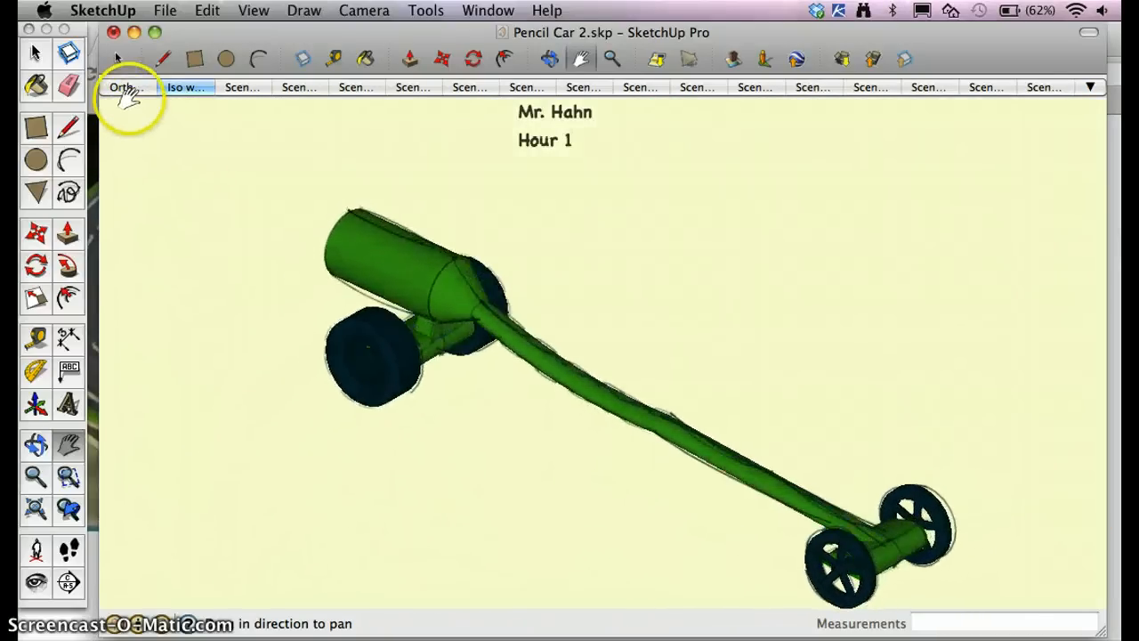
pyautogui.click(242, 85)
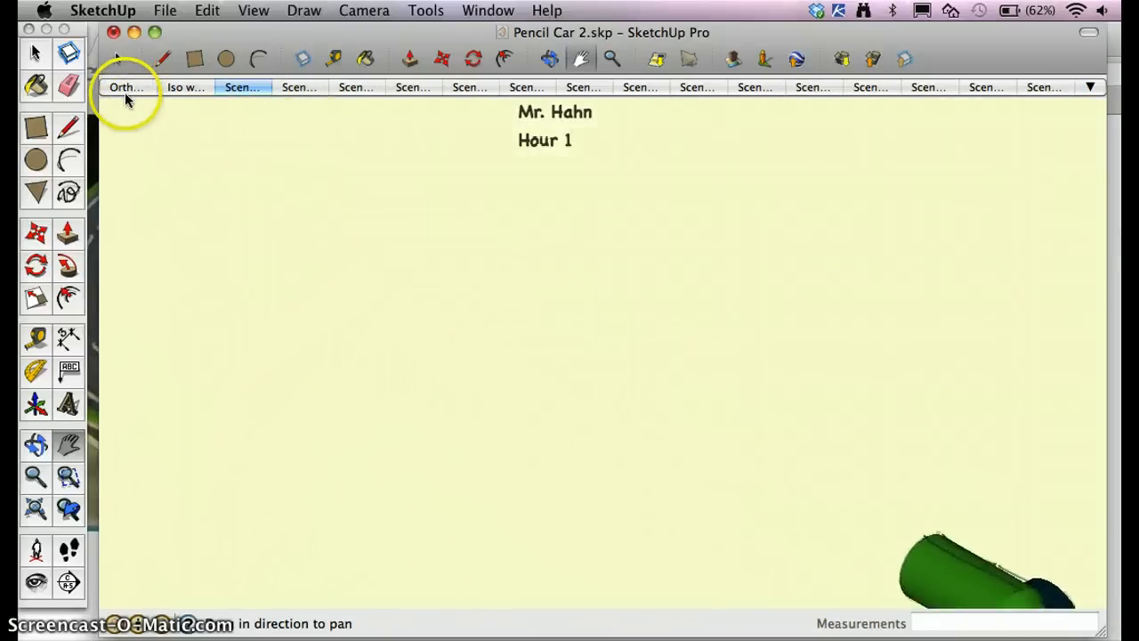
pyautogui.click(124, 85)
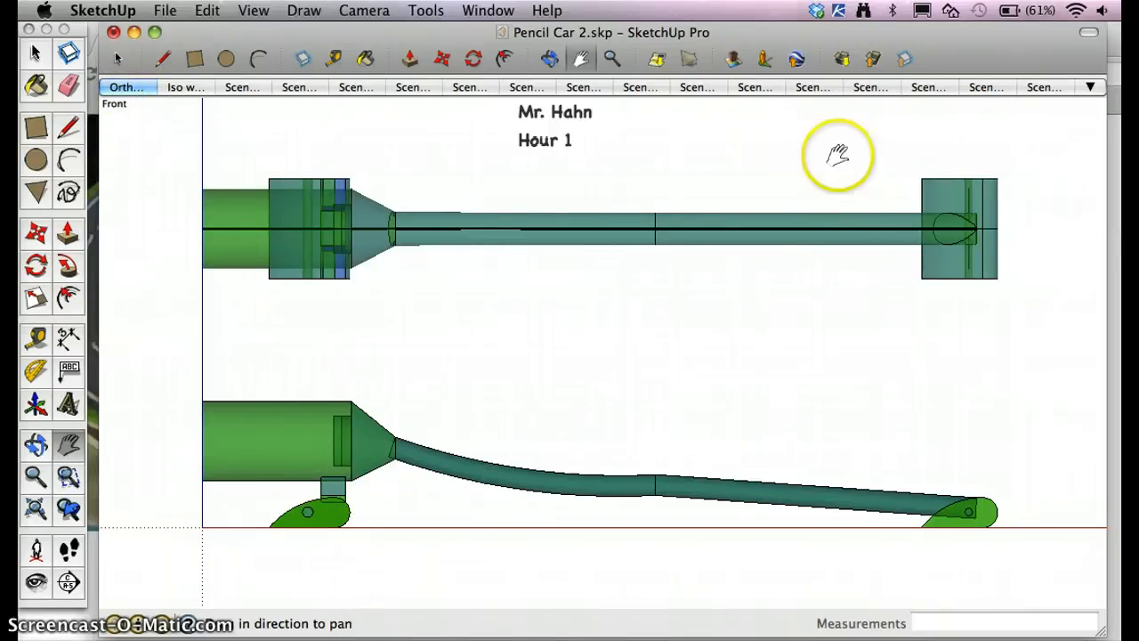
# Use the Window > Scenes panel to select Scene 13 with the car on the bridge, then close it.
pyautogui.click(488, 11)
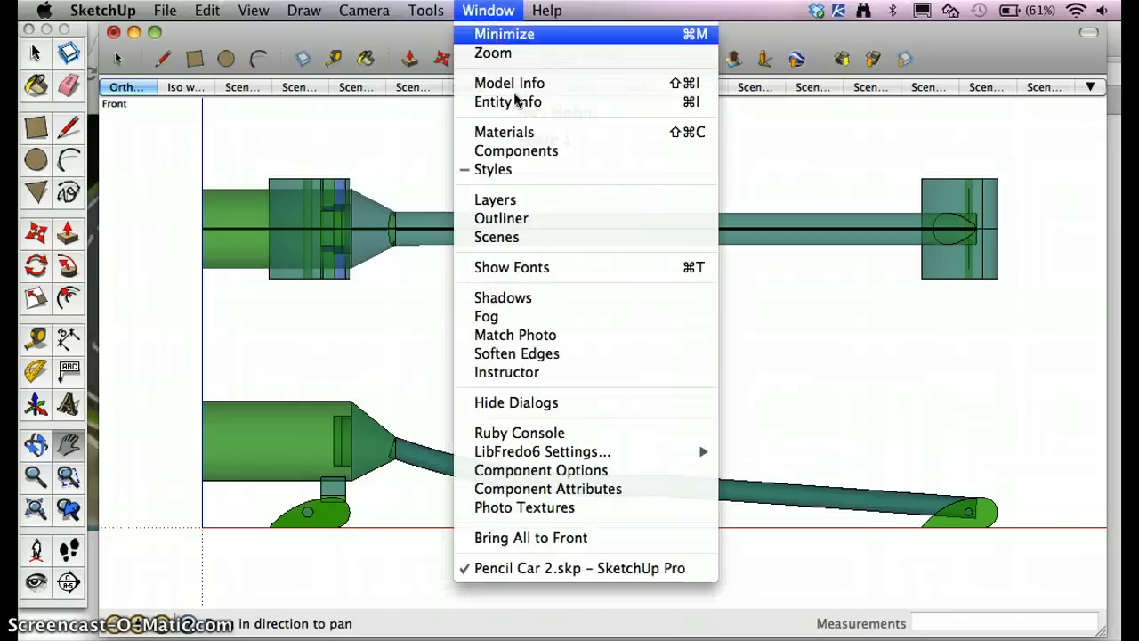
pyautogui.moveTo(534, 171)
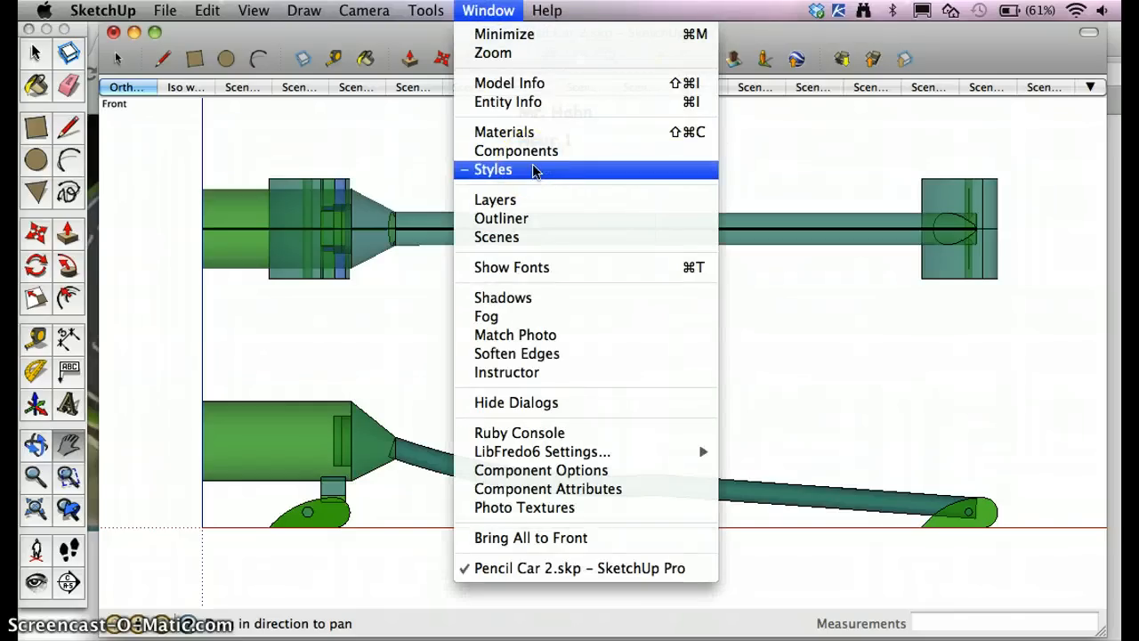
pyautogui.click(495, 237)
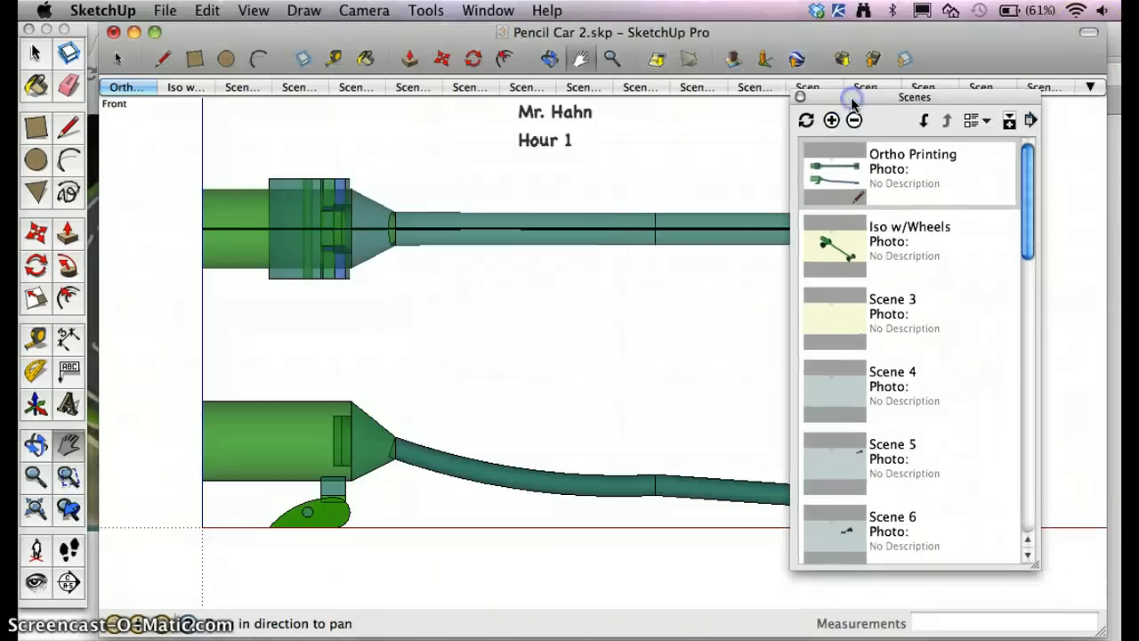
pyautogui.scroll(-3)
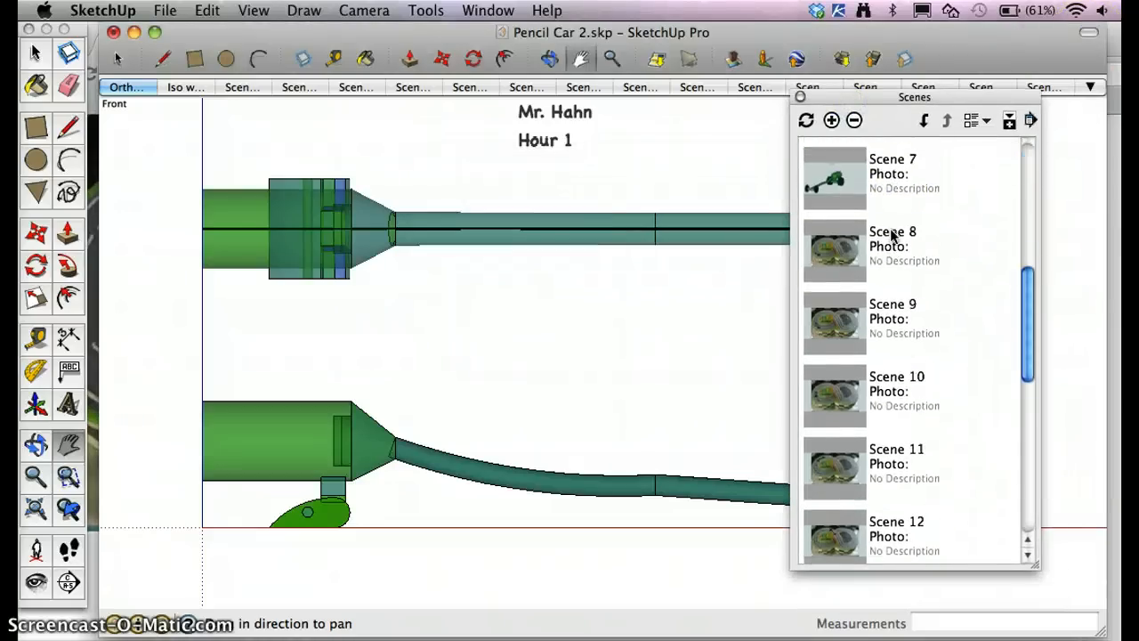
pyautogui.scroll(-3)
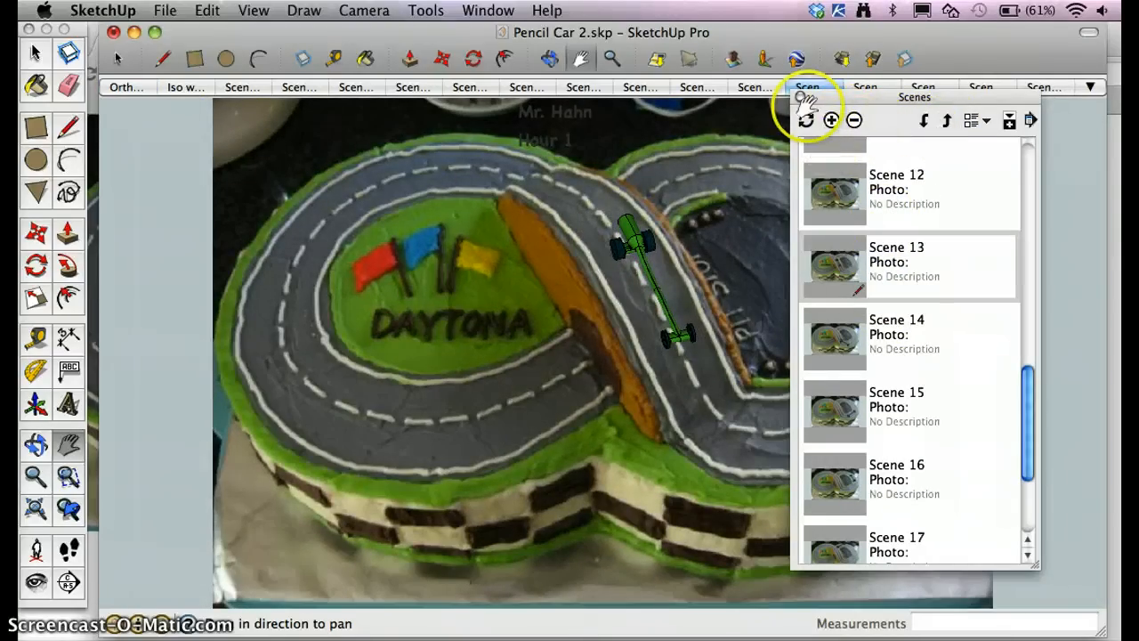
pyautogui.click(810, 85)
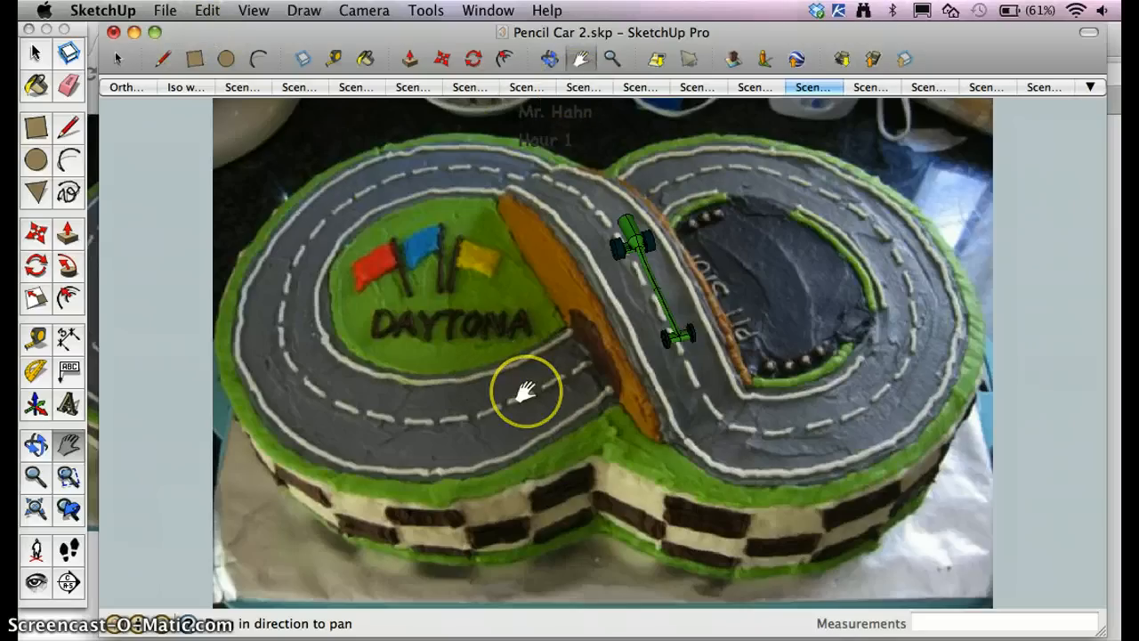
pyautogui.moveTo(548, 619)
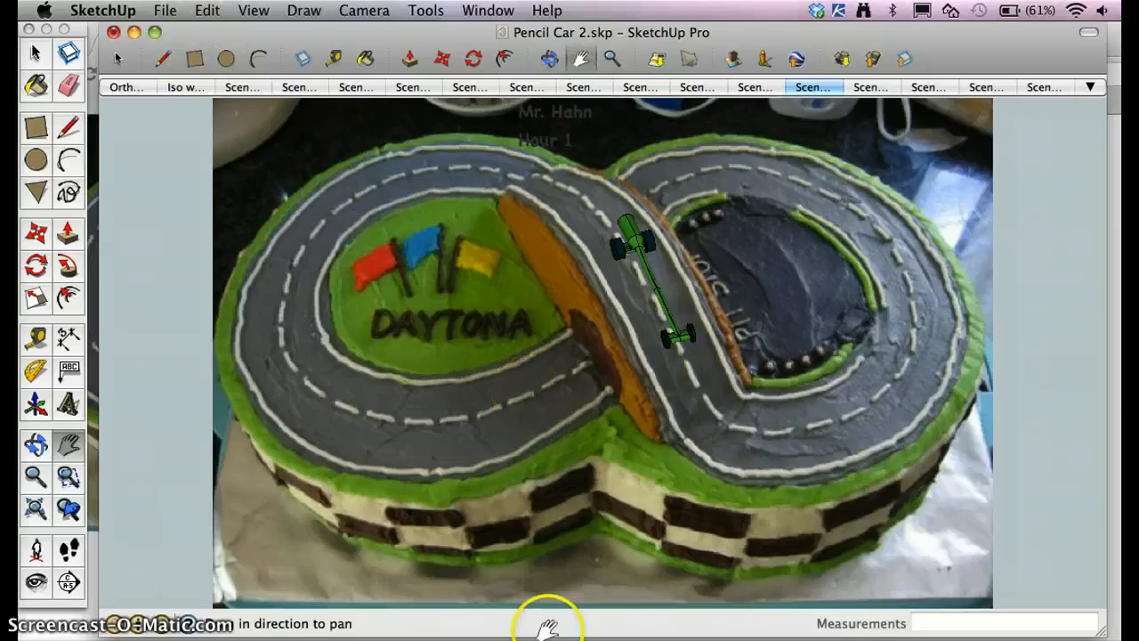